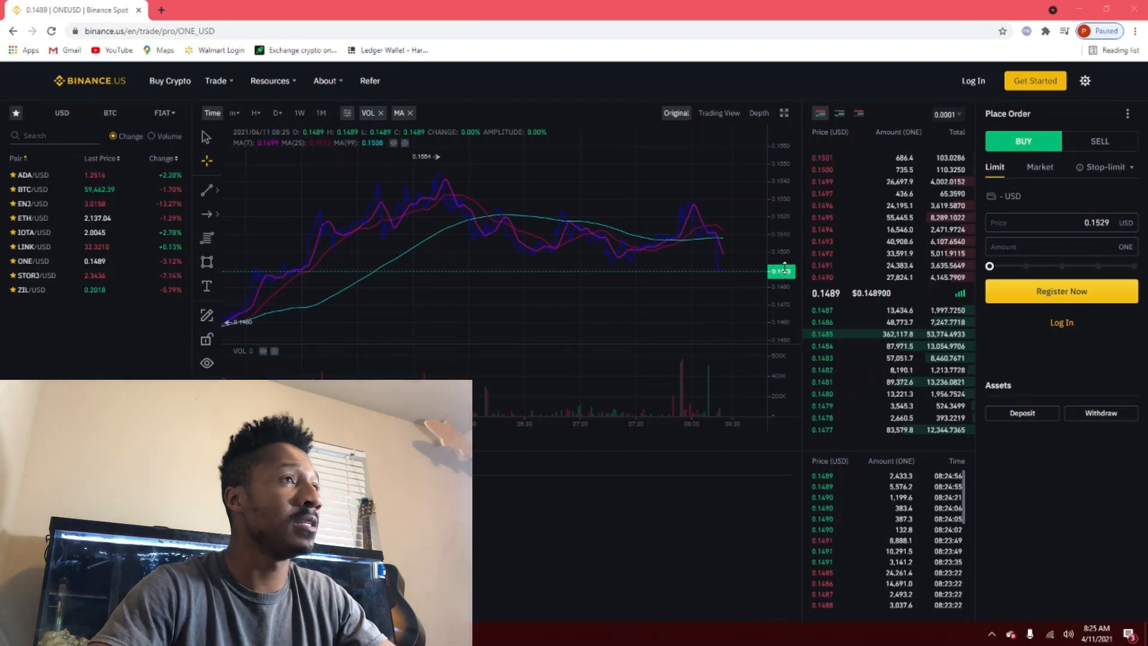
{"action": "mouse_move", "coordinate": [715, 252]}
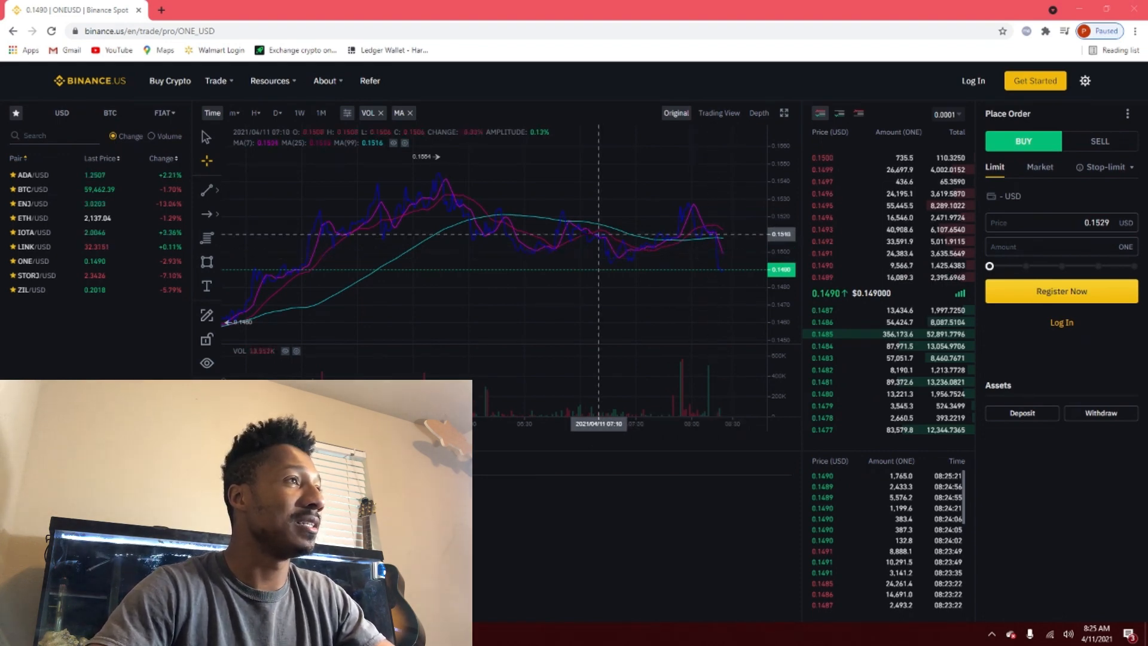
{"action": "mouse_move", "coordinate": [520, 231]}
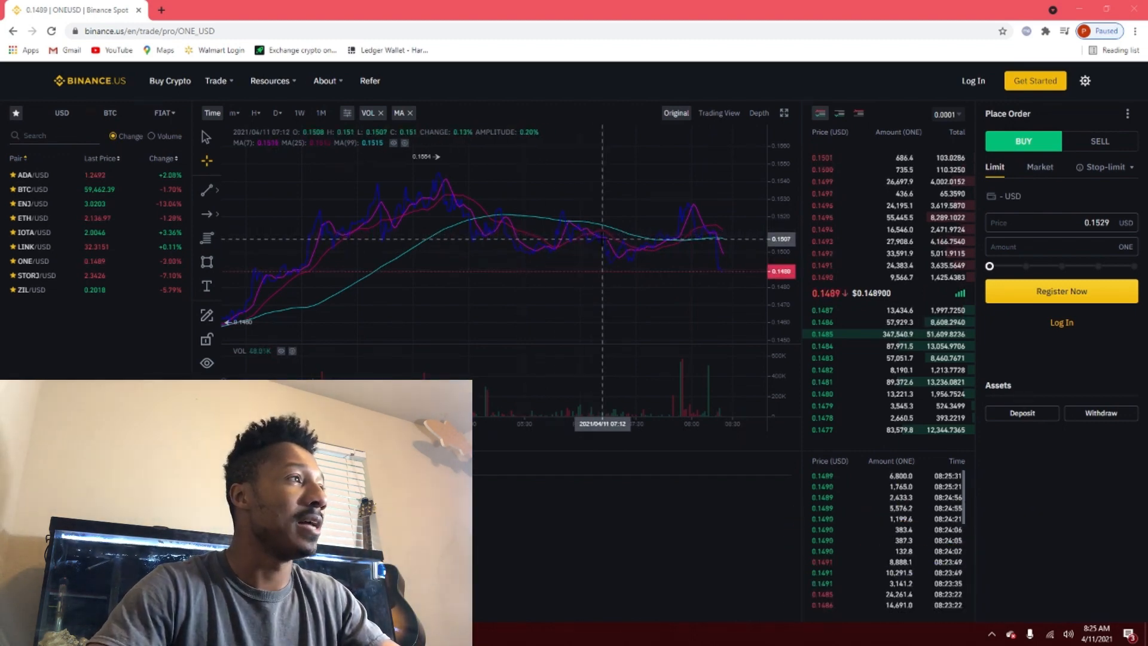
{"action": "mouse_move", "coordinate": [366, 253]}
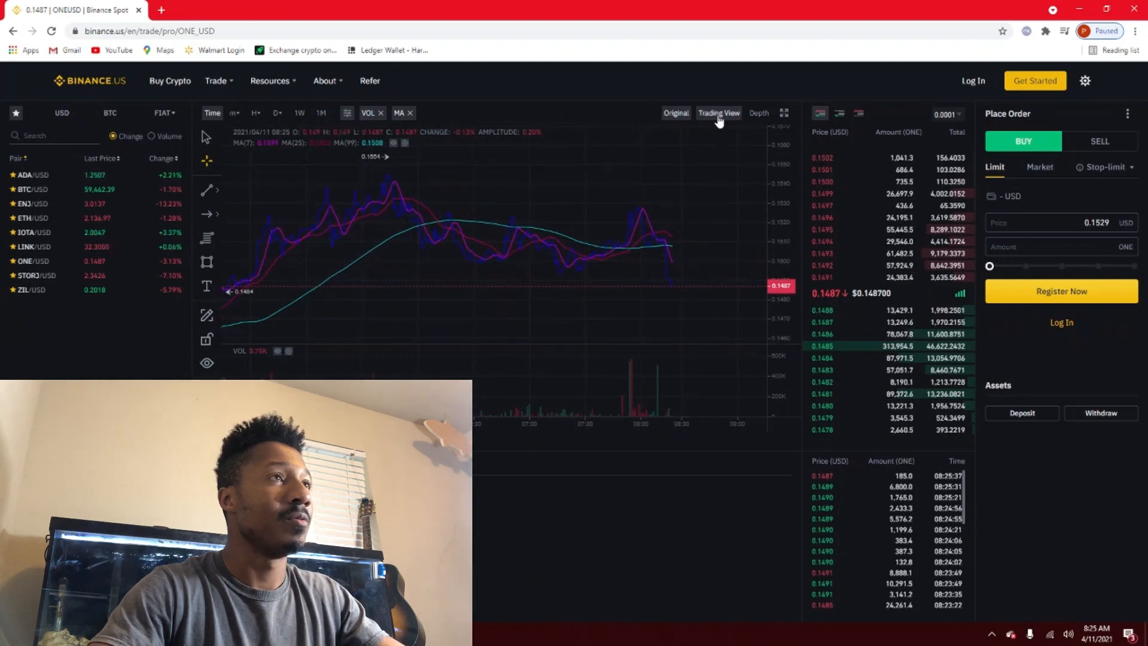
- Switch the ONE/USD chart from candlesticks to the Depth view of buy and sell orders
{"action": "left_click", "coordinate": [759, 112]}
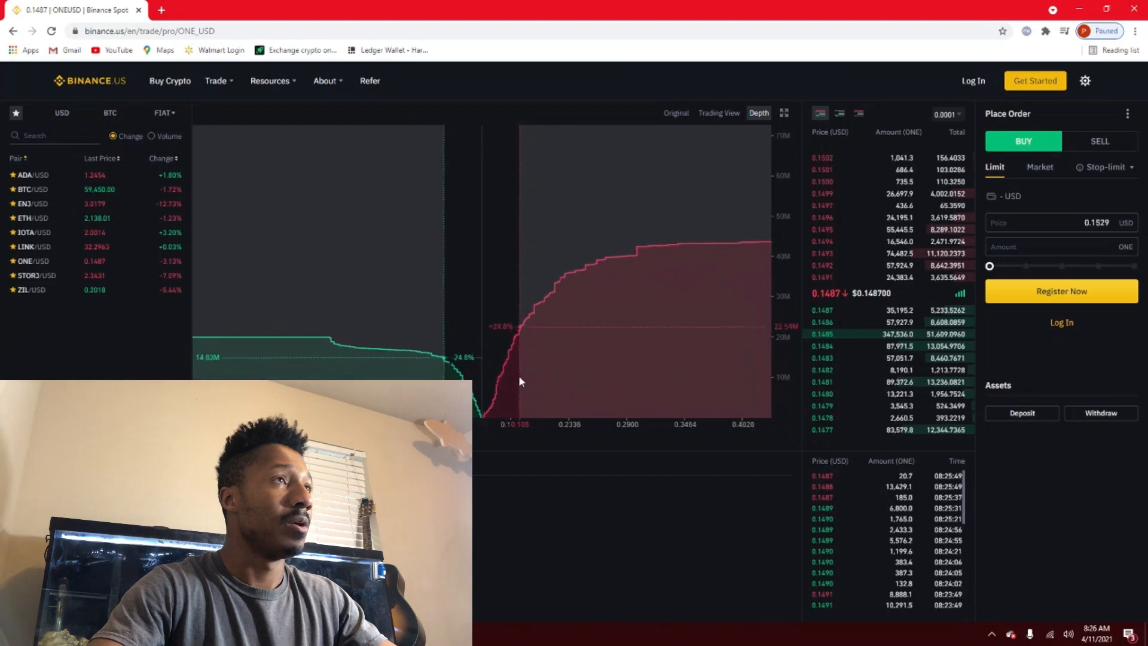
- Return ONE/USD to the Original candlestick chart, then move to the Harmony homepage tab
{"action": "left_click", "coordinate": [675, 112]}
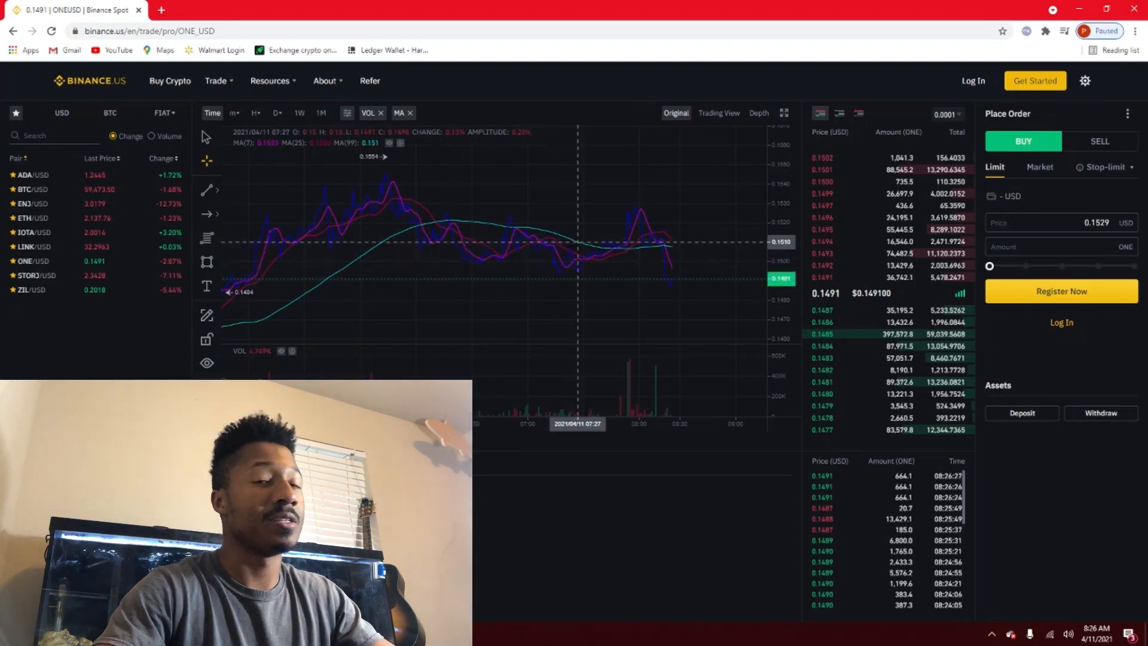
{"action": "mouse_move", "coordinate": [555, 252]}
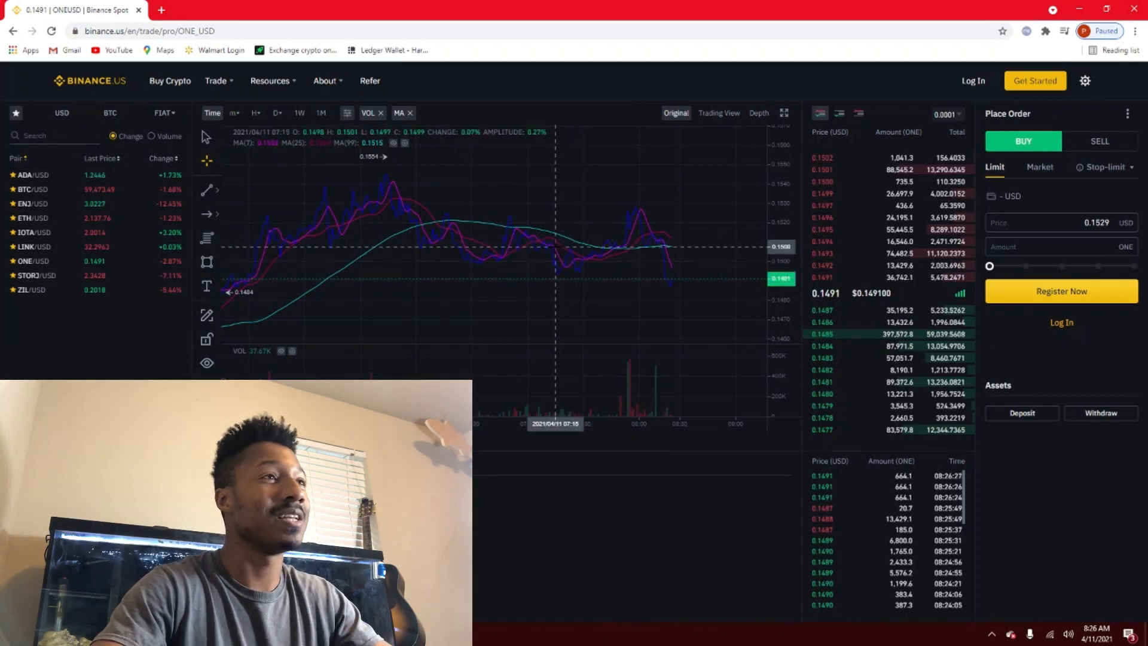
{"action": "mouse_move", "coordinate": [729, 220]}
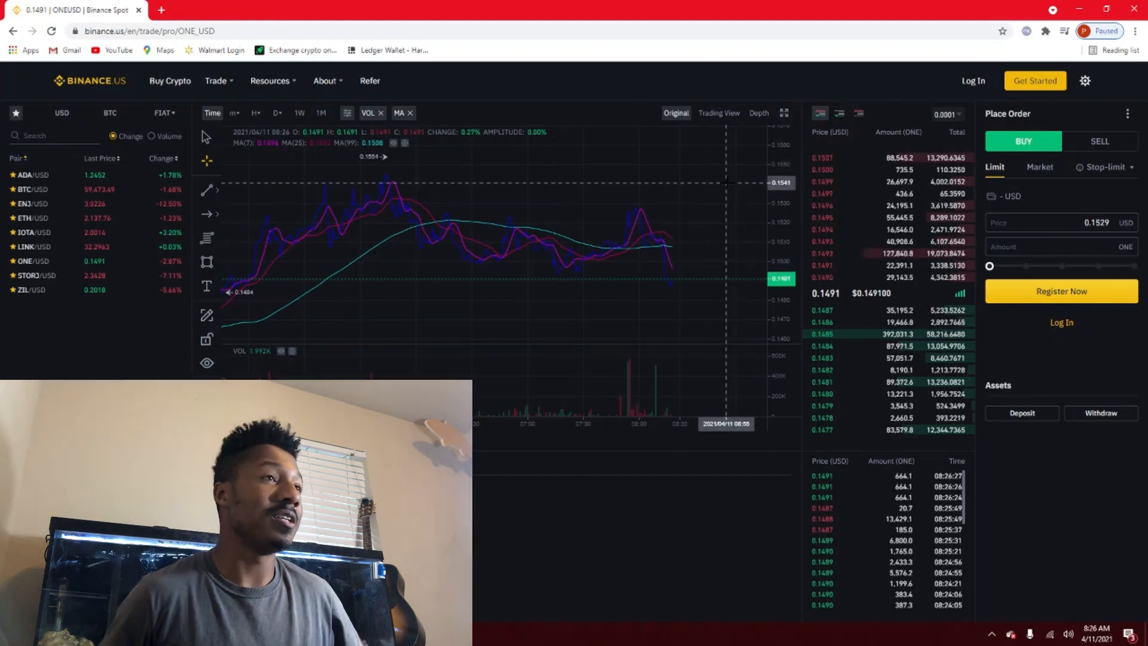
{"action": "mouse_move", "coordinate": [632, 292]}
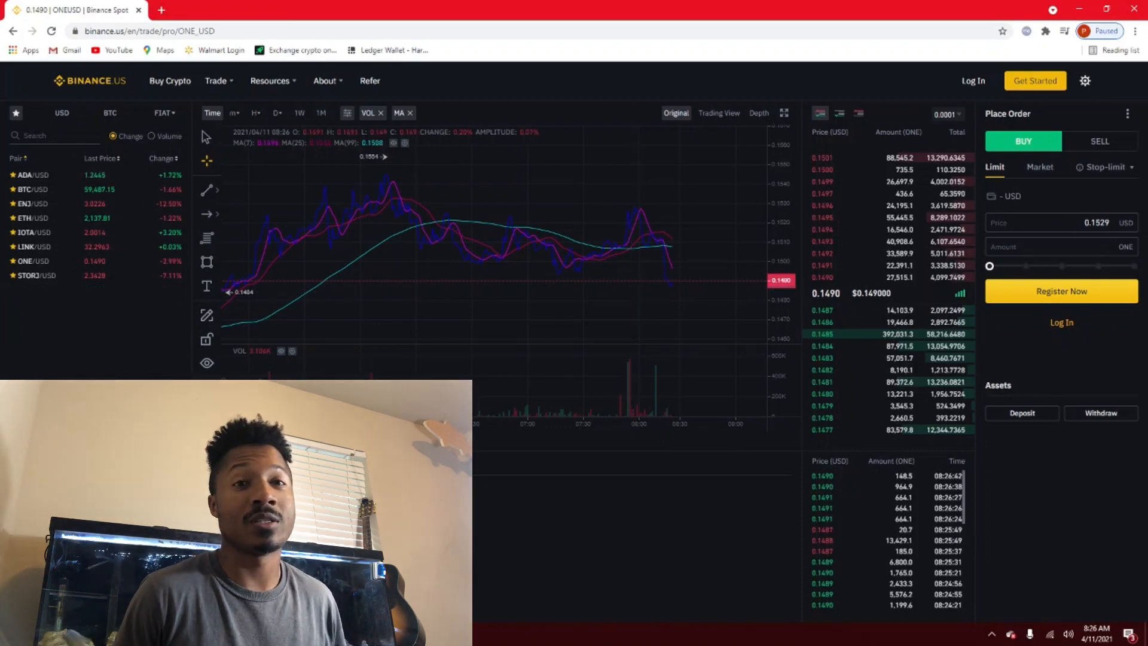
{"action": "left_click", "coordinate": [220, 9]}
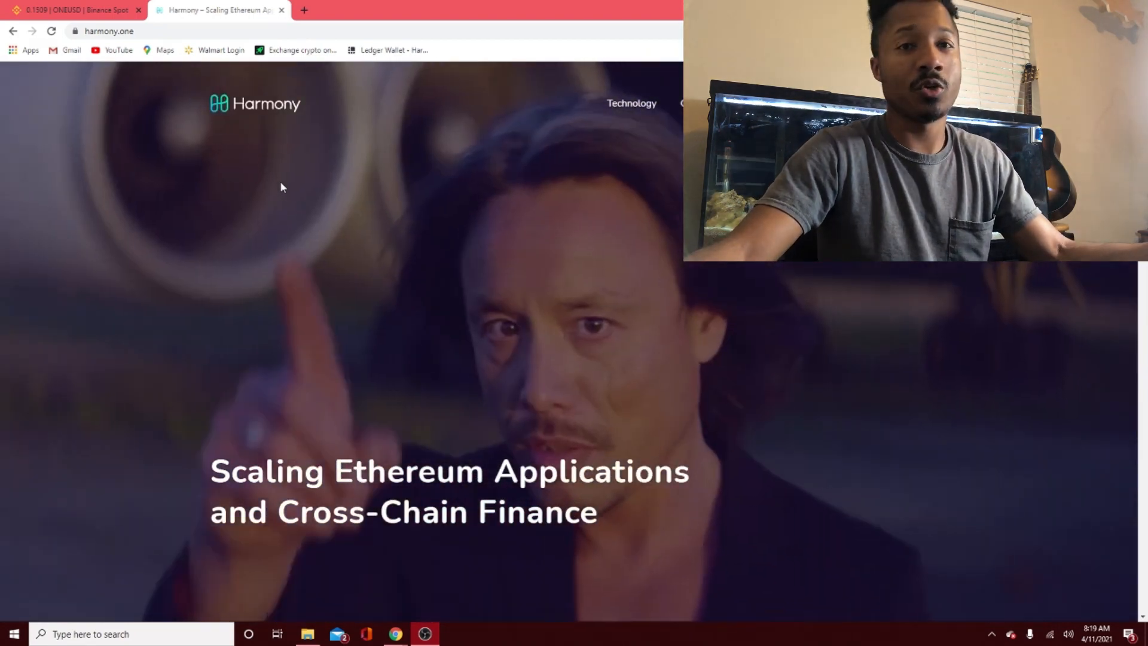
- Scroll harmony.one down past platform strengths, tweets and roadmap to the footer
{"action": "scroll", "scroll_direction": "down", "scroll_amount": 3}
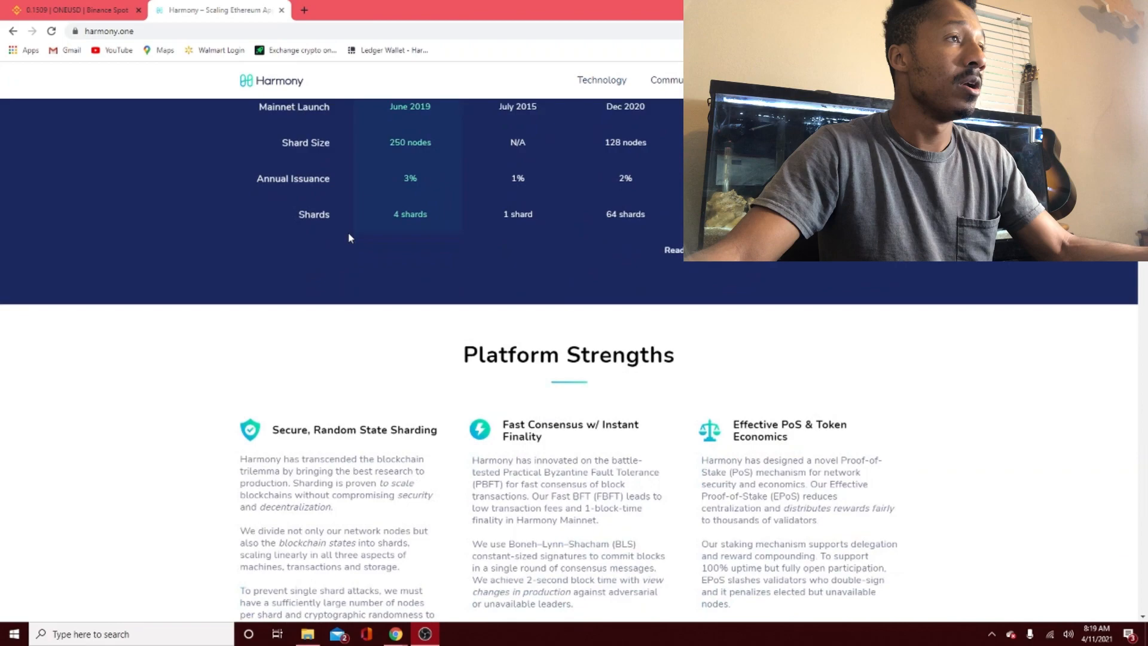
{"action": "scroll", "scroll_direction": "down", "scroll_amount": 3}
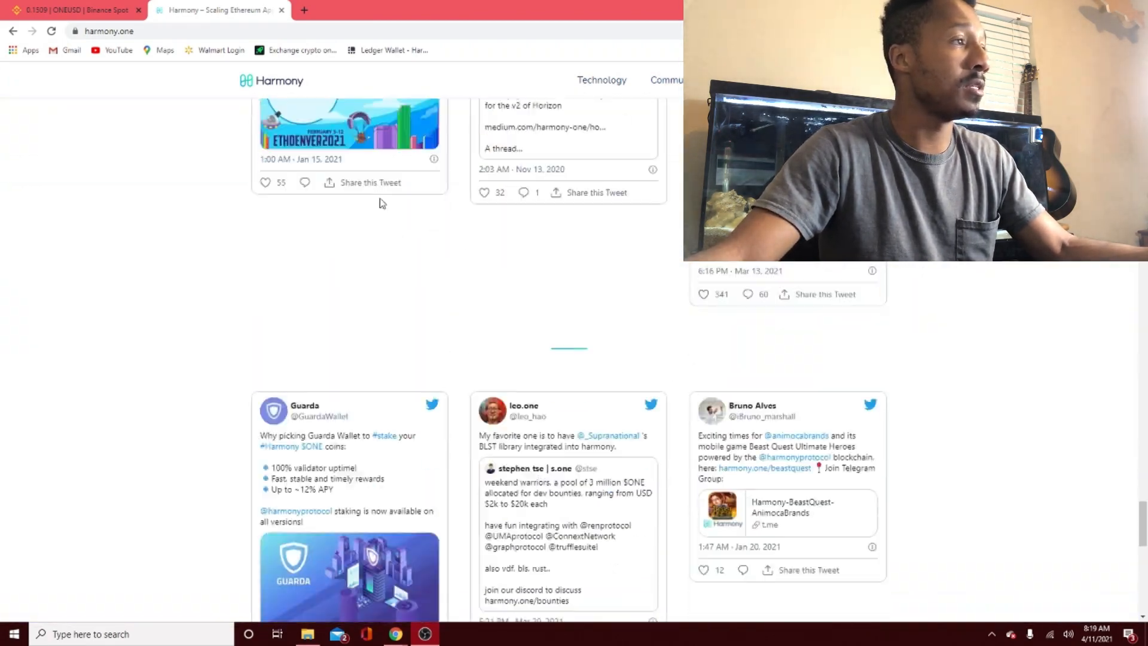
{"action": "scroll", "scroll_direction": "down", "scroll_amount": 3}
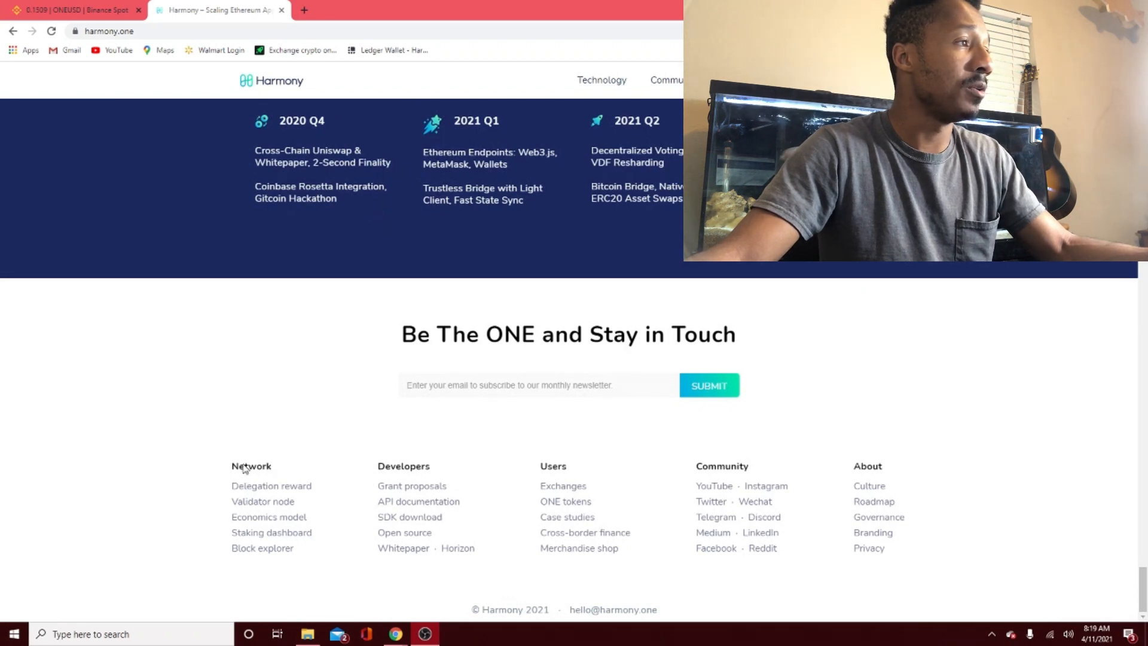
{"action": "mouse_move", "coordinate": [262, 501]}
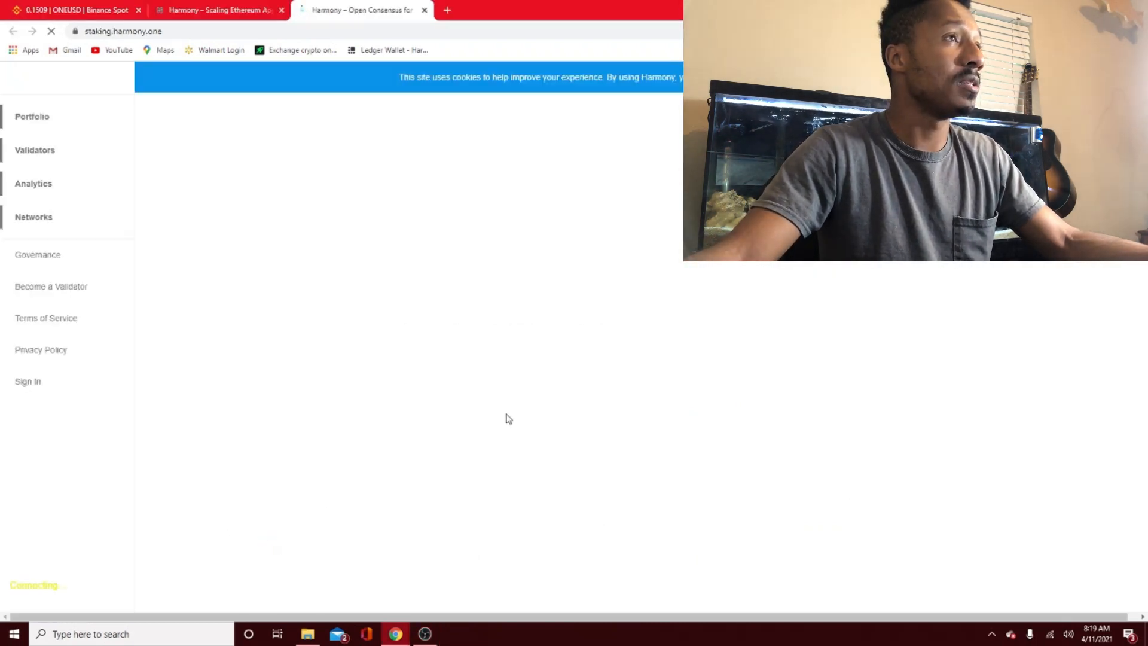
- Show the Validators list of elected mainnet validators with returns, stakes, fees and uptime
{"action": "left_click", "coordinate": [34, 149]}
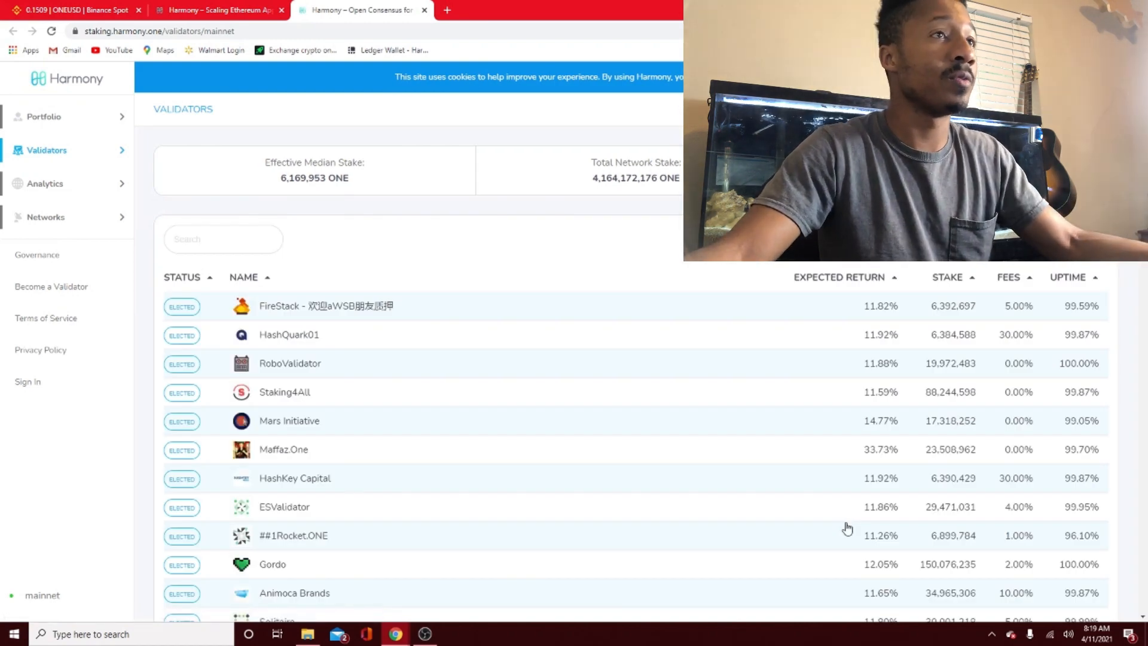
{"action": "mouse_move", "coordinate": [892, 330]}
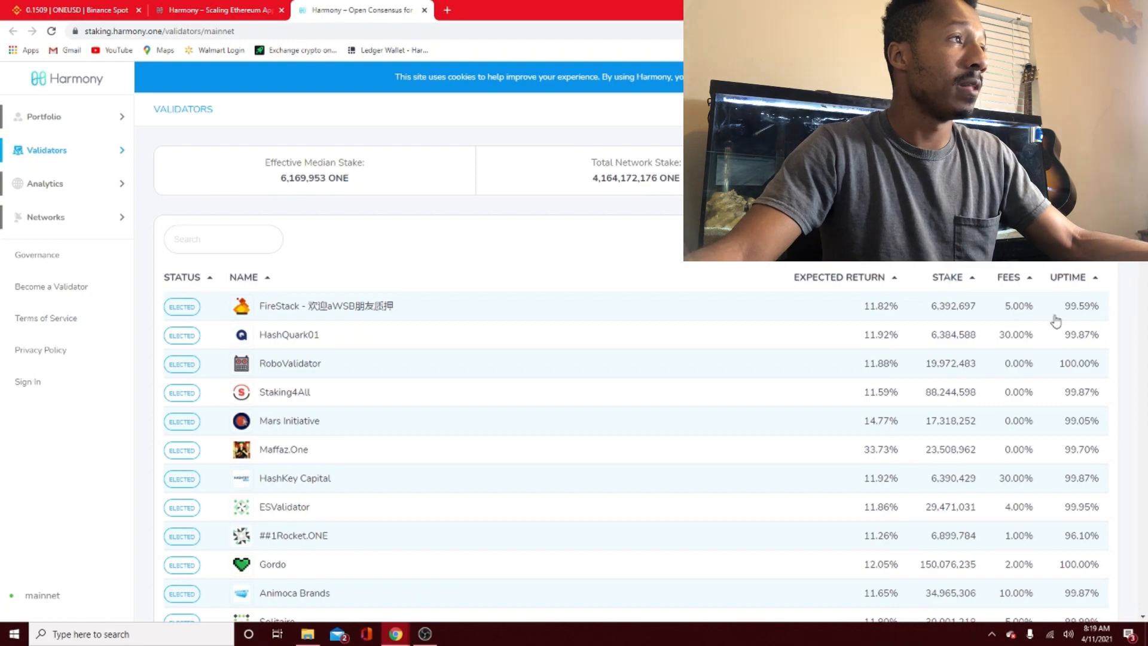
{"action": "mouse_move", "coordinate": [350, 338]}
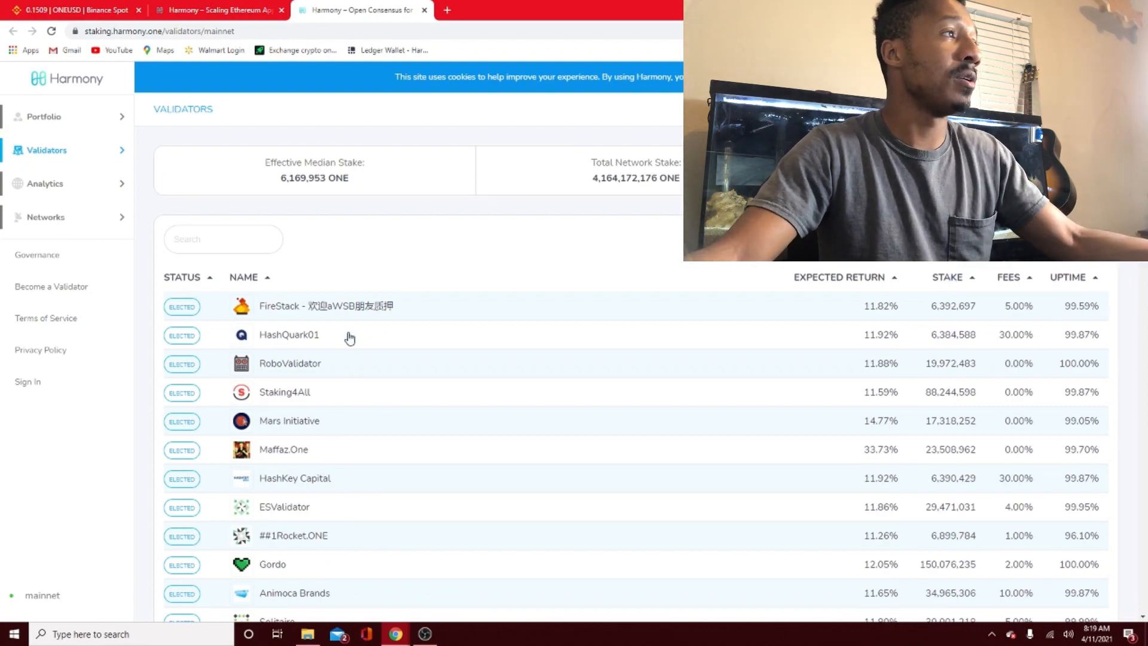
{"action": "scroll", "scroll_direction": "down", "scroll_amount": 3}
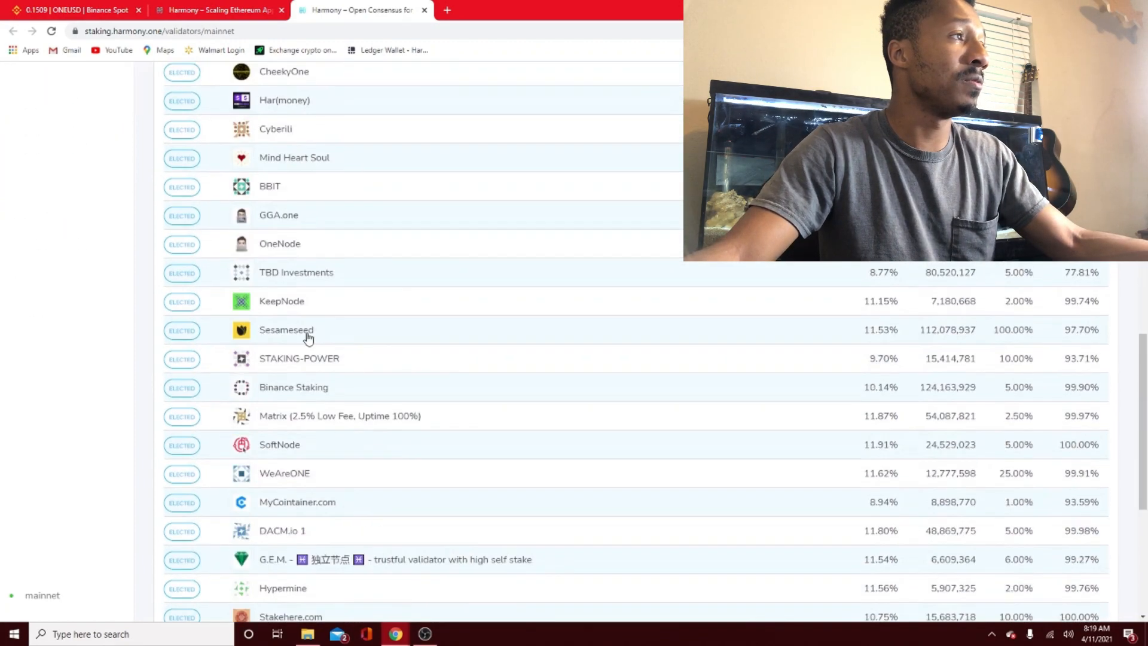
{"action": "scroll", "scroll_direction": "down", "scroll_amount": 3}
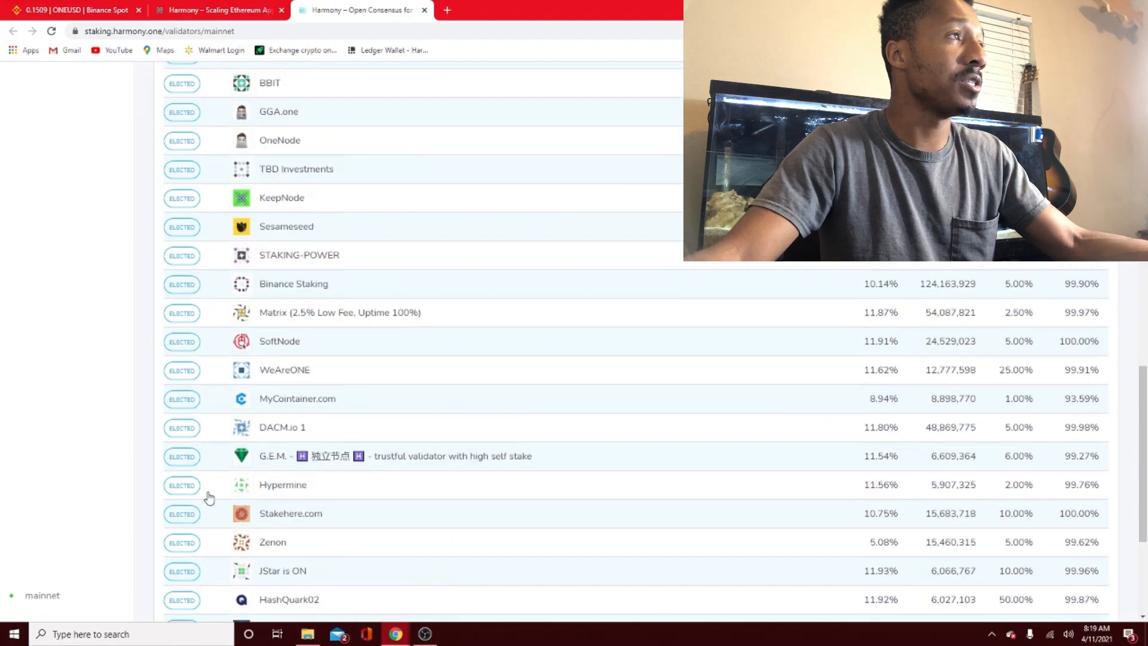
{"action": "scroll", "scroll_direction": "up", "scroll_amount": 3}
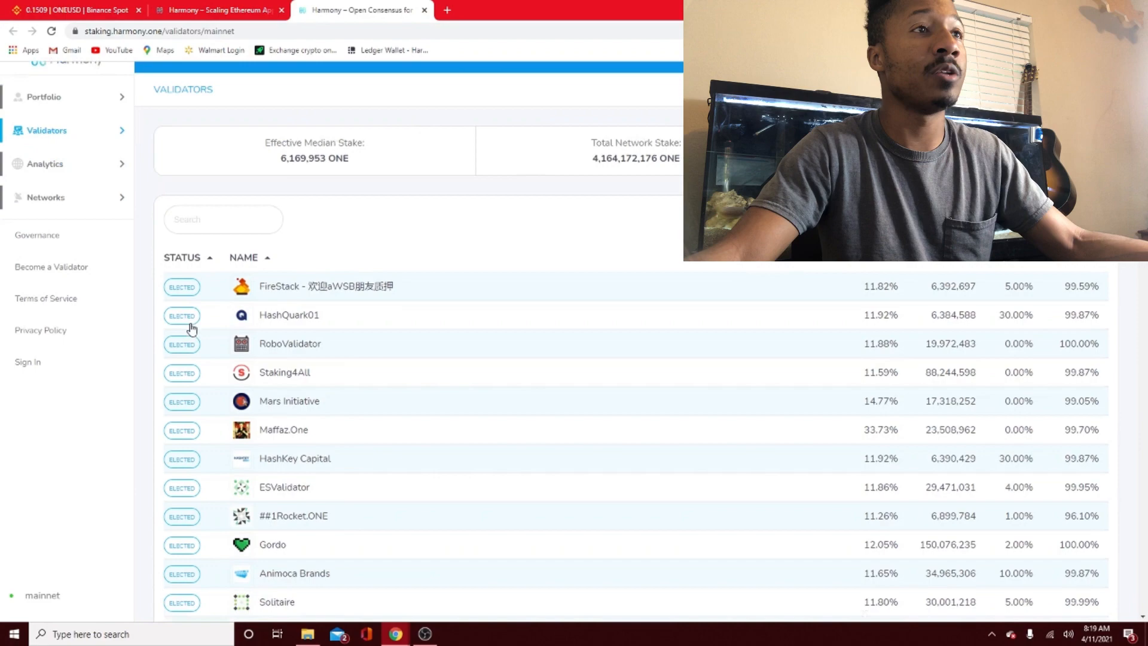
{"action": "scroll", "scroll_direction": "up", "scroll_amount": 3}
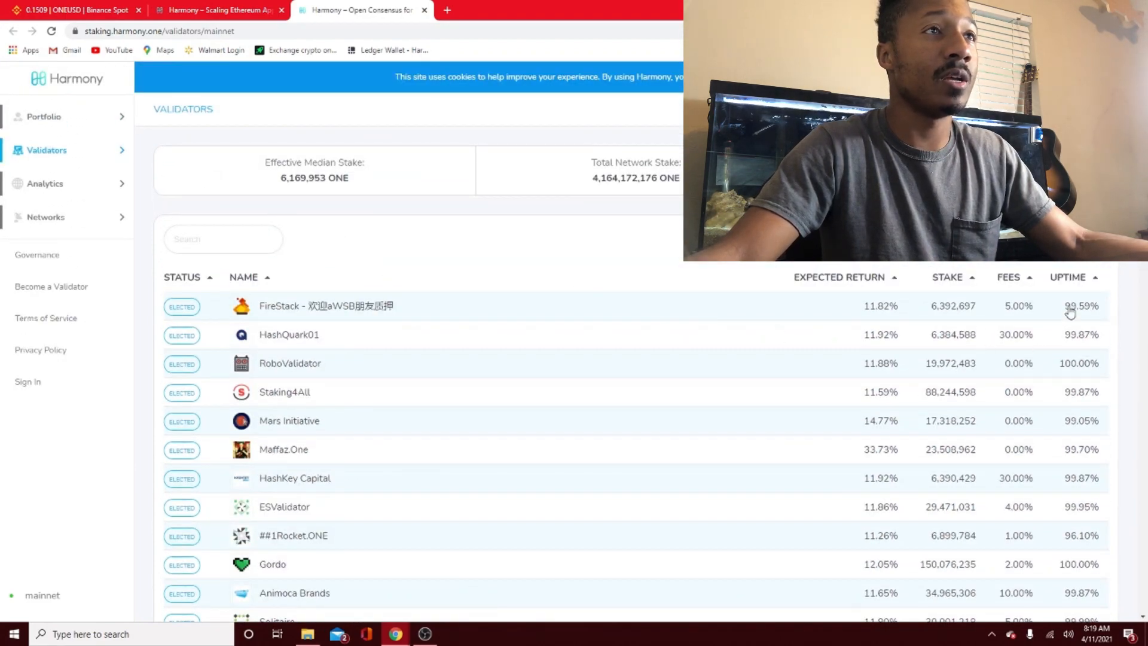
{"action": "scroll", "scroll_direction": "down", "scroll_amount": 3}
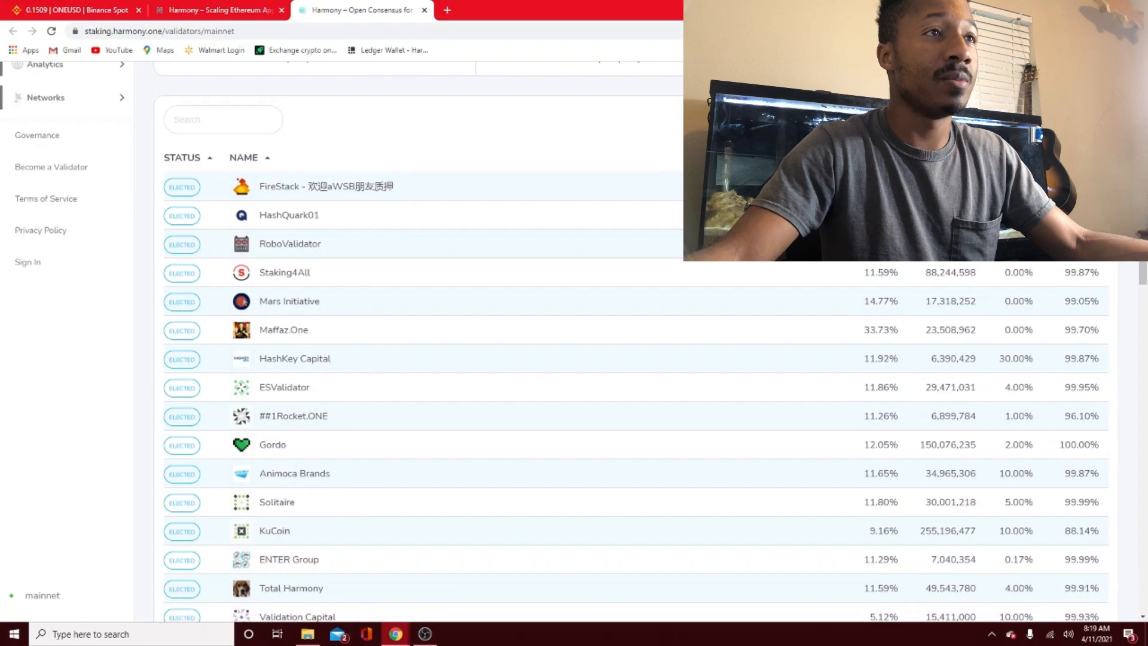
- Scroll further through the validator table and back up toward the top entries
{"action": "scroll", "scroll_direction": "down", "scroll_amount": 3}
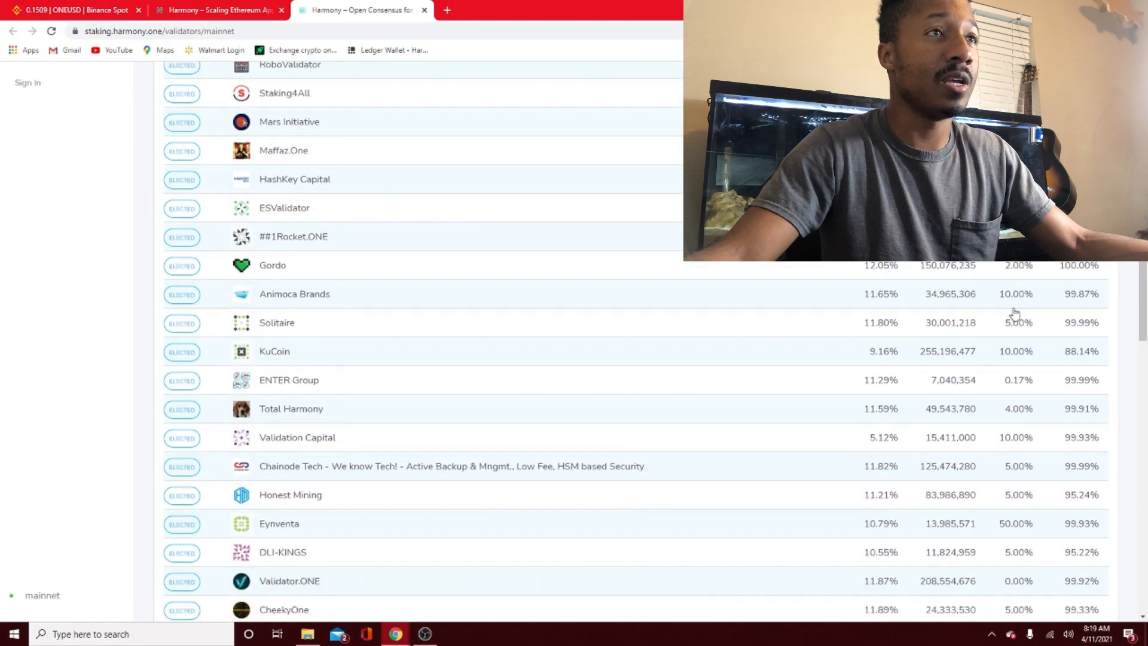
{"action": "scroll", "scroll_direction": "down", "scroll_amount": 3}
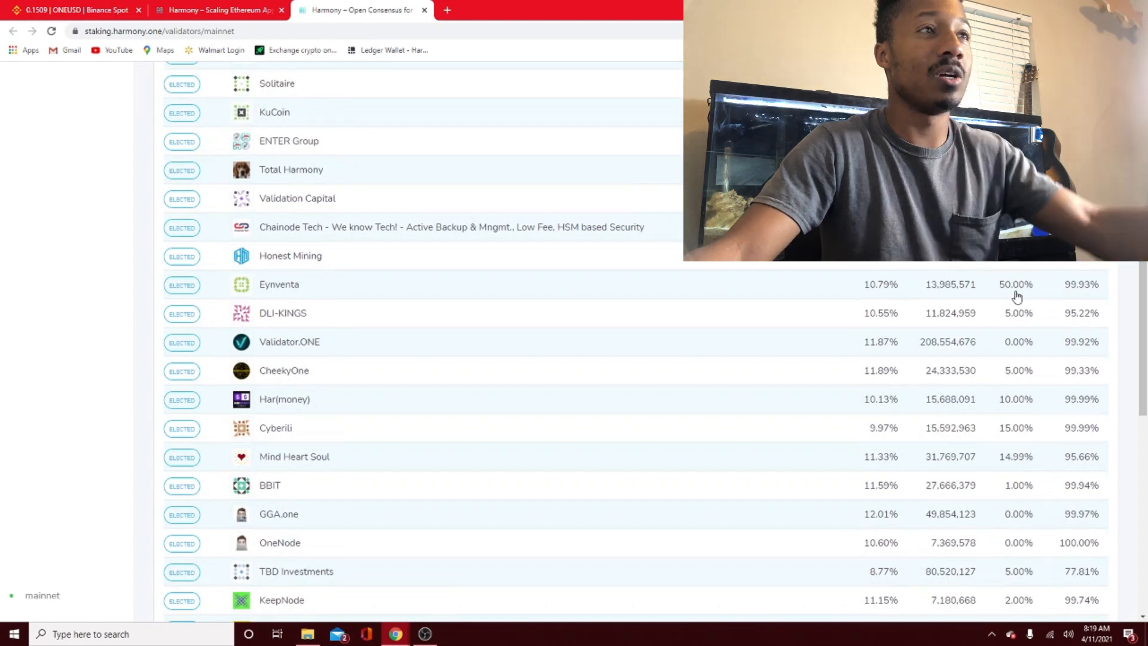
{"action": "scroll", "scroll_direction": "down", "scroll_amount": 3}
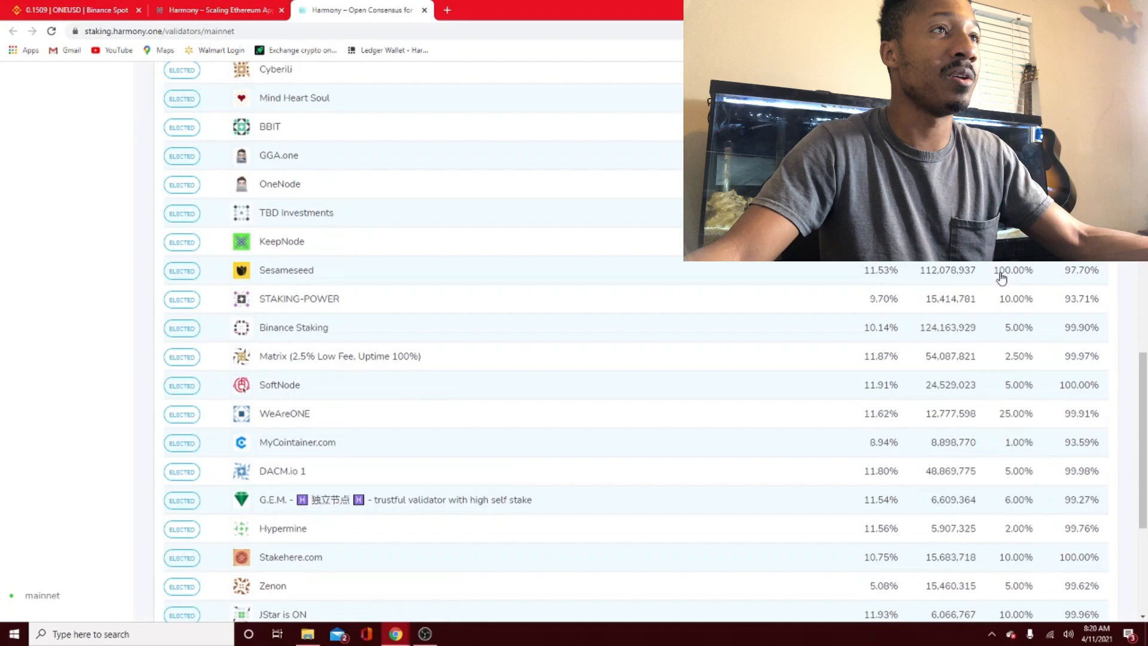
{"action": "scroll", "scroll_direction": "up", "scroll_amount": 3}
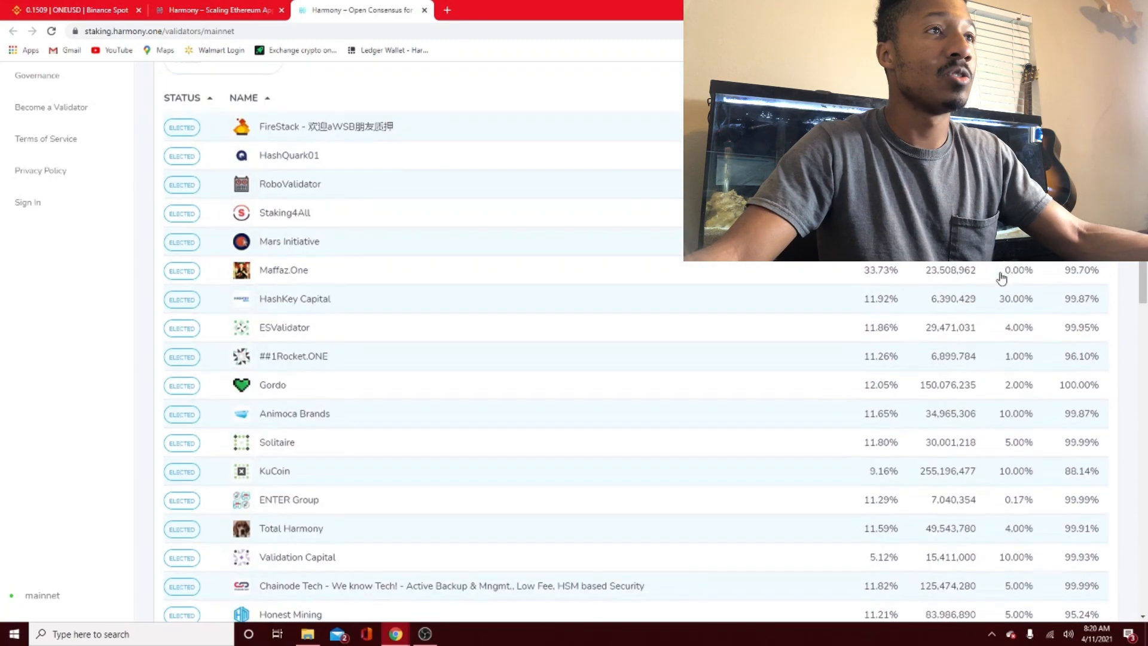
{"action": "scroll", "scroll_direction": "up", "scroll_amount": 3}
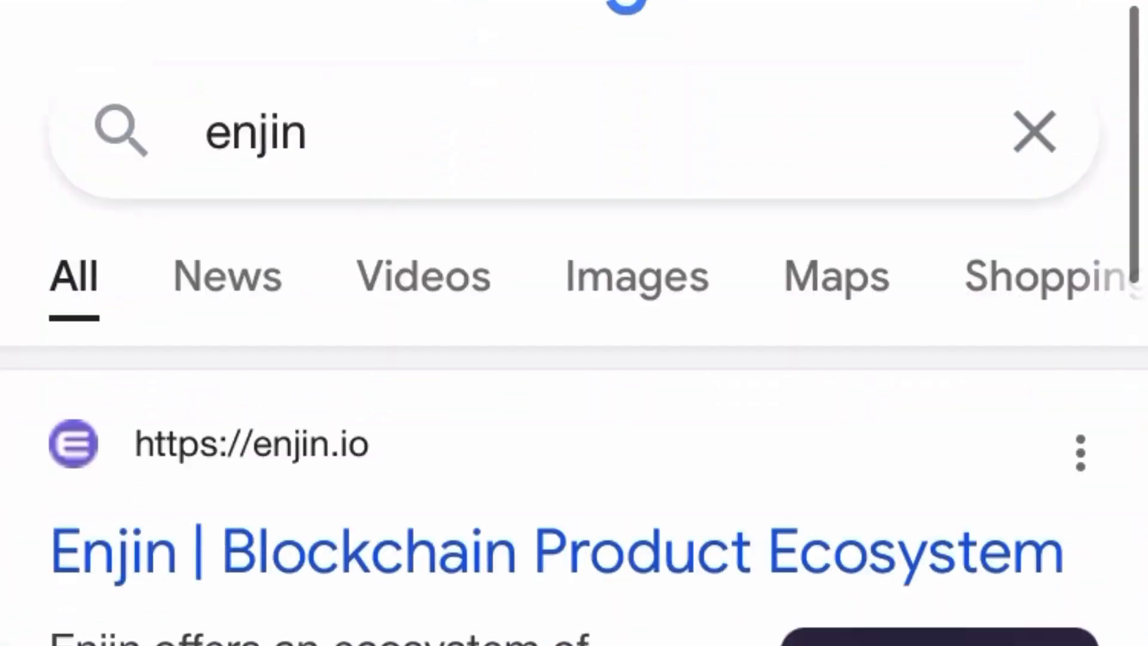
{"action": "scroll", "scroll_direction": "down", "scroll_amount": 3}
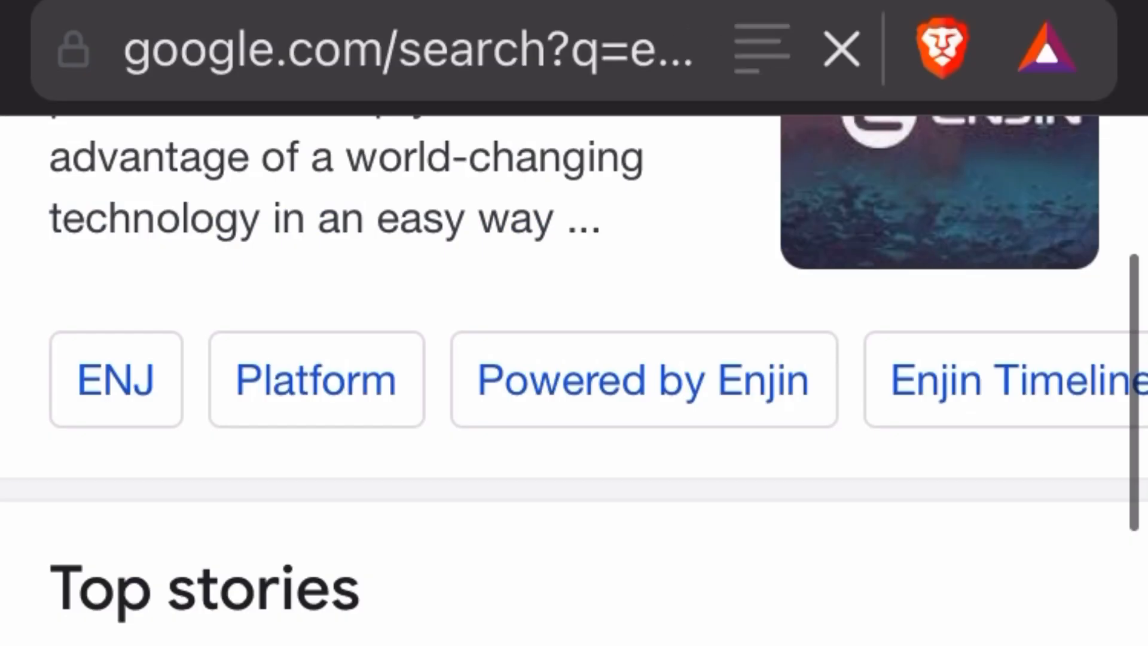
{"action": "scroll", "scroll_direction": "down", "scroll_amount": 3}
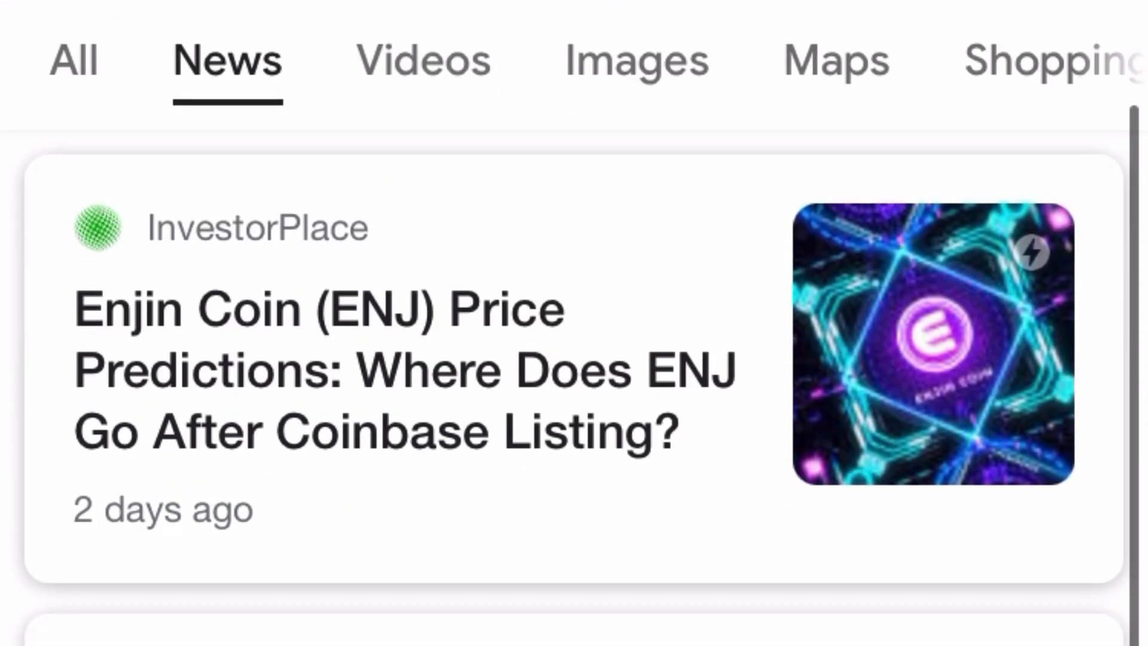
{"action": "scroll", "scroll_direction": "down", "scroll_amount": 3}
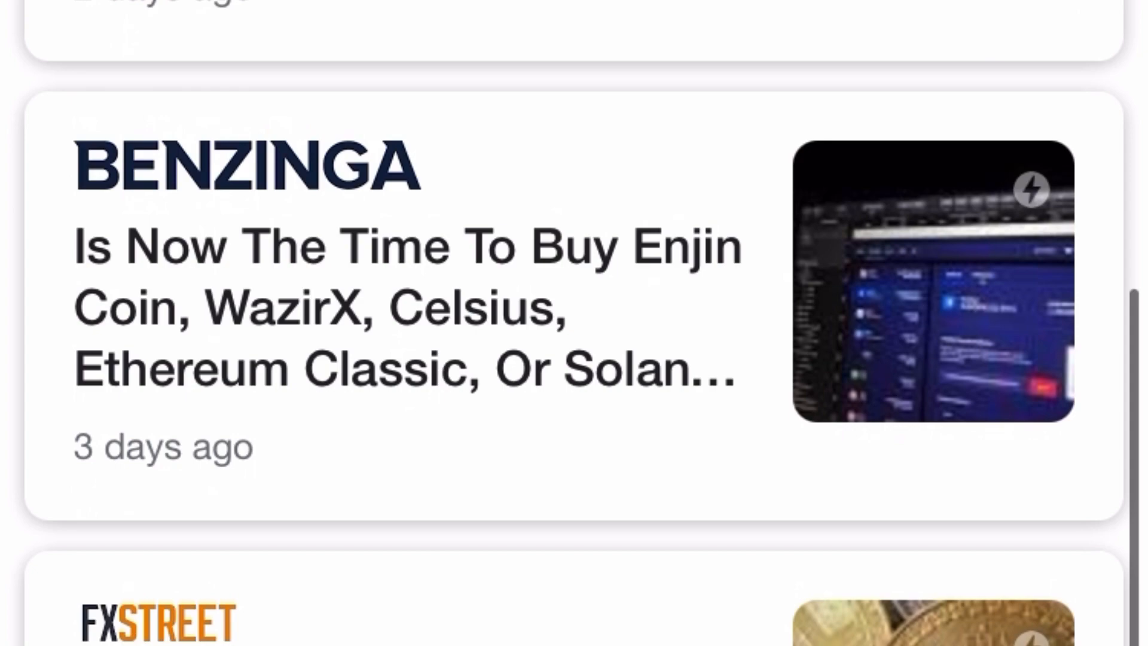
{"action": "scroll", "scroll_direction": "down", "scroll_amount": 3}
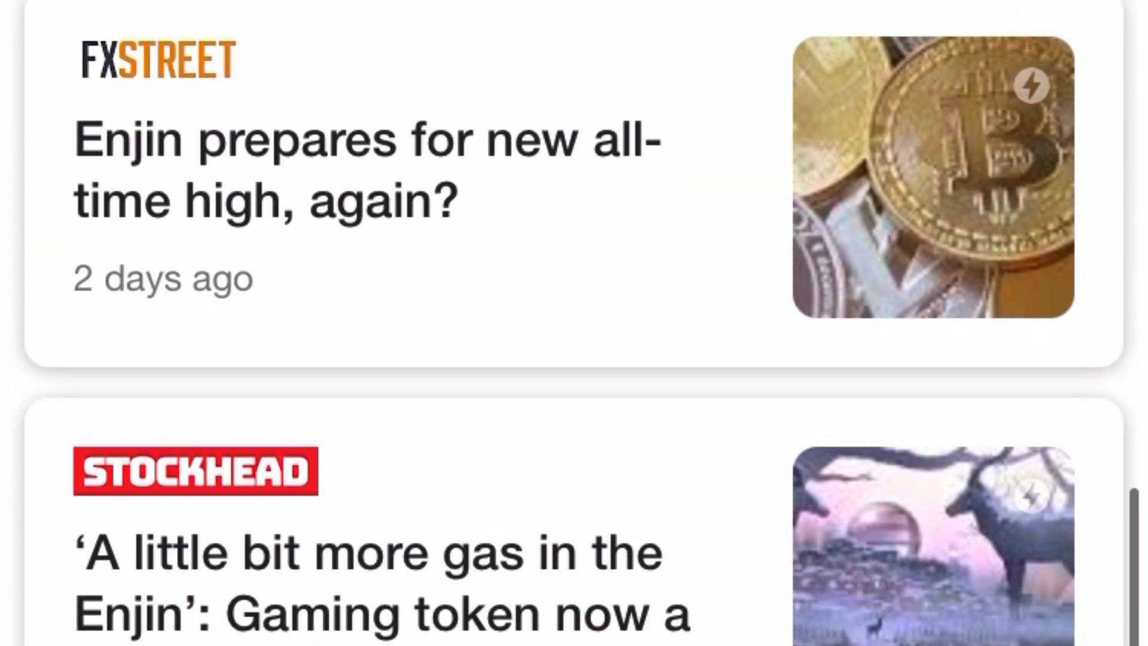
{"action": "scroll", "scroll_direction": "up", "scroll_amount": 3}
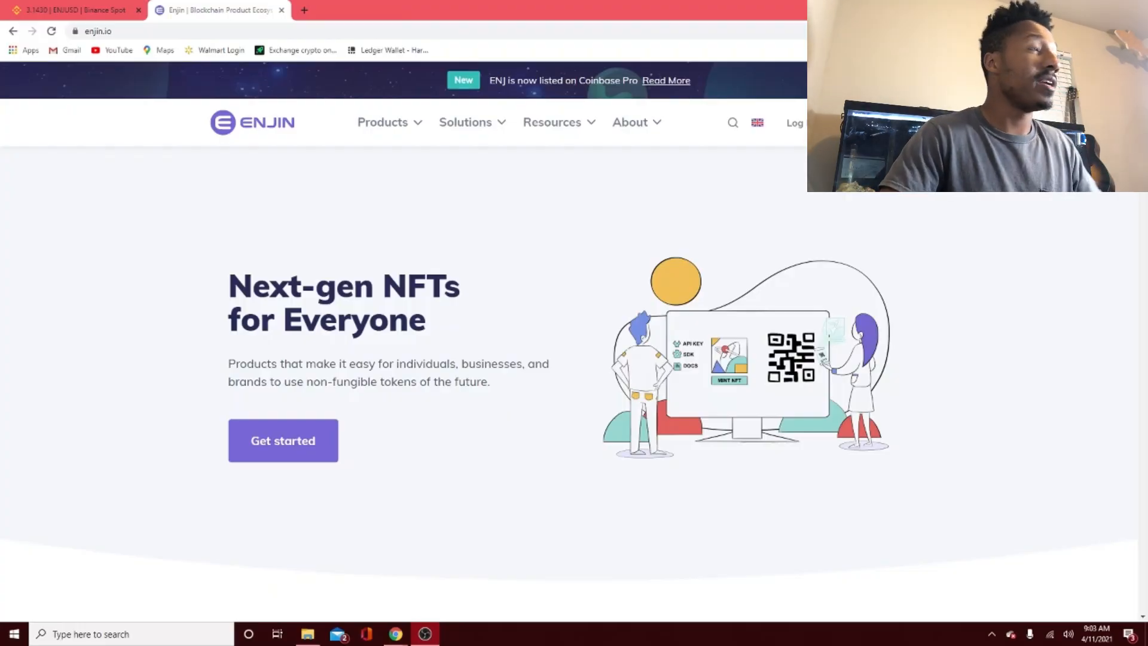
{"action": "mouse_move", "coordinate": [814, 290]}
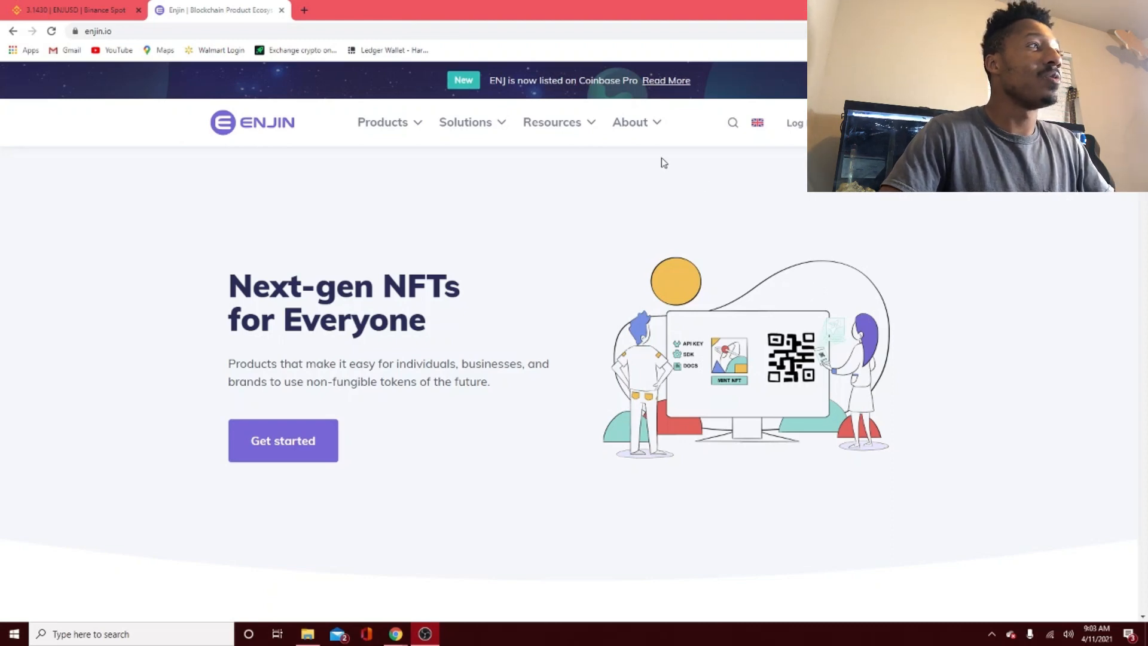
- Go to the Why Enjin? page from the About menu in the site header
{"action": "left_click", "coordinate": [630, 122]}
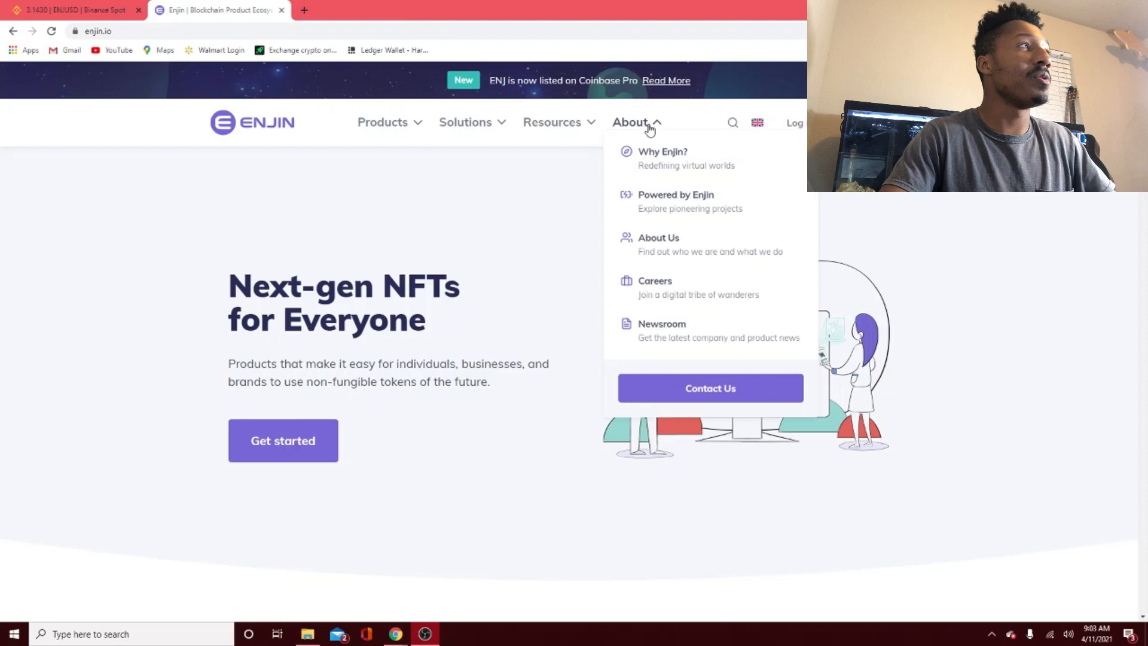
{"action": "mouse_move", "coordinate": [661, 158]}
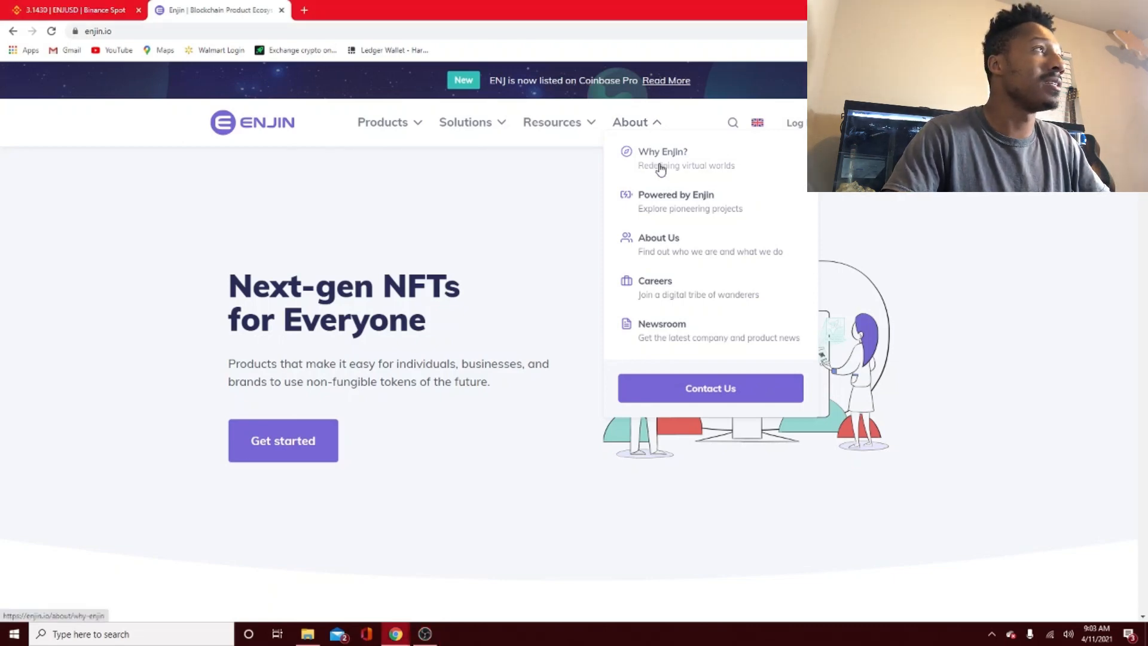
{"action": "mouse_move", "coordinate": [679, 184]}
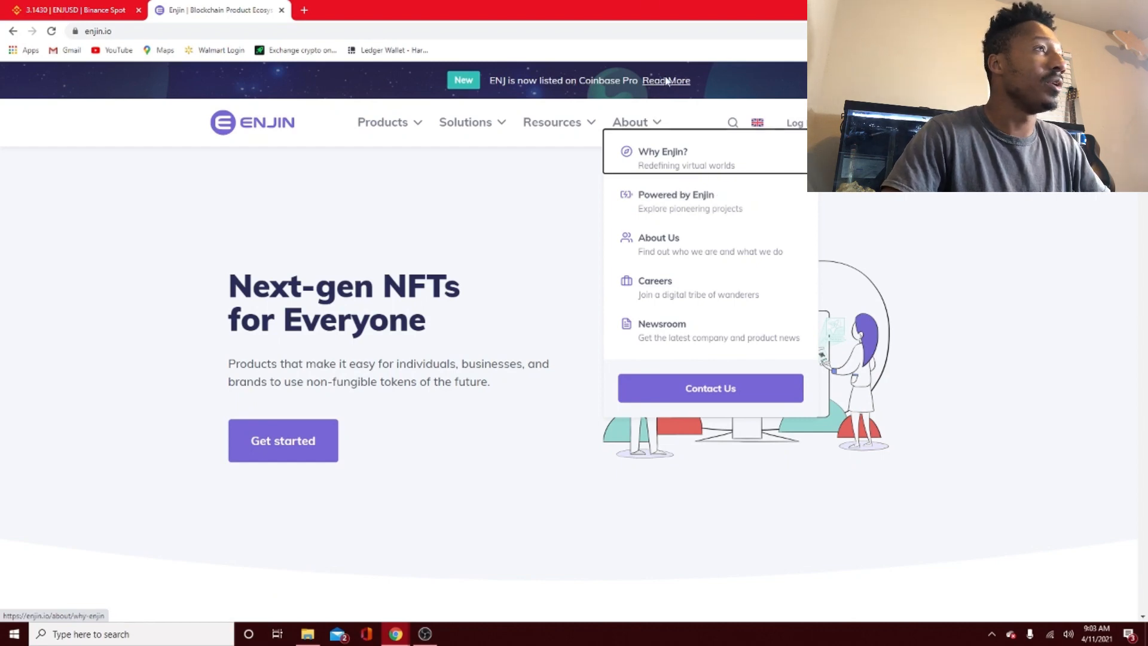
{"action": "left_click", "coordinate": [661, 152]}
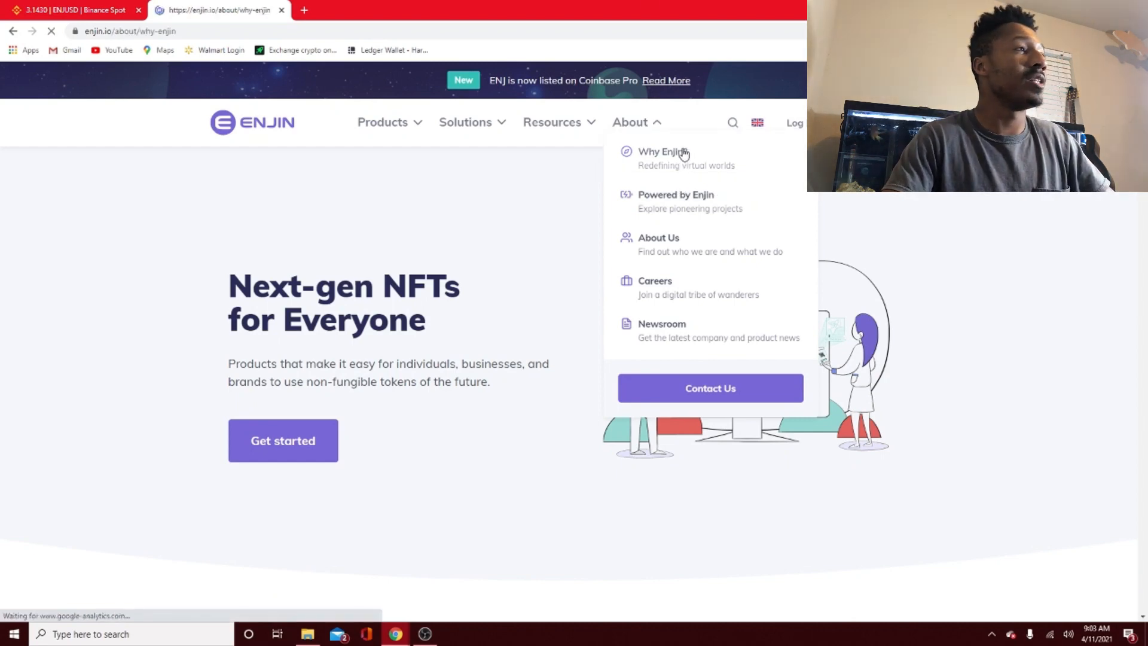
- Read the Why Enjin? story of minting a sword NFT from Enjin Coin
{"action": "left_click", "coordinate": [661, 152]}
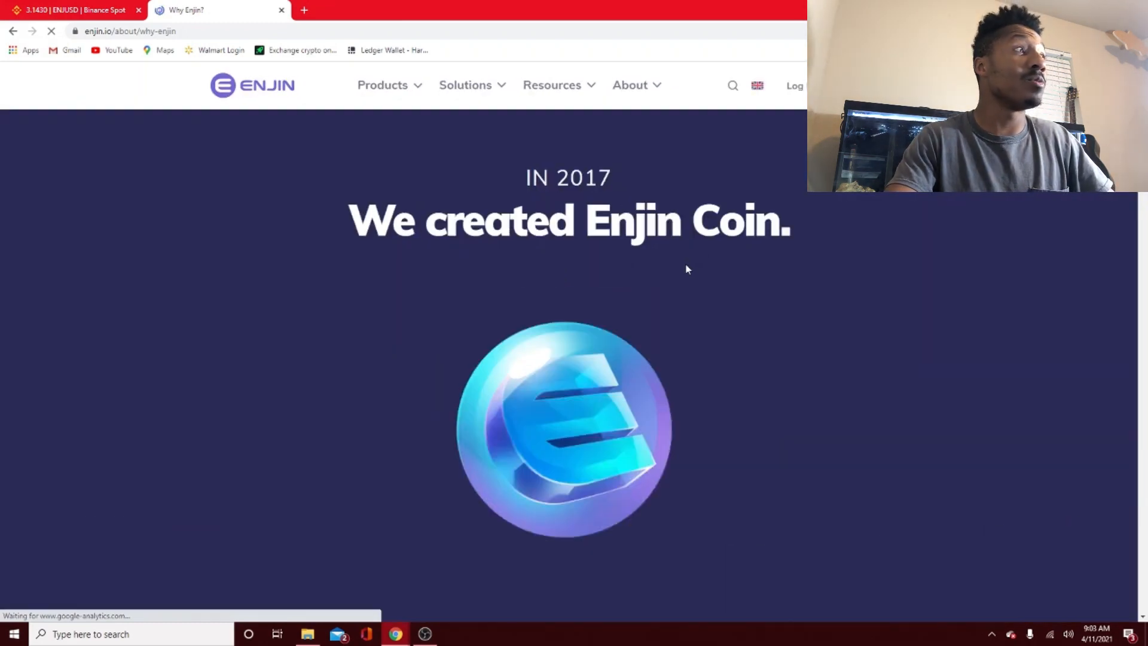
{"action": "scroll", "scroll_direction": "down", "scroll_amount": 3}
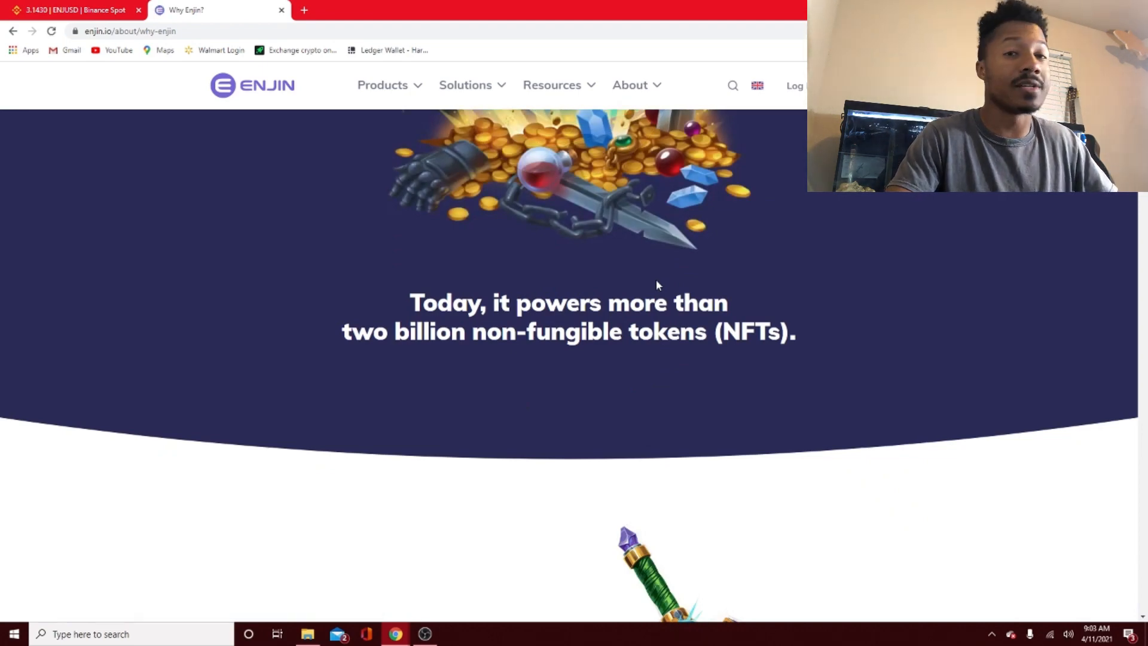
{"action": "scroll", "scroll_direction": "down", "scroll_amount": 3}
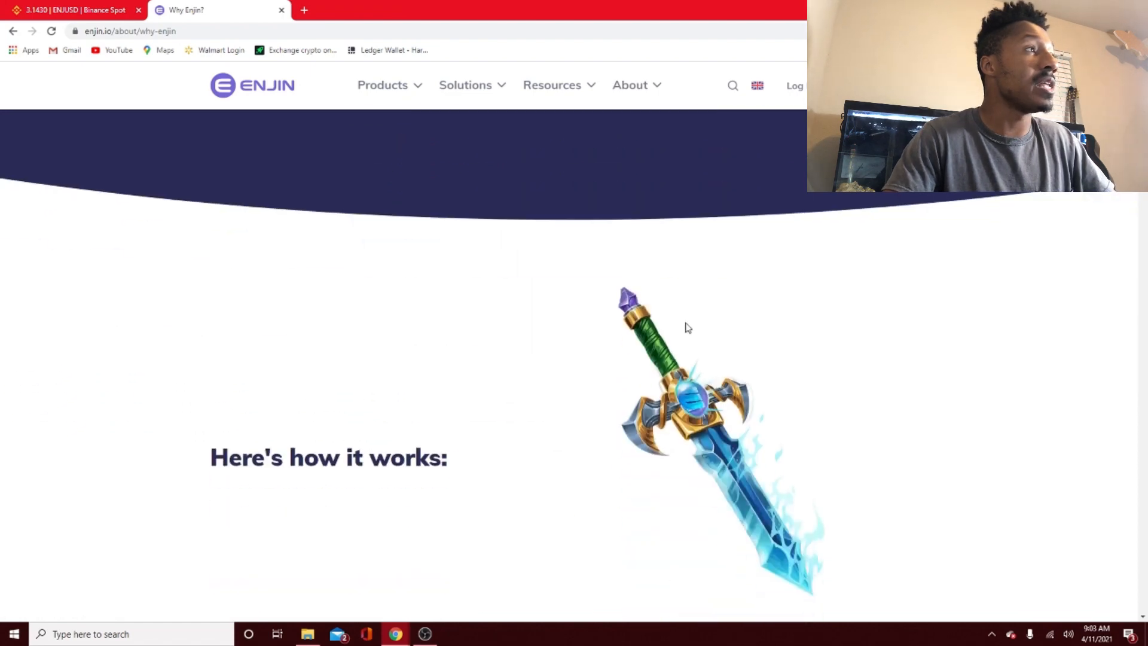
{"action": "scroll", "scroll_direction": "down", "scroll_amount": 3}
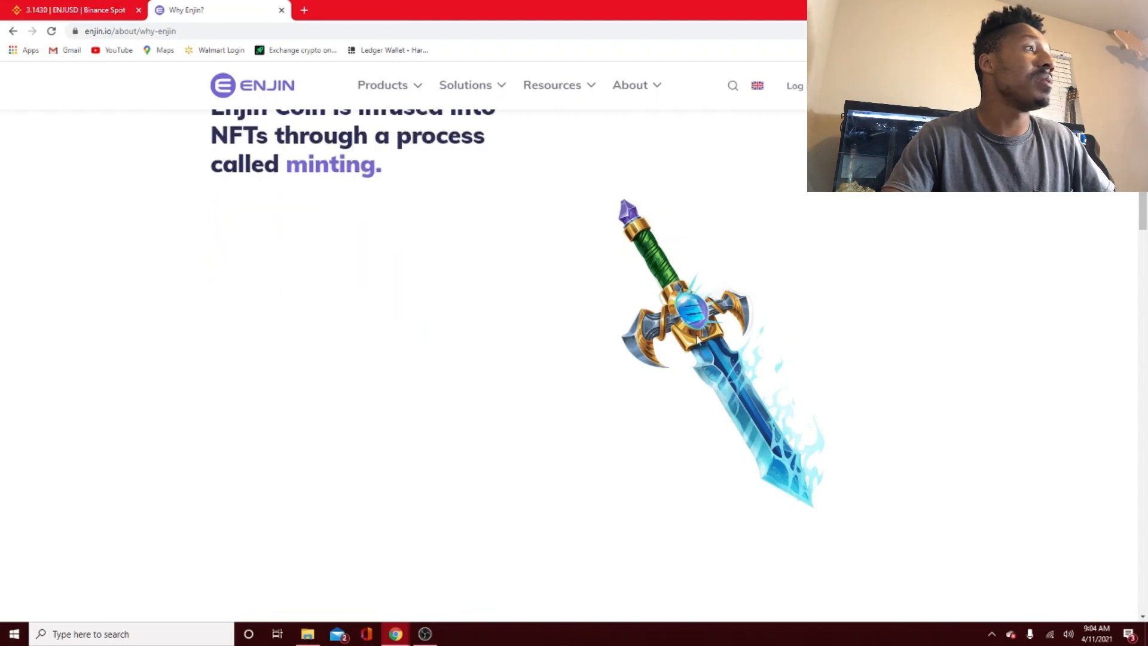
{"action": "scroll", "scroll_direction": "down", "scroll_amount": 3}
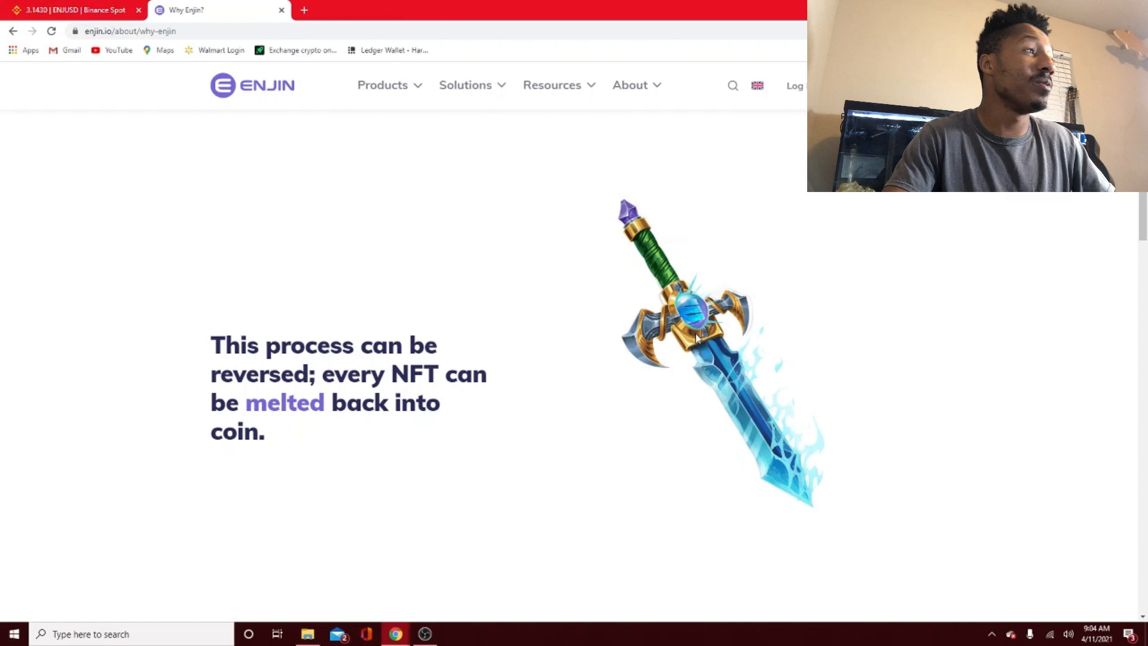
{"action": "scroll", "scroll_direction": "down", "scroll_amount": 3}
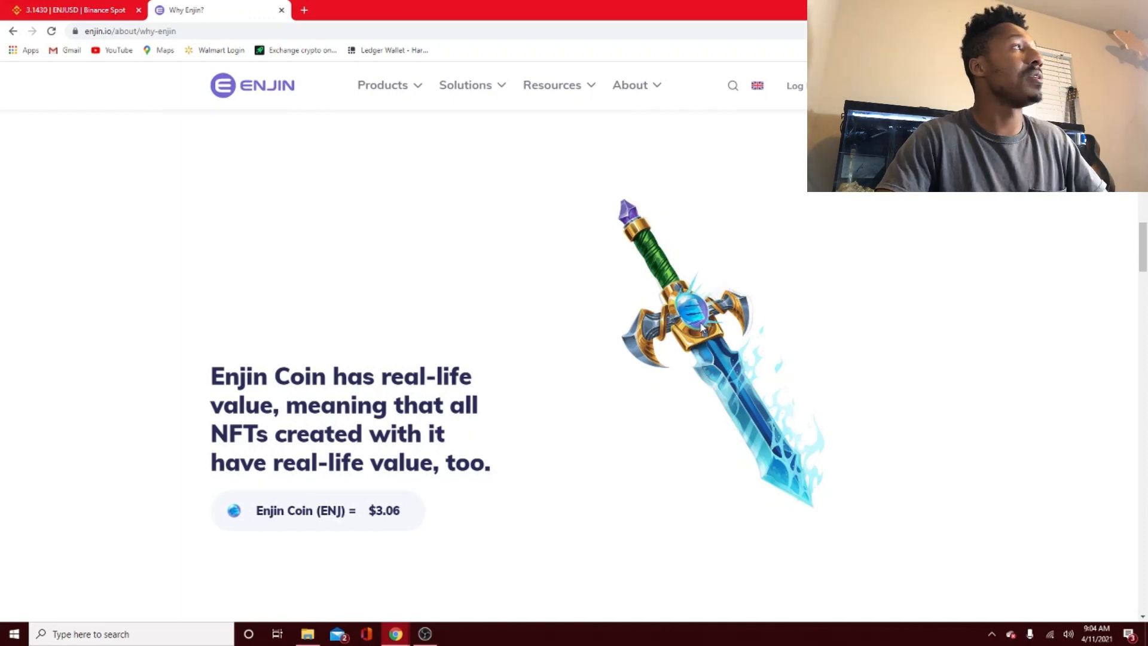
{"action": "mouse_move", "coordinate": [396, 318]}
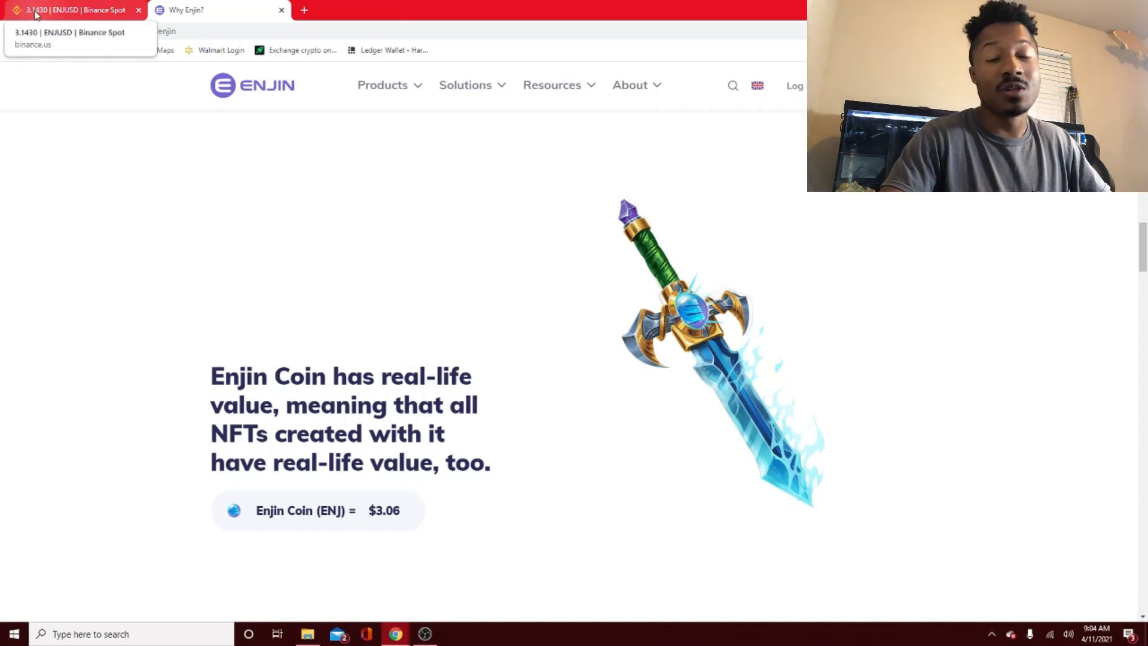
{"action": "mouse_move", "coordinate": [325, 330]}
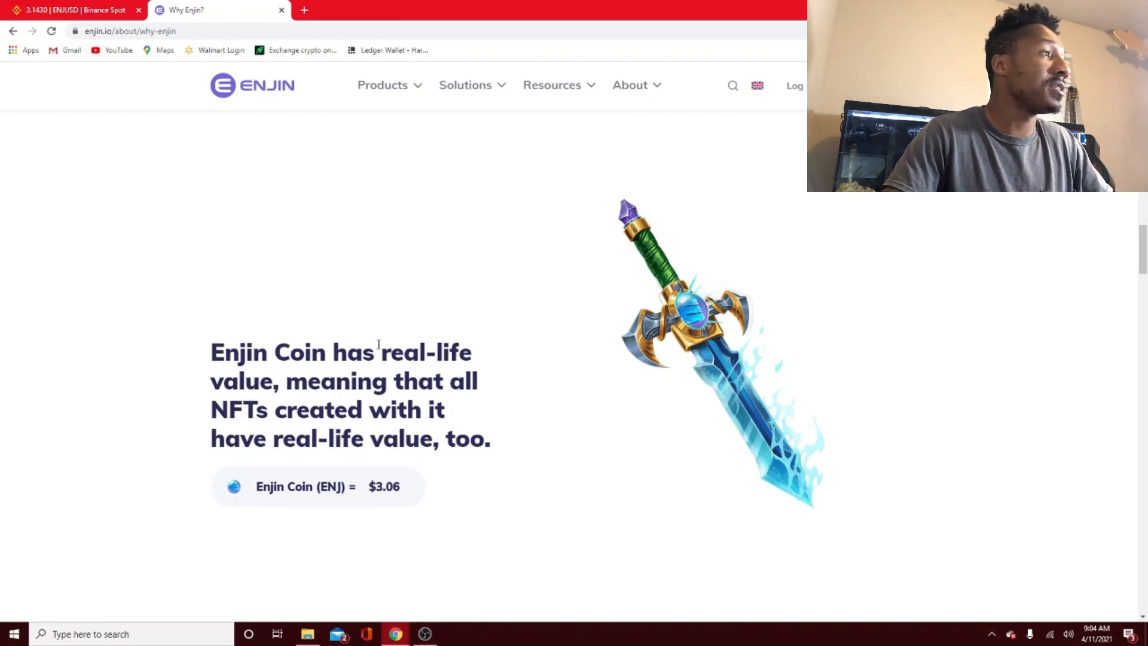
- Continue through melting the NFT back and selling the multi-game sword to anyone, anytime
{"action": "scroll", "scroll_direction": "down", "scroll_amount": 3}
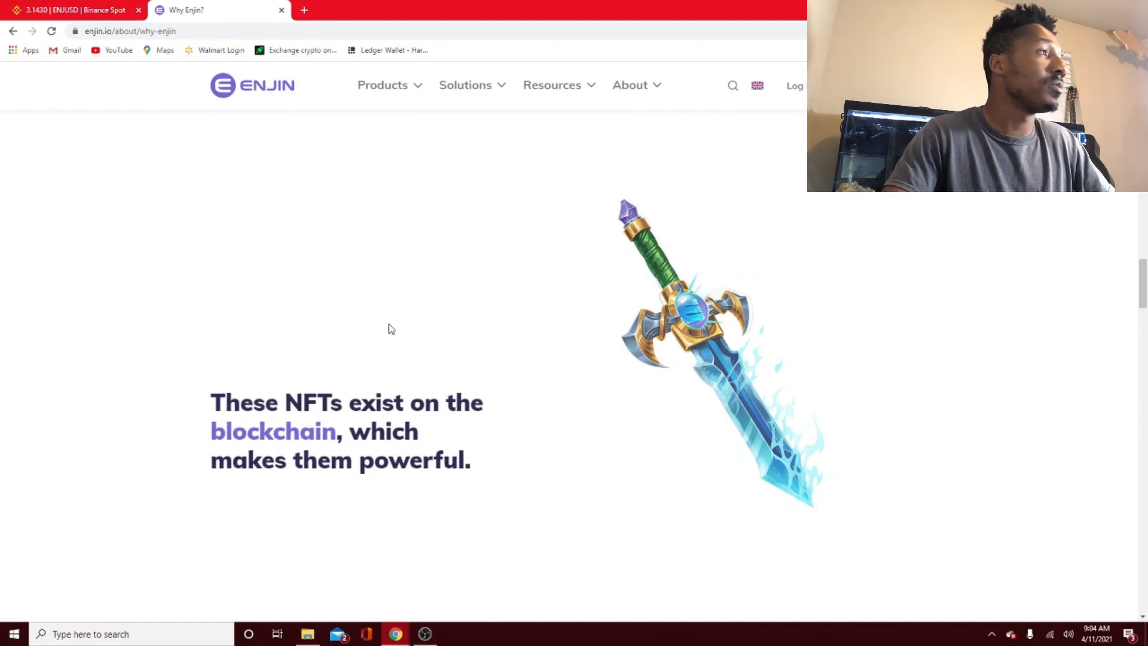
{"action": "scroll", "scroll_direction": "up", "scroll_amount": 3}
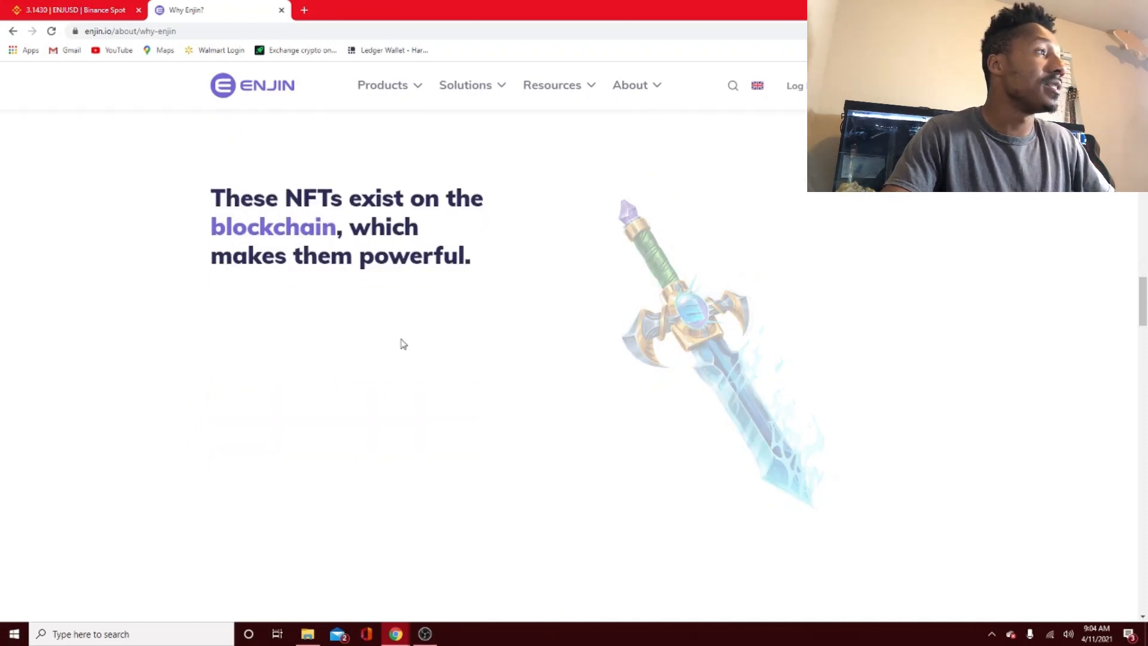
{"action": "scroll", "scroll_direction": "down", "scroll_amount": 3}
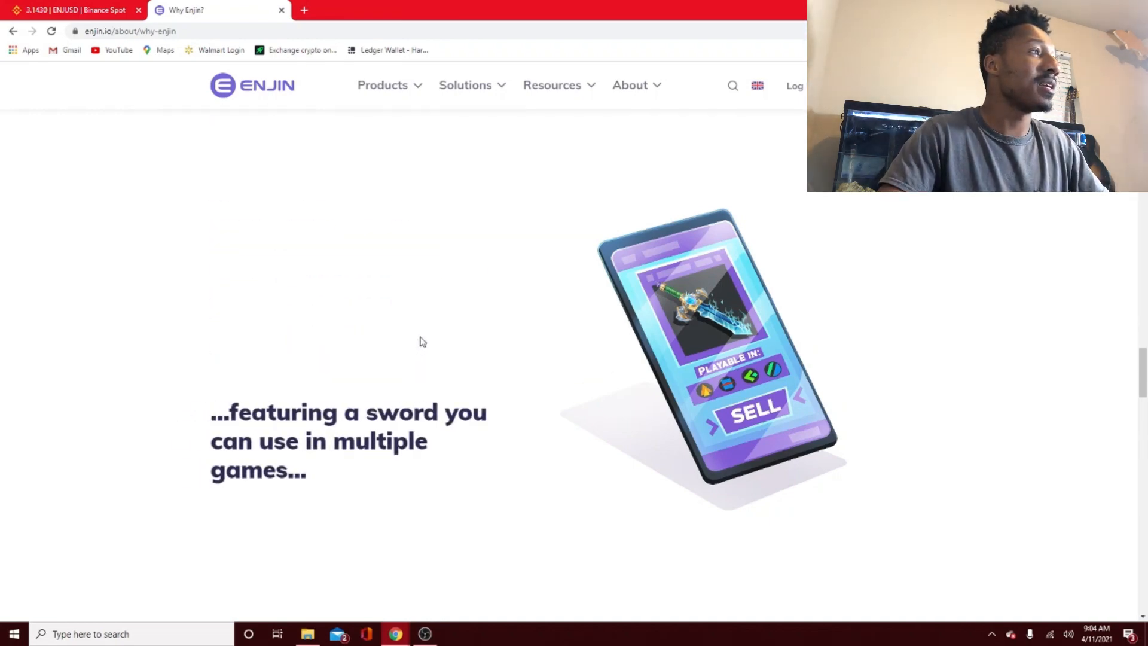
{"action": "scroll", "scroll_direction": "down", "scroll_amount": 3}
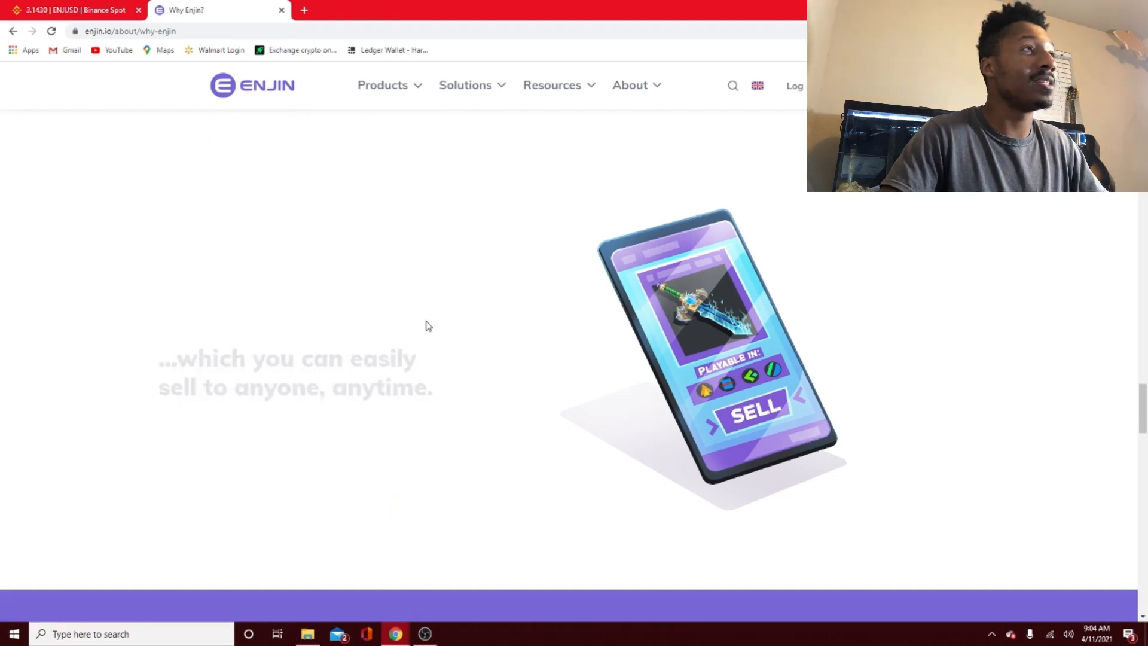
{"action": "scroll", "scroll_direction": "down", "scroll_amount": 3}
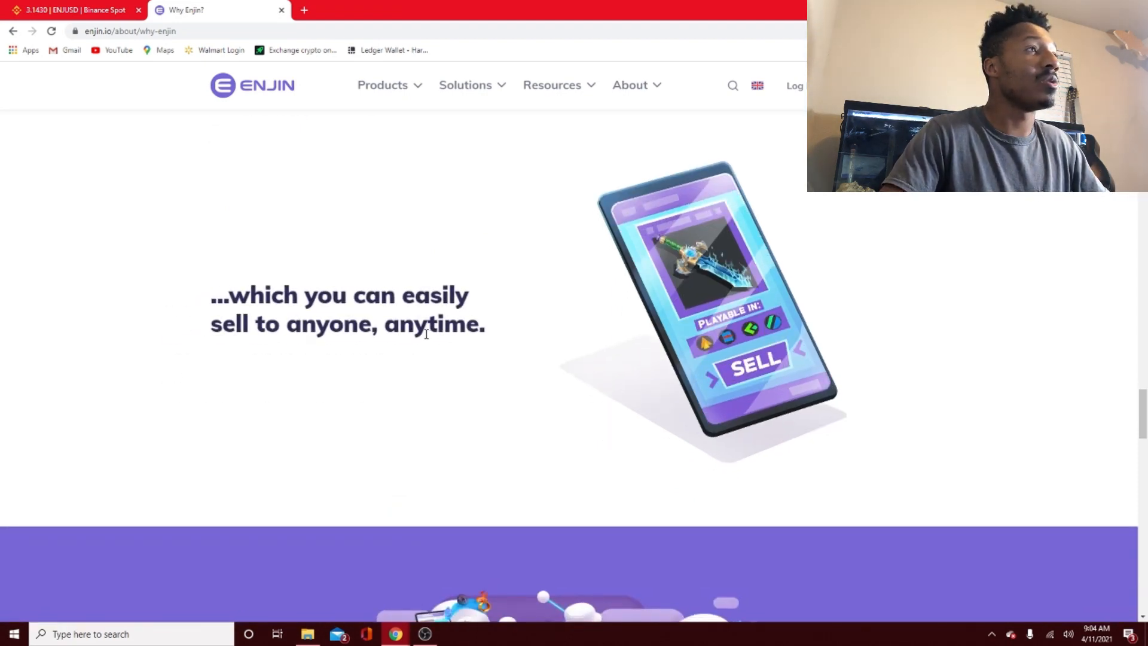
{"action": "left_click", "coordinate": [628, 85]}
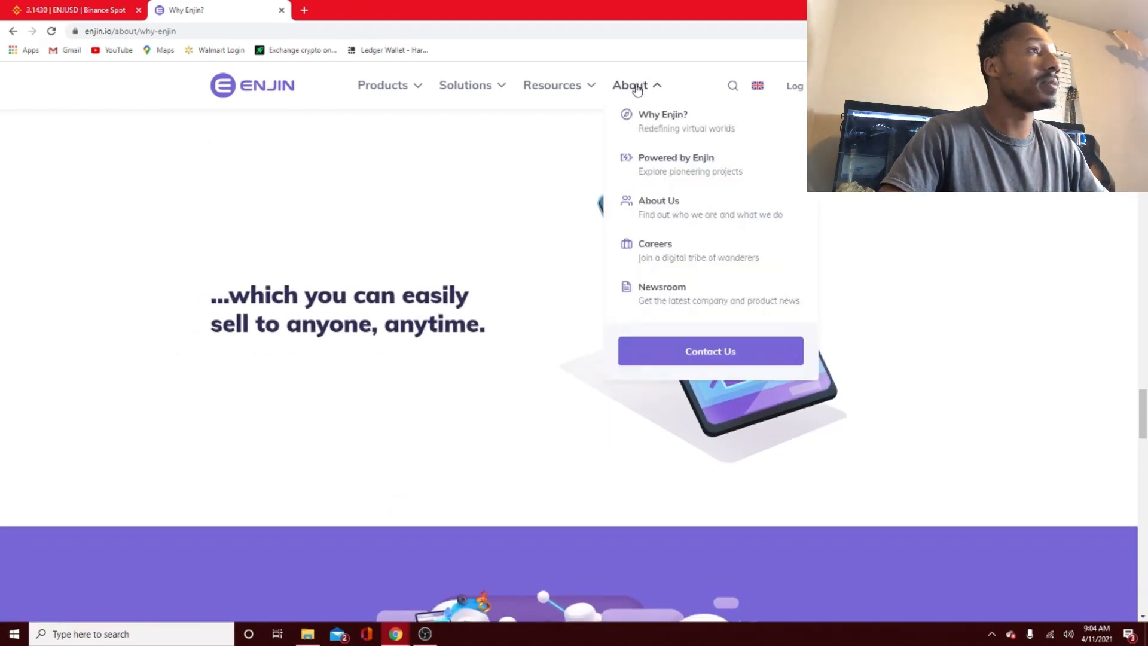
- Go to Enjin's About Us page and read the What We Do section
{"action": "left_click", "coordinate": [658, 206]}
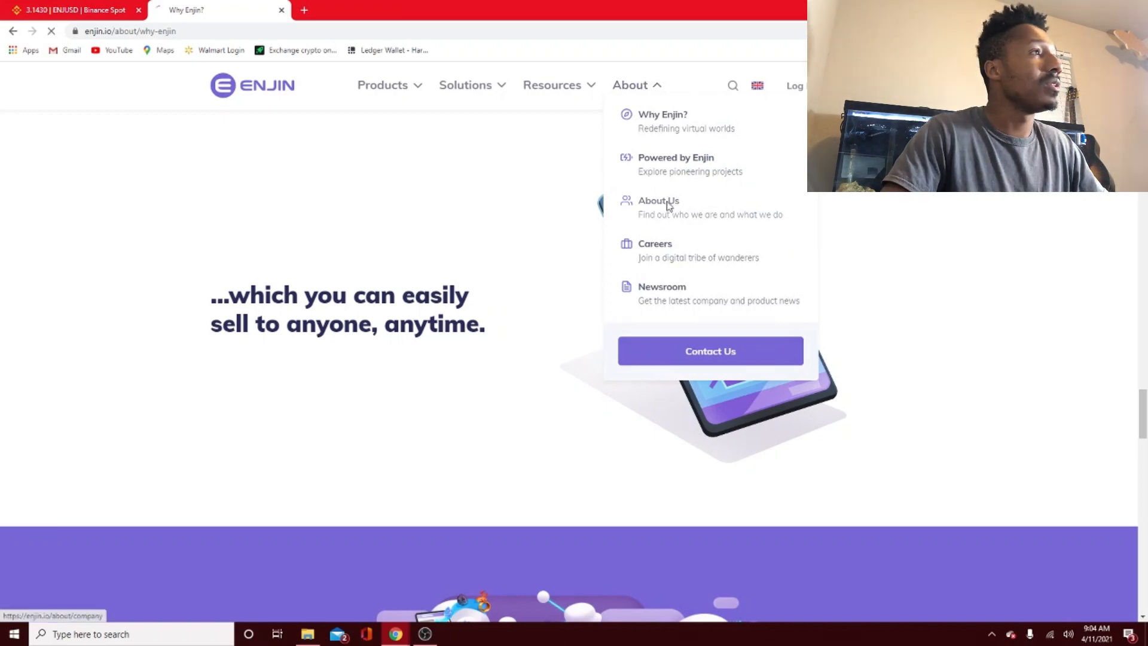
{"action": "left_click", "coordinate": [657, 207]}
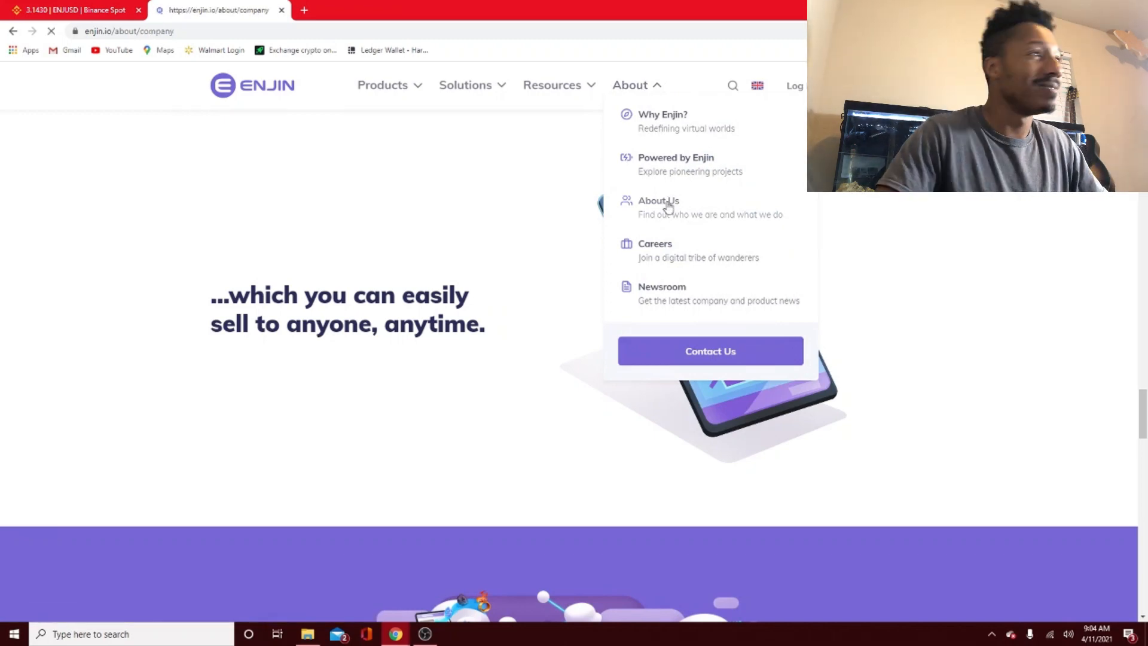
{"action": "left_click", "coordinate": [658, 200]}
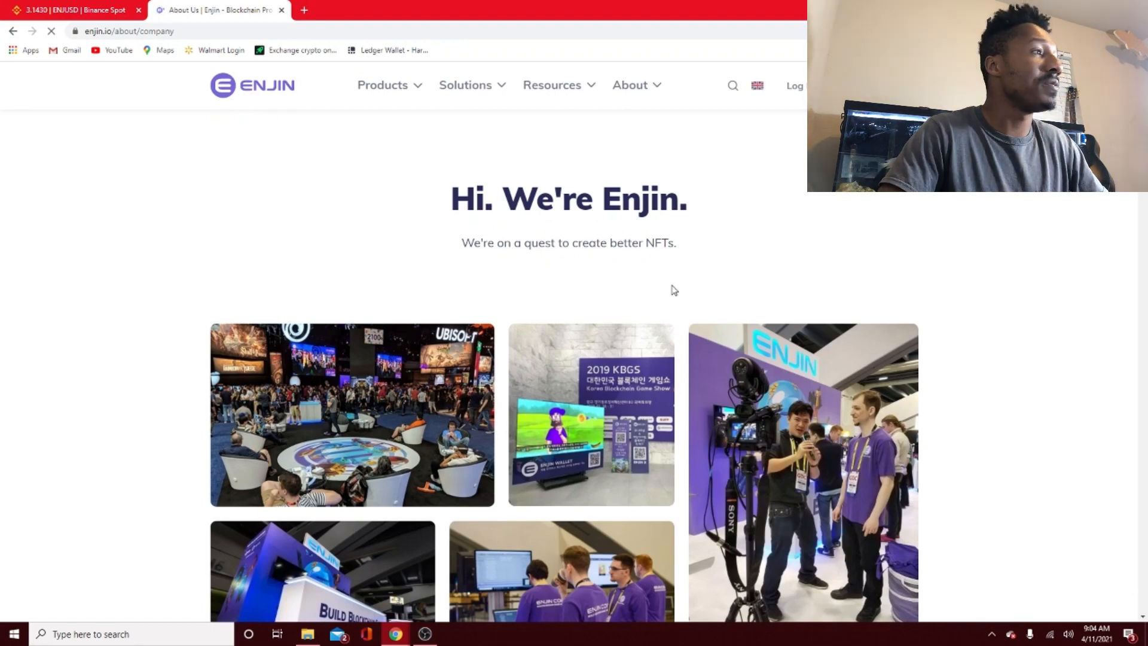
{"action": "scroll", "scroll_direction": "down", "scroll_amount": 3}
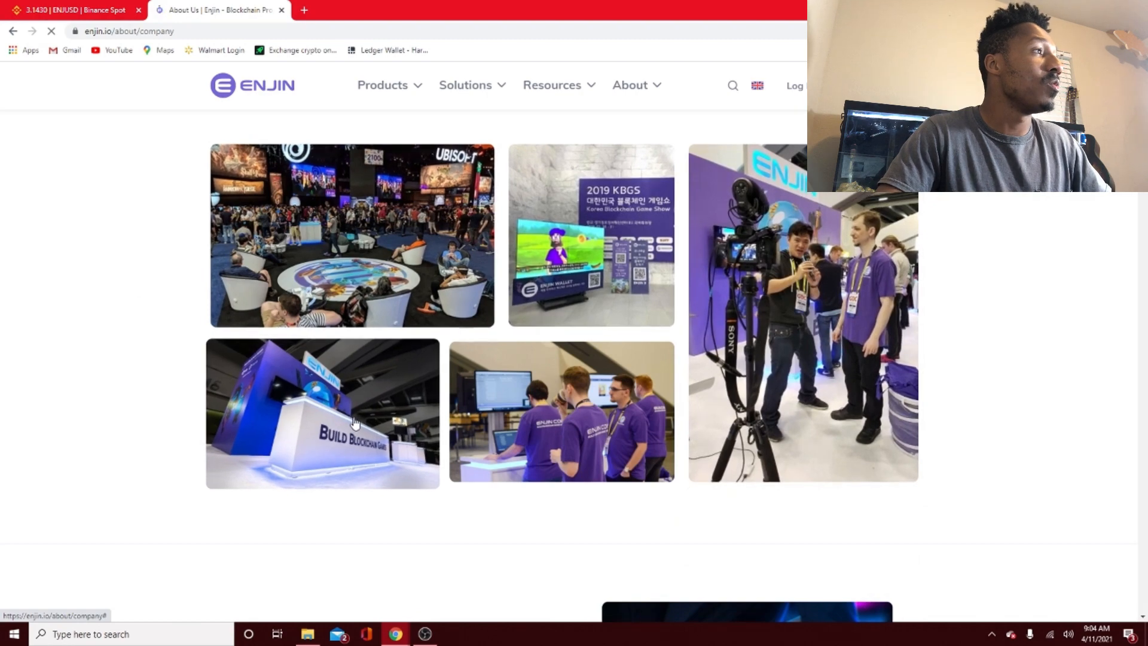
{"action": "scroll", "scroll_direction": "down", "scroll_amount": 3}
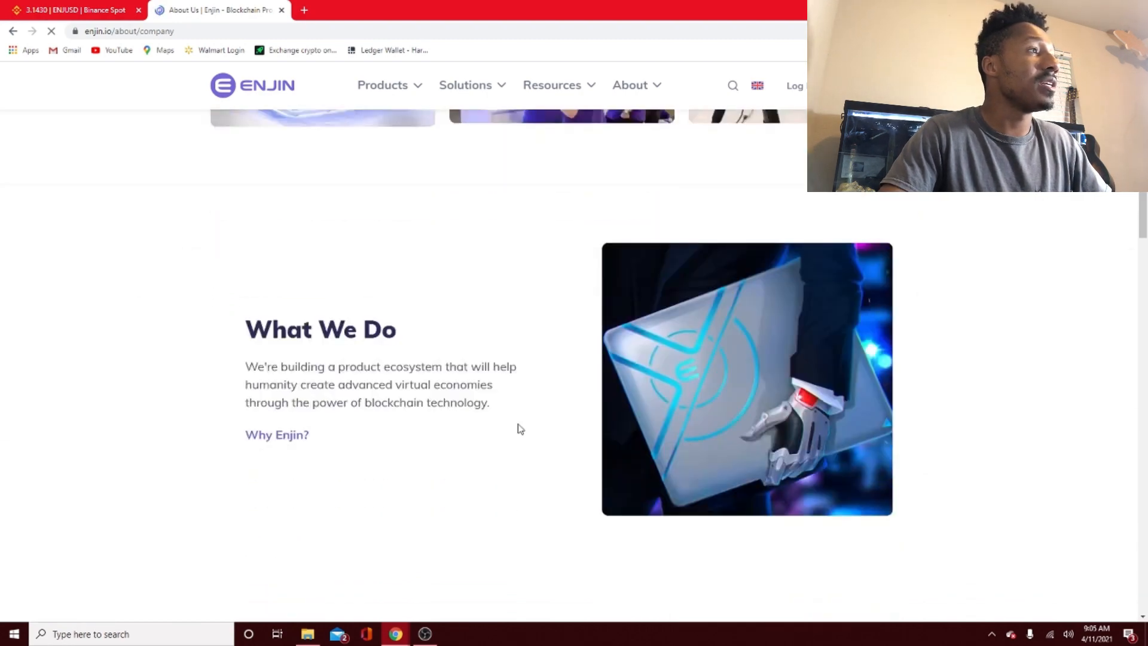
- Continue past Who We Are down to the Our Leadership Team roster
{"action": "scroll", "scroll_direction": "down", "scroll_amount": 3}
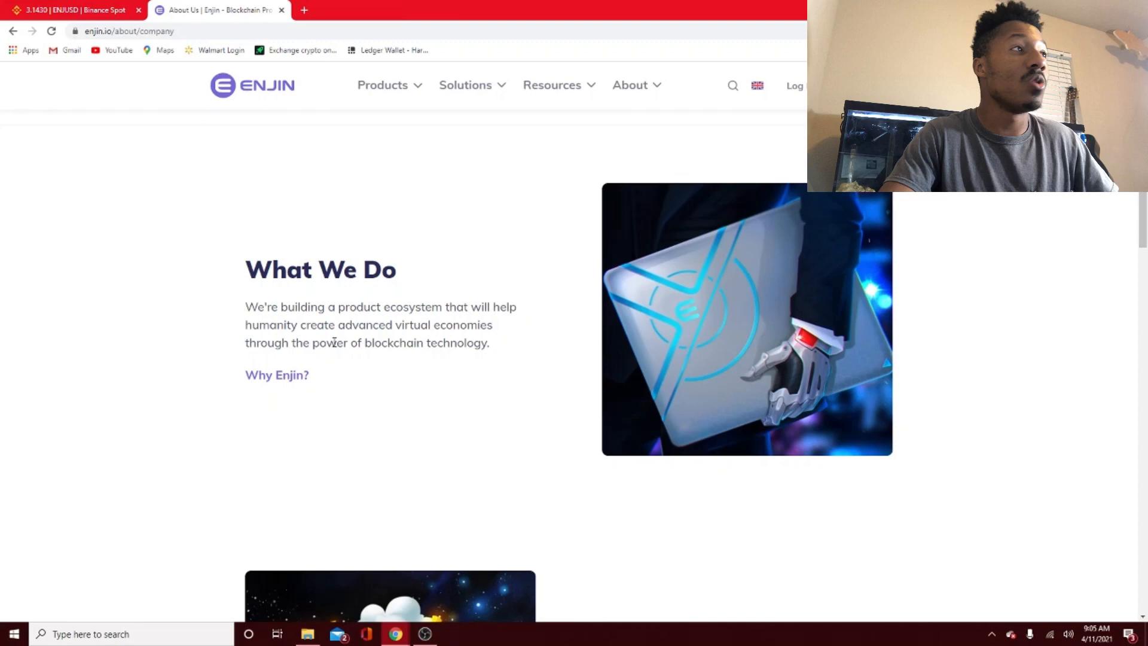
{"action": "scroll", "scroll_direction": "down", "scroll_amount": 3}
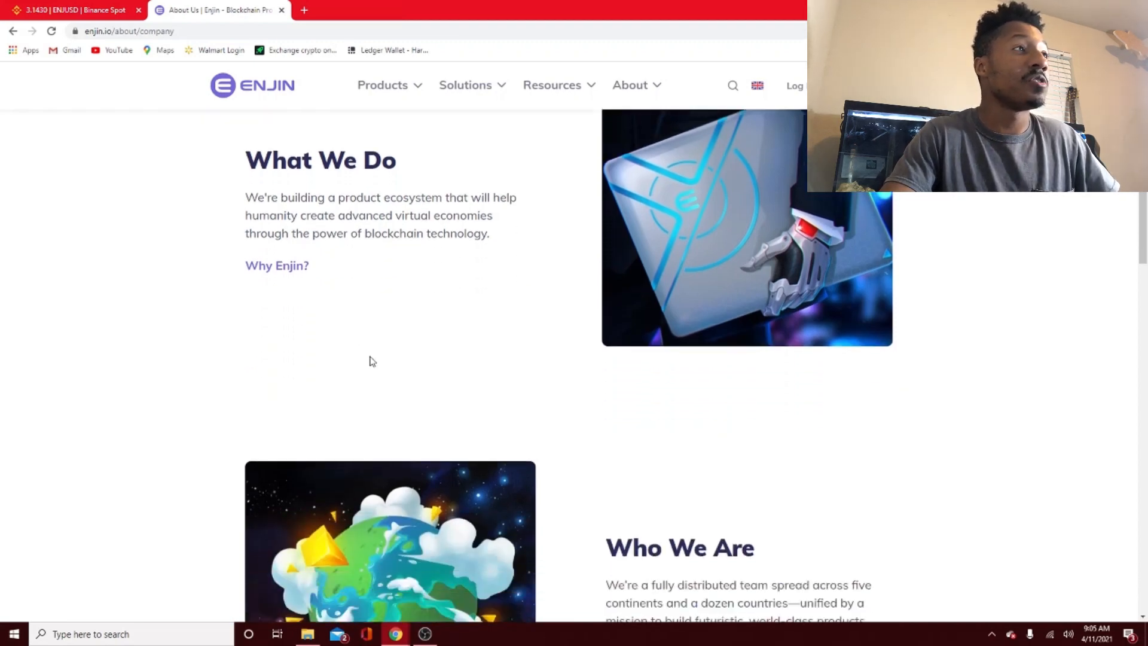
{"action": "scroll", "scroll_direction": "down", "scroll_amount": 3}
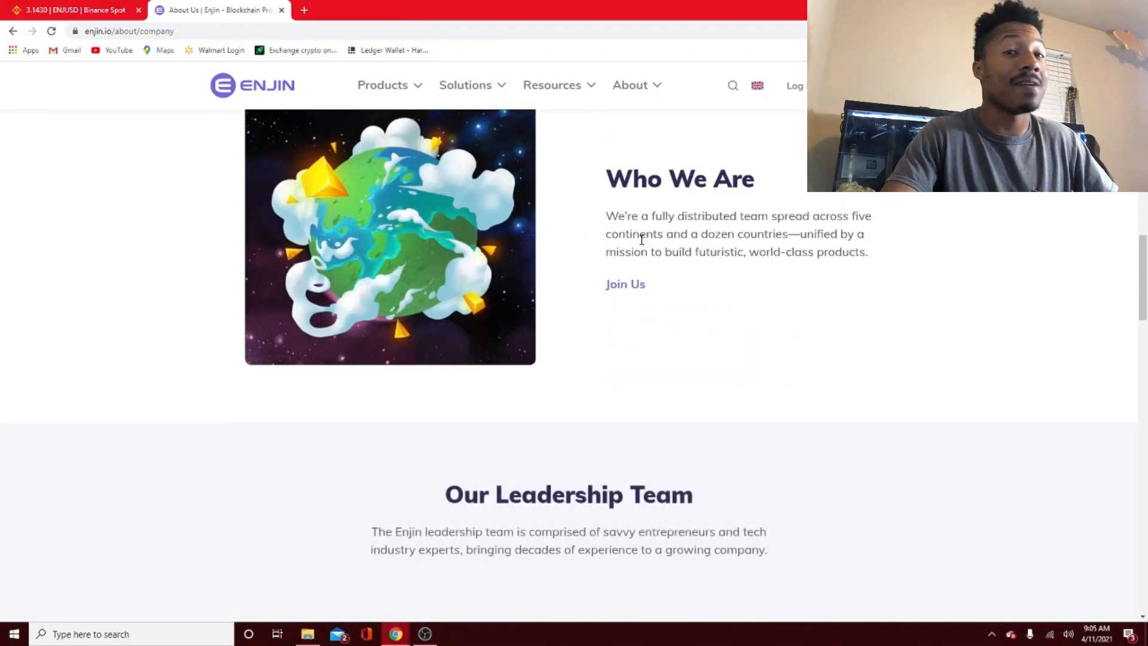
{"action": "mouse_move", "coordinate": [709, 228]}
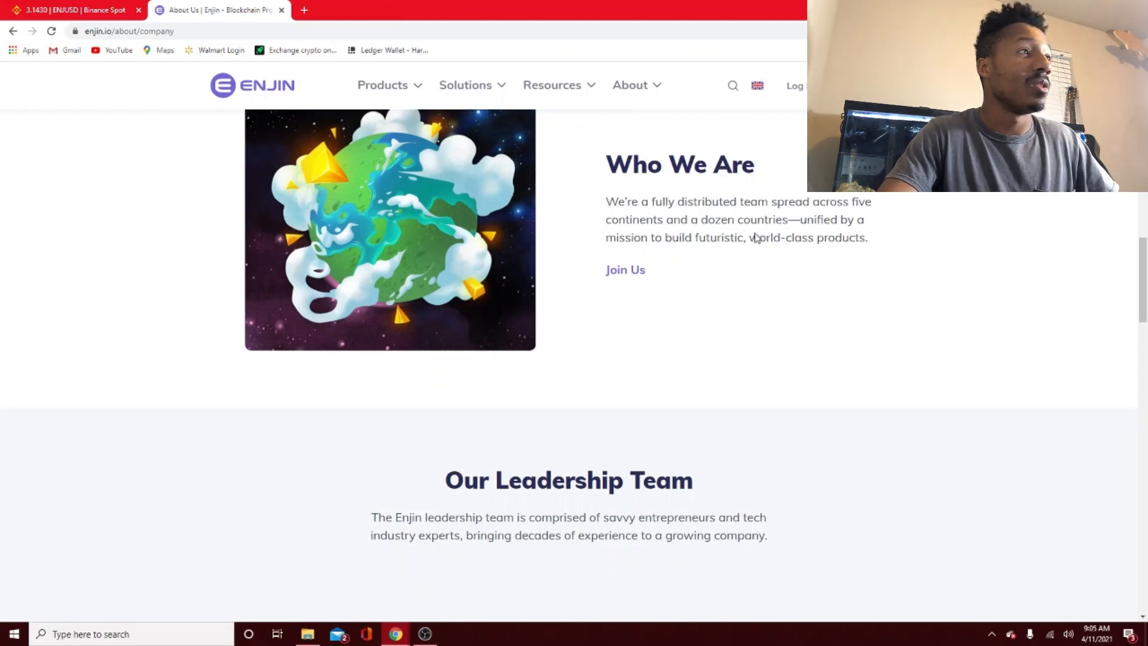
{"action": "scroll", "scroll_direction": "down", "scroll_amount": 3}
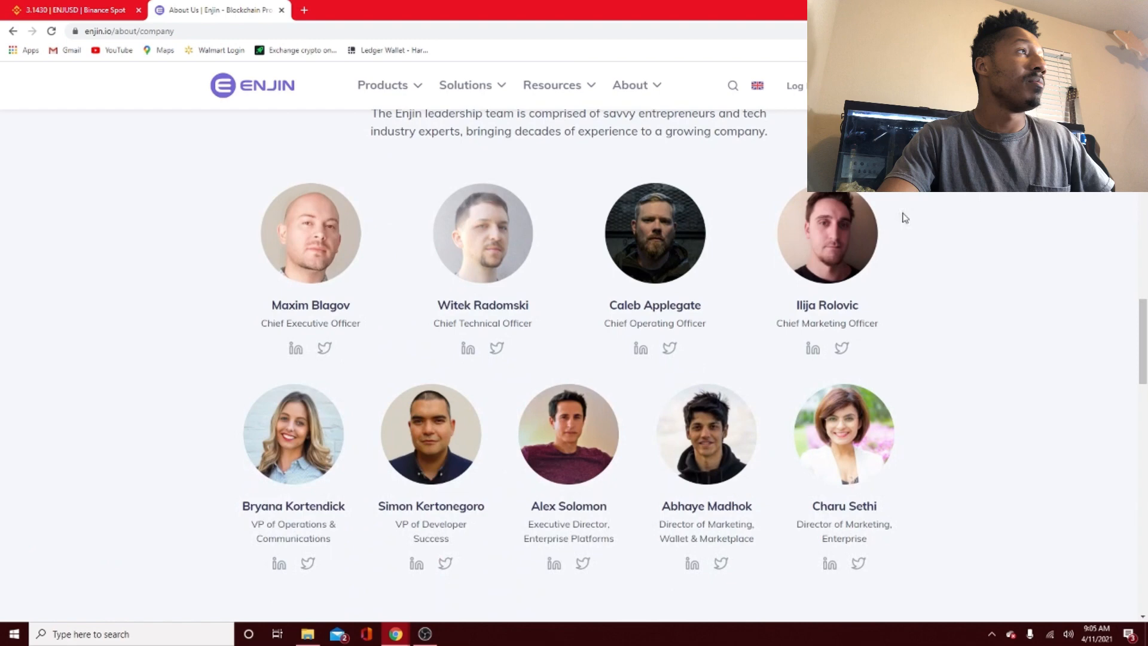
{"action": "scroll", "scroll_direction": "down", "scroll_amount": 3}
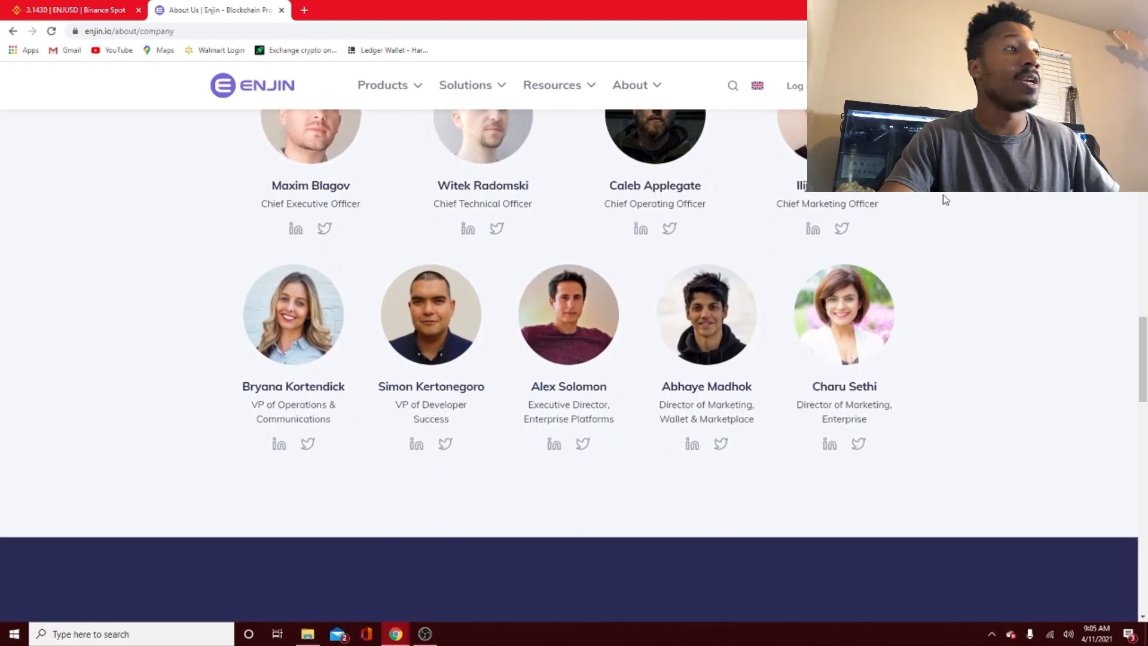
{"action": "scroll", "scroll_direction": "up", "scroll_amount": 3}
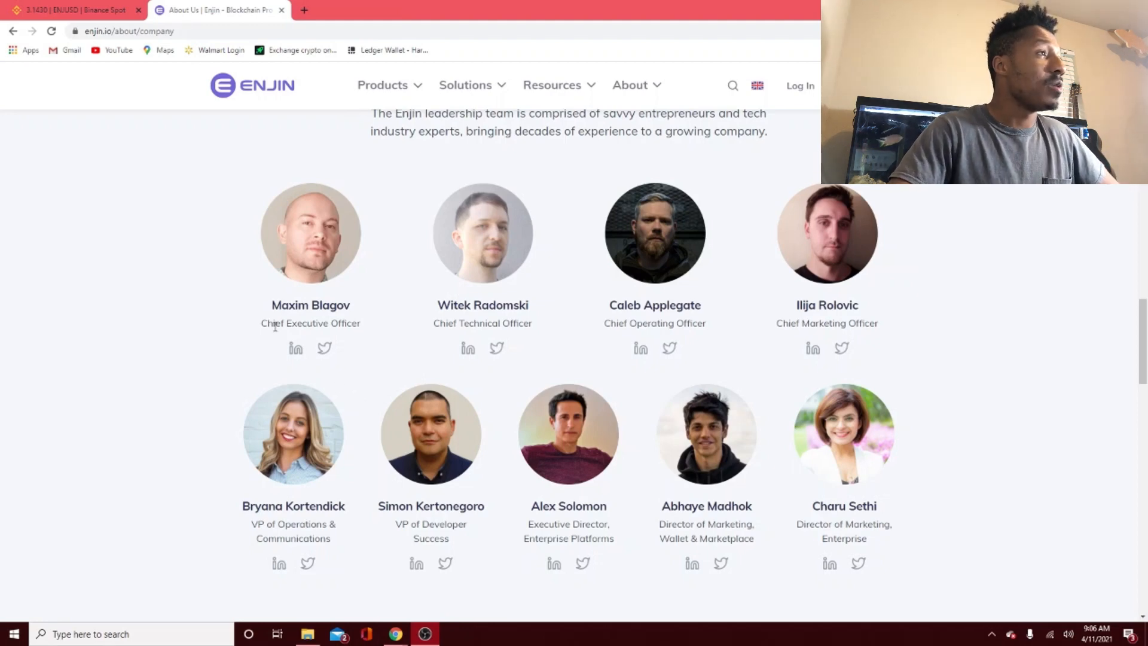
{"action": "mouse_move", "coordinate": [449, 321]}
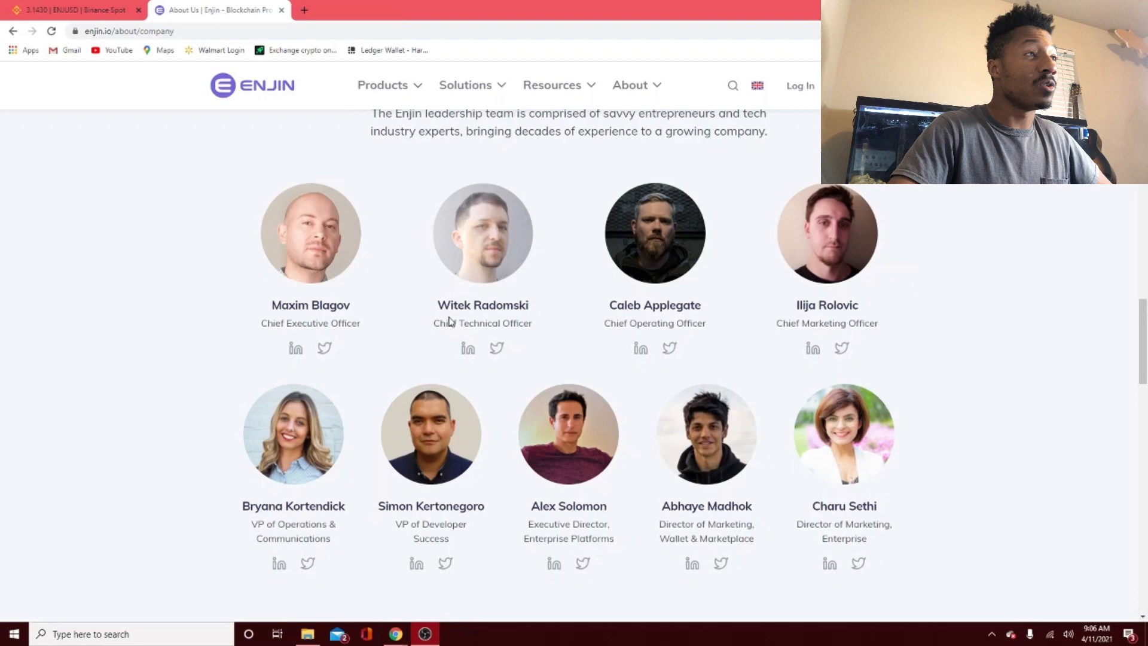
{"action": "mouse_move", "coordinate": [451, 337]}
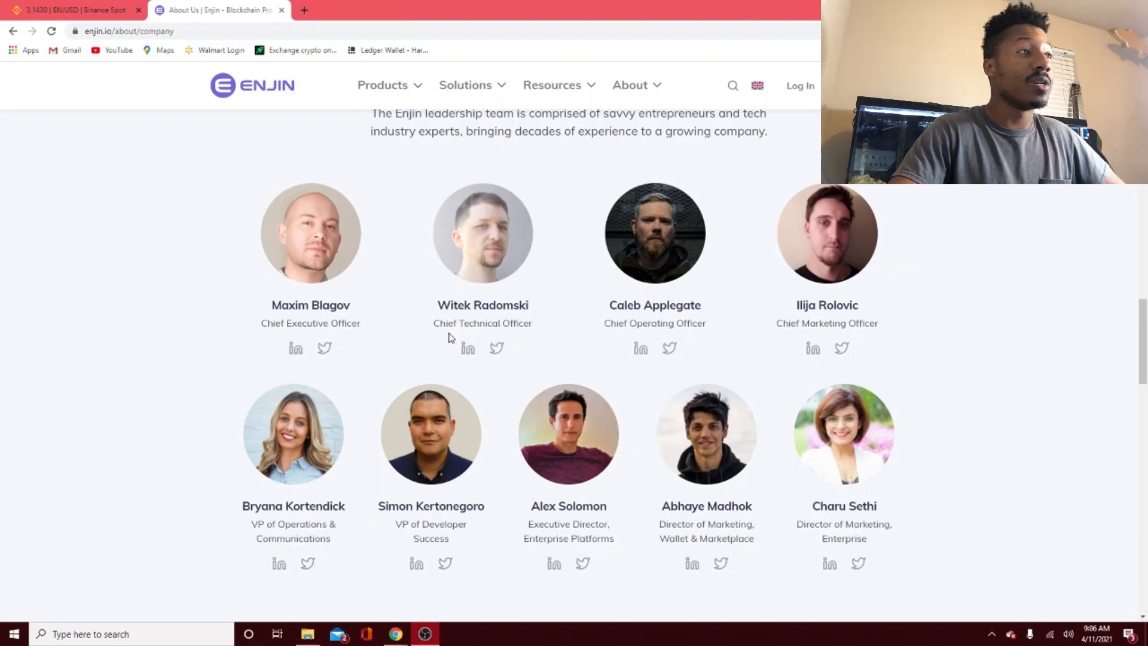
{"action": "mouse_move", "coordinate": [639, 348]}
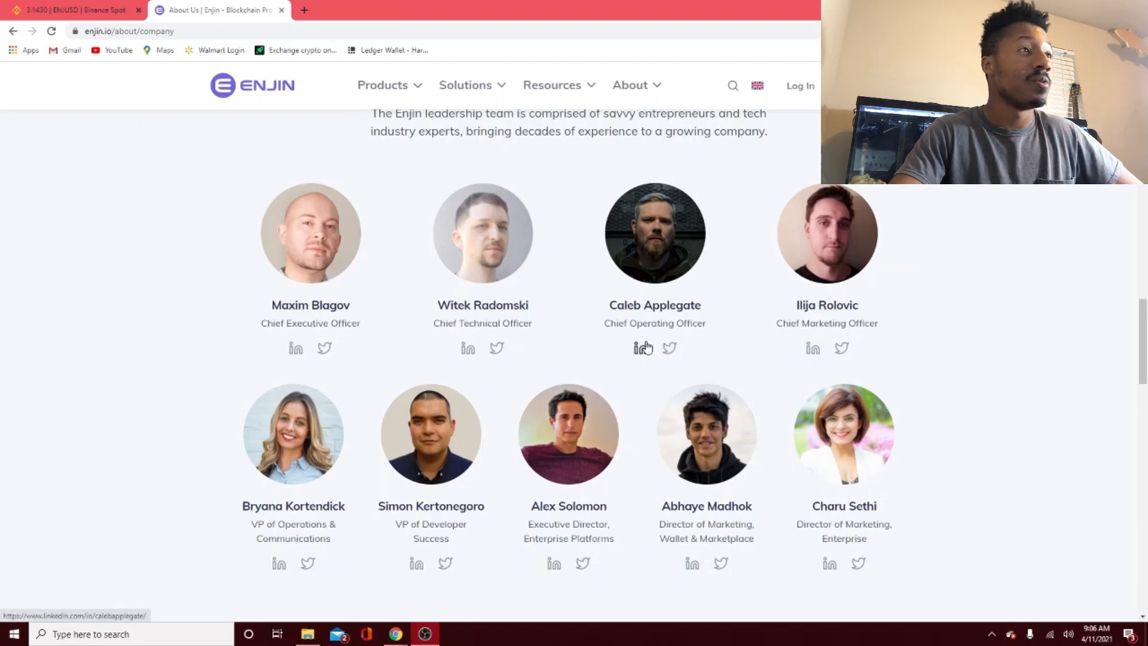
{"action": "mouse_move", "coordinate": [764, 335]}
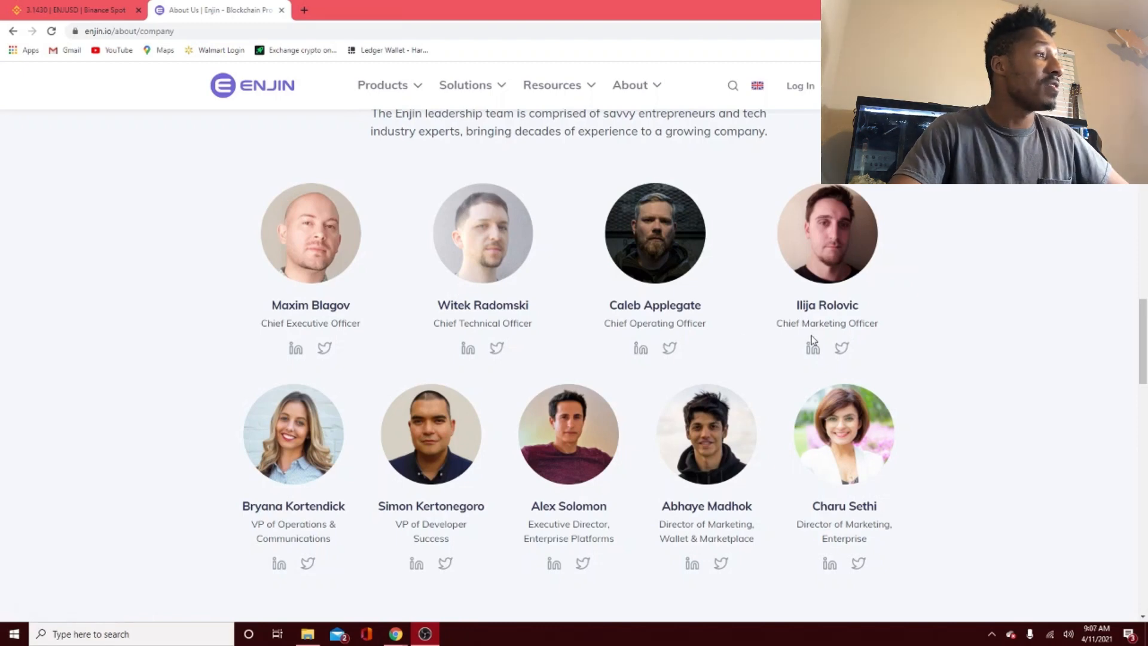
{"action": "mouse_move", "coordinate": [275, 535]}
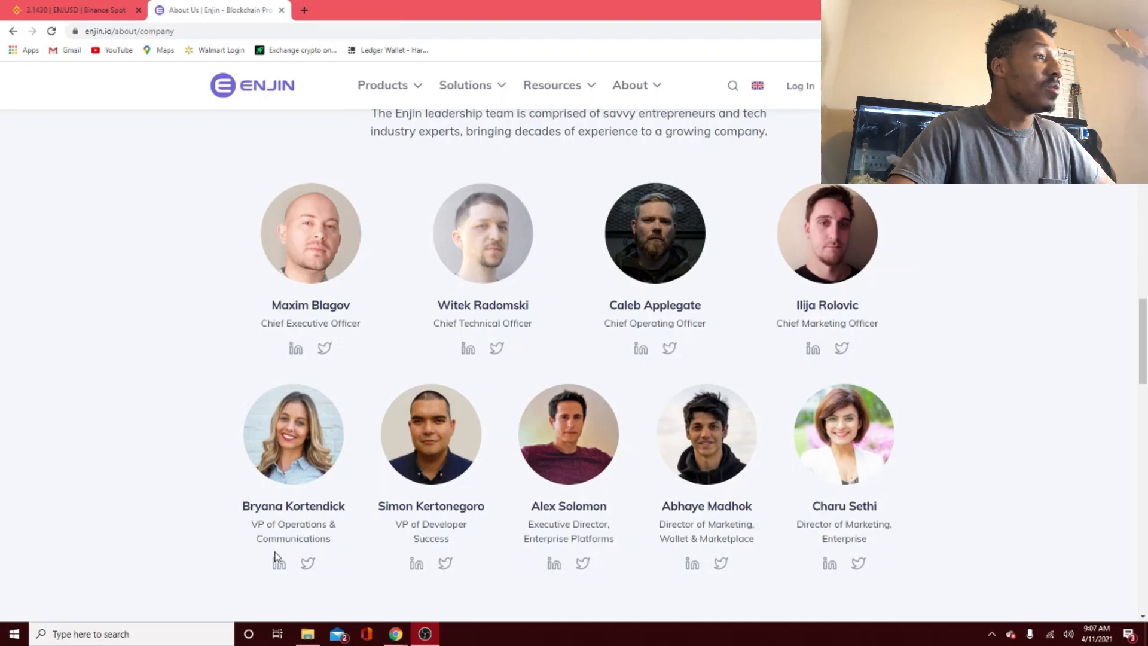
{"action": "mouse_move", "coordinate": [380, 531]}
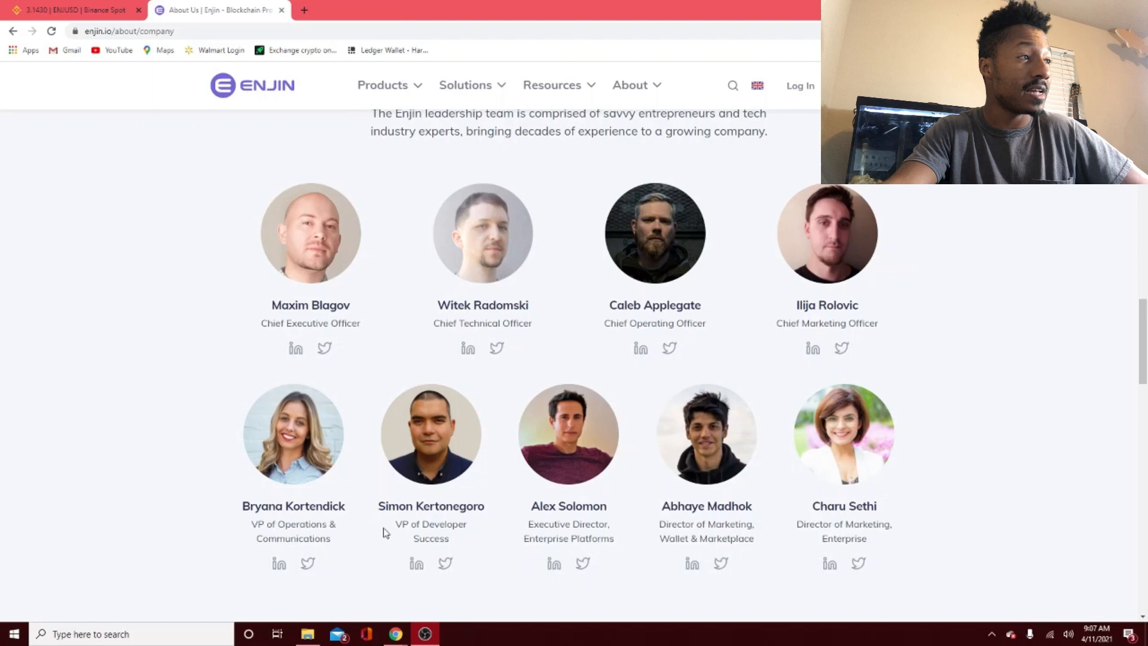
{"action": "mouse_move", "coordinate": [529, 524]}
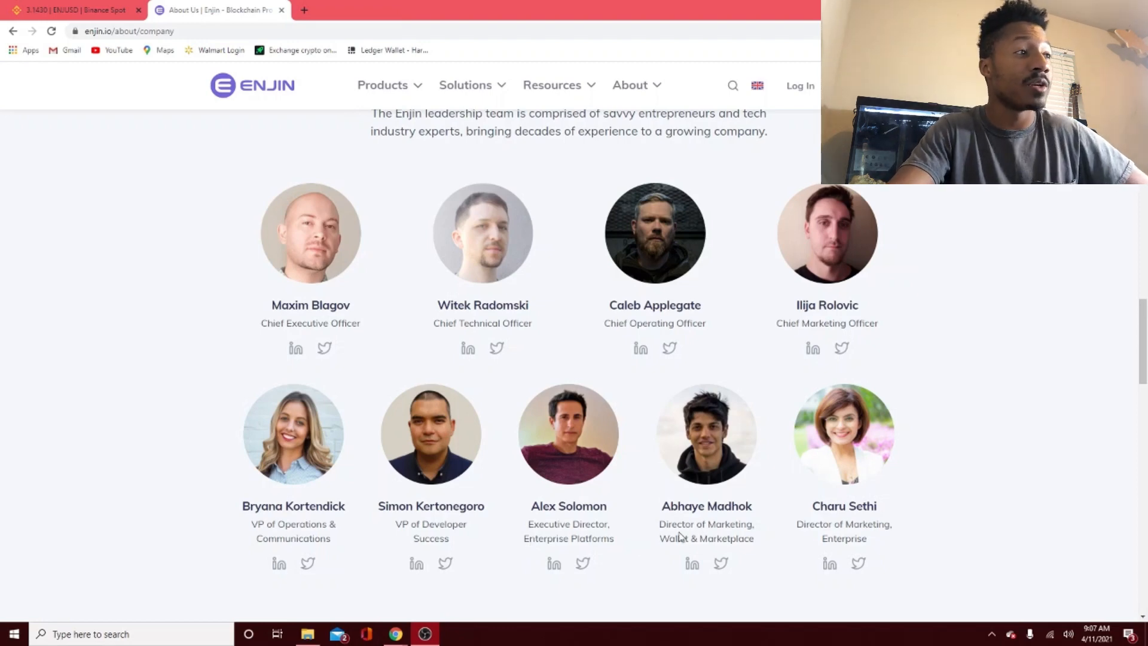
{"action": "mouse_move", "coordinate": [708, 564]}
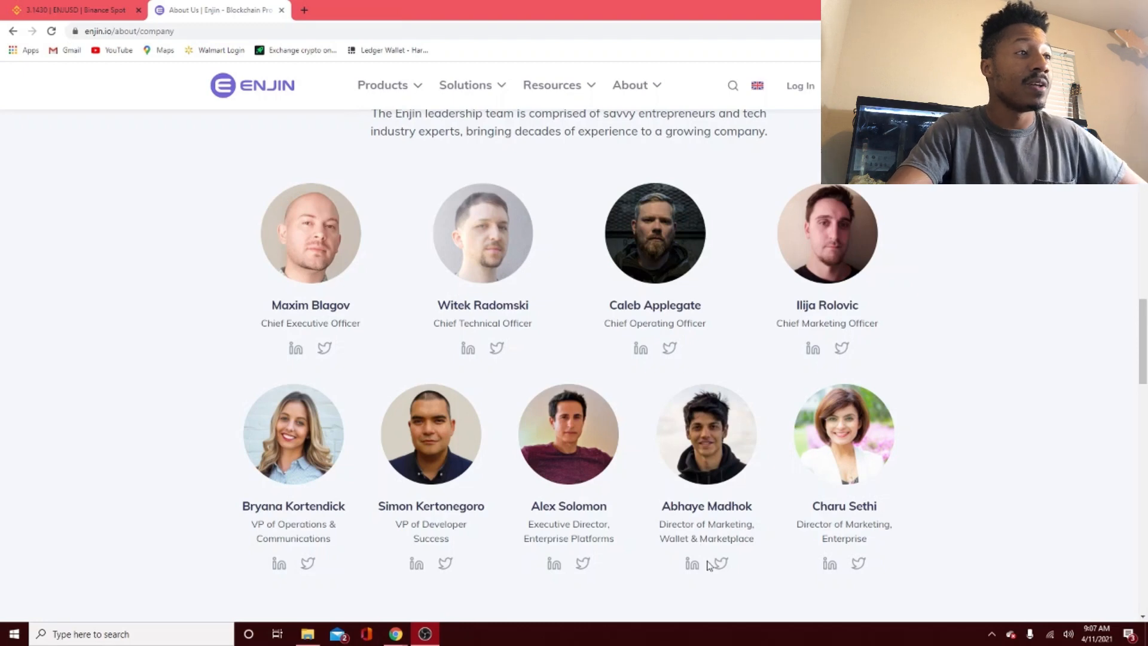
{"action": "mouse_move", "coordinate": [789, 547]}
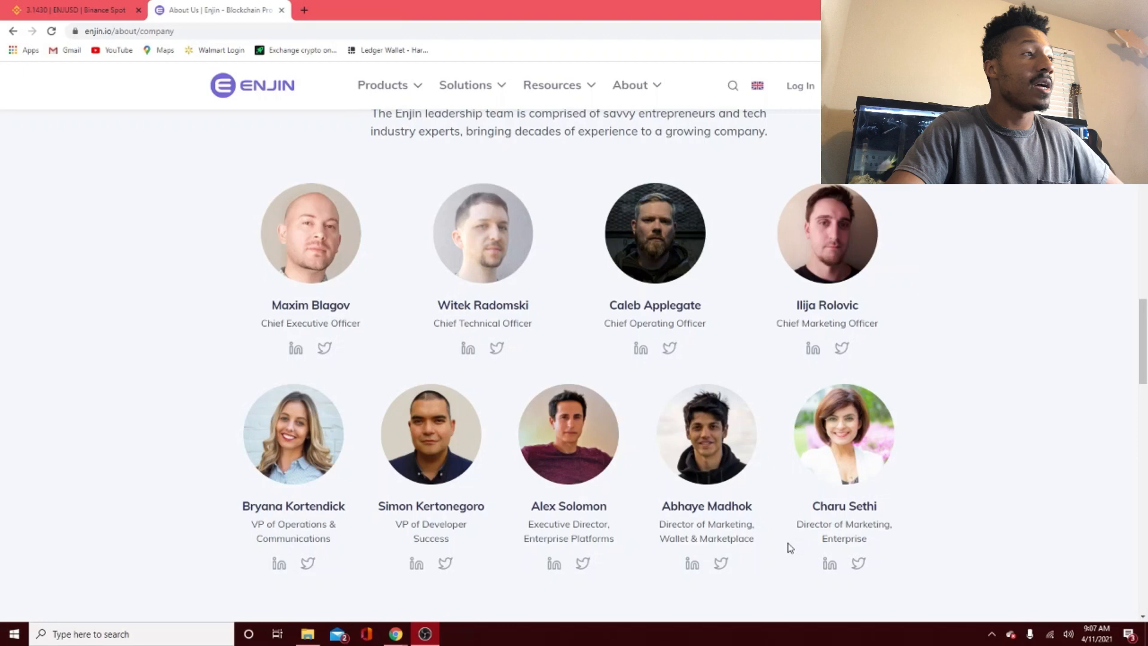
- Scroll past the 2009 / 1.1B / 12.7M stats and Press Highlights to the Trusted By partner logos
{"action": "scroll", "scroll_direction": "down", "scroll_amount": 3}
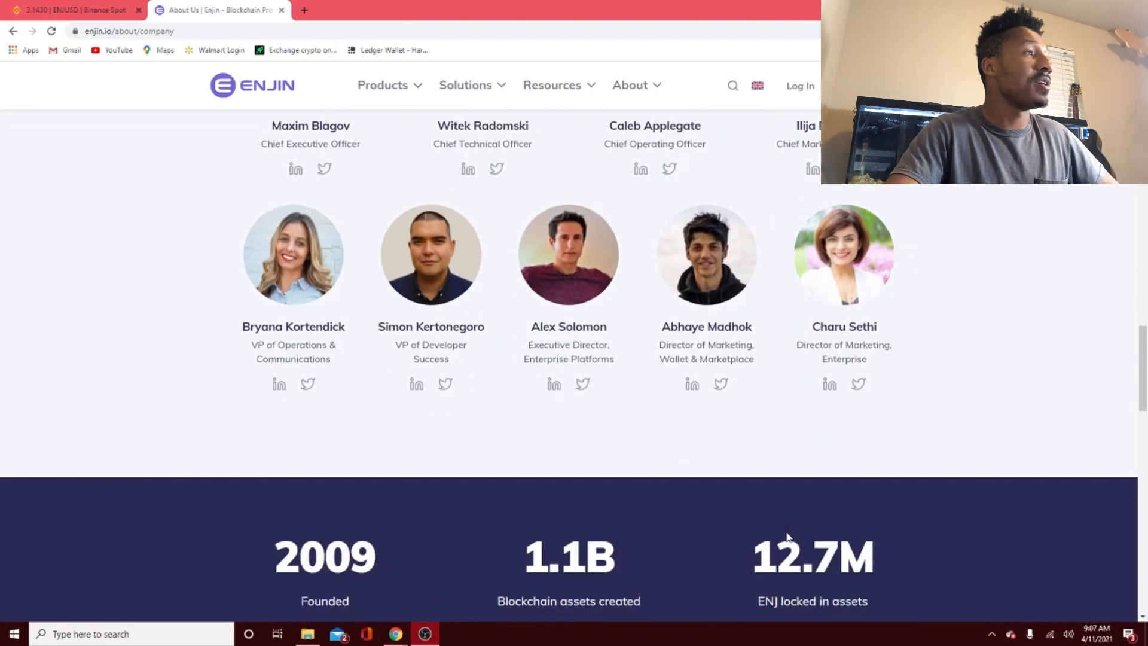
{"action": "scroll", "scroll_direction": "down", "scroll_amount": 3}
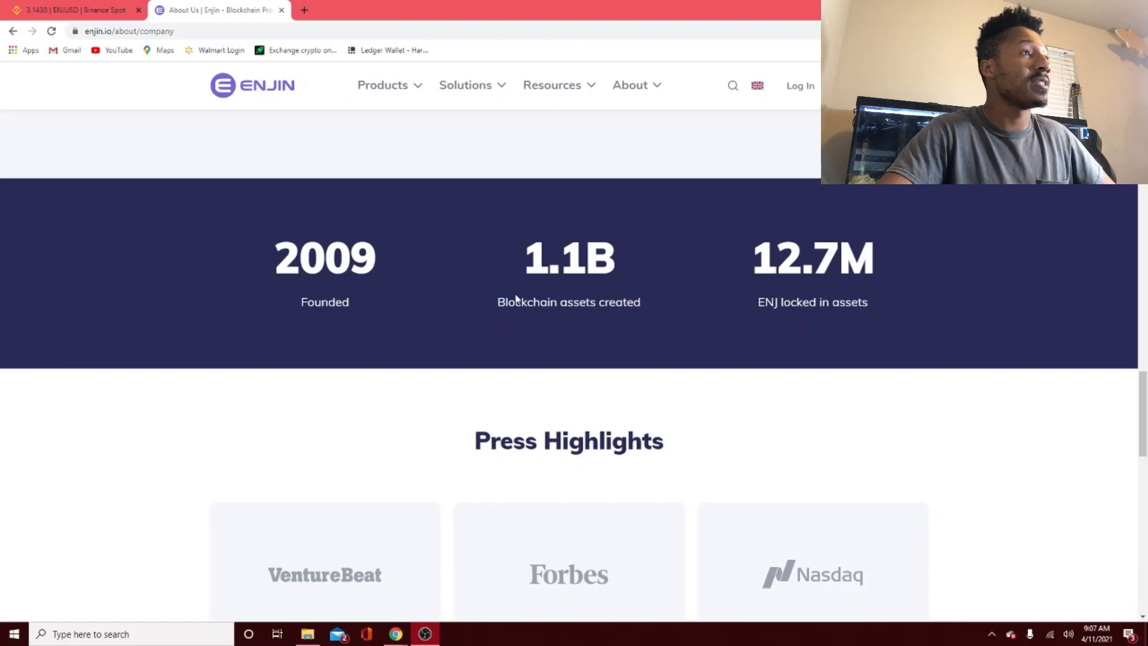
{"action": "mouse_move", "coordinate": [519, 321]}
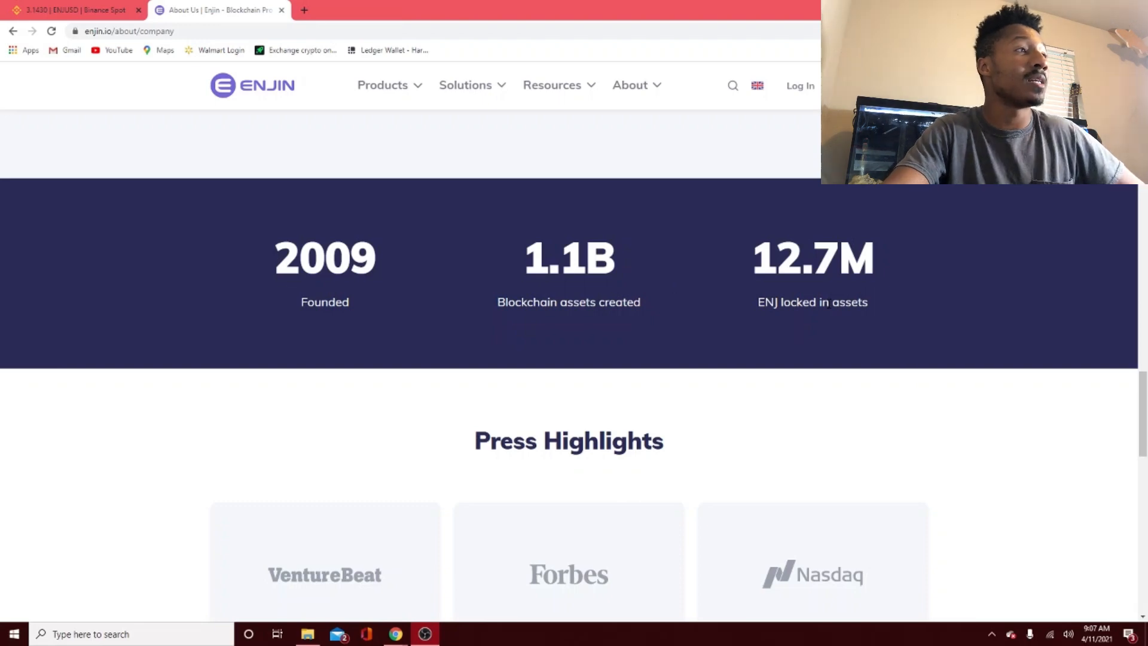
{"action": "scroll", "scroll_direction": "down", "scroll_amount": 3}
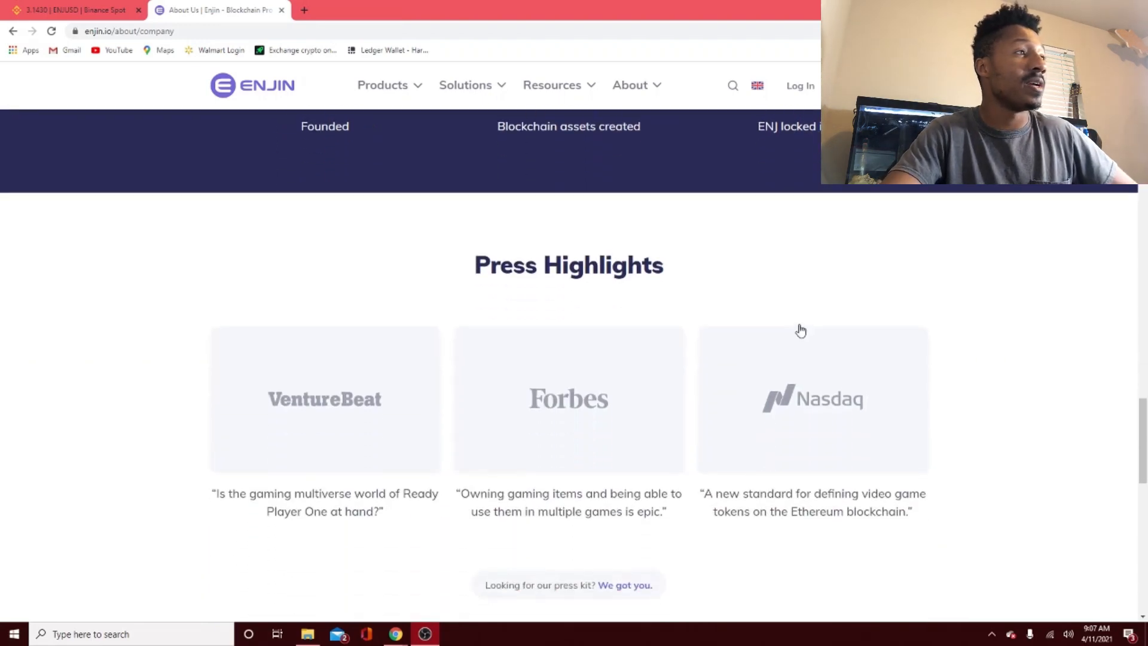
{"action": "scroll", "scroll_direction": "down", "scroll_amount": 3}
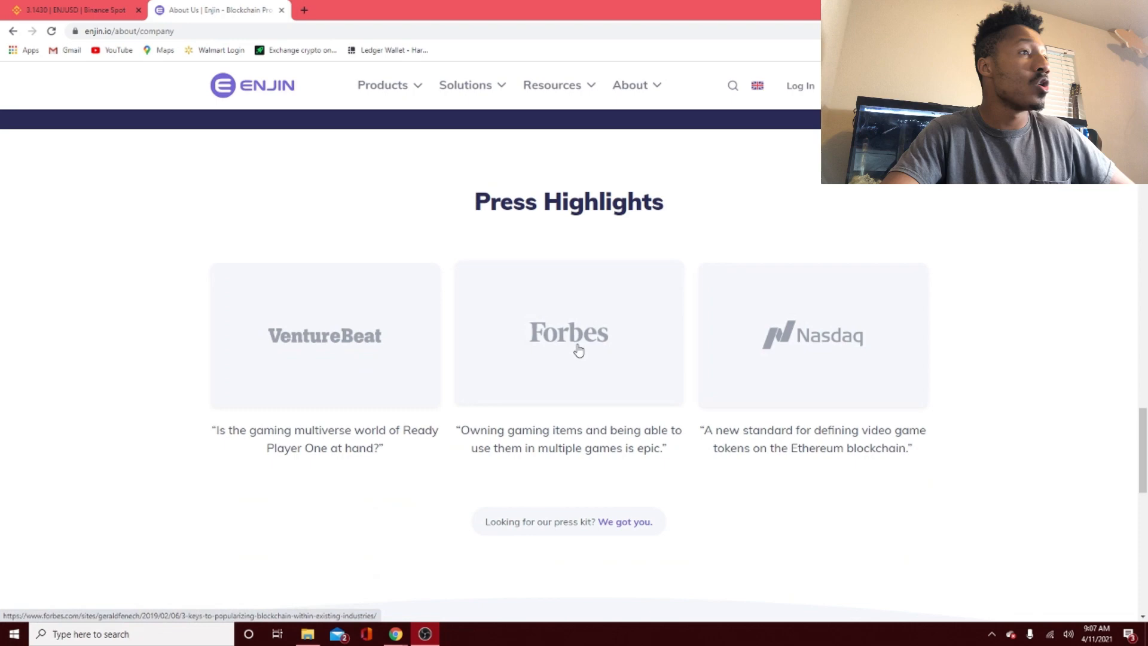
{"action": "mouse_move", "coordinate": [790, 382]}
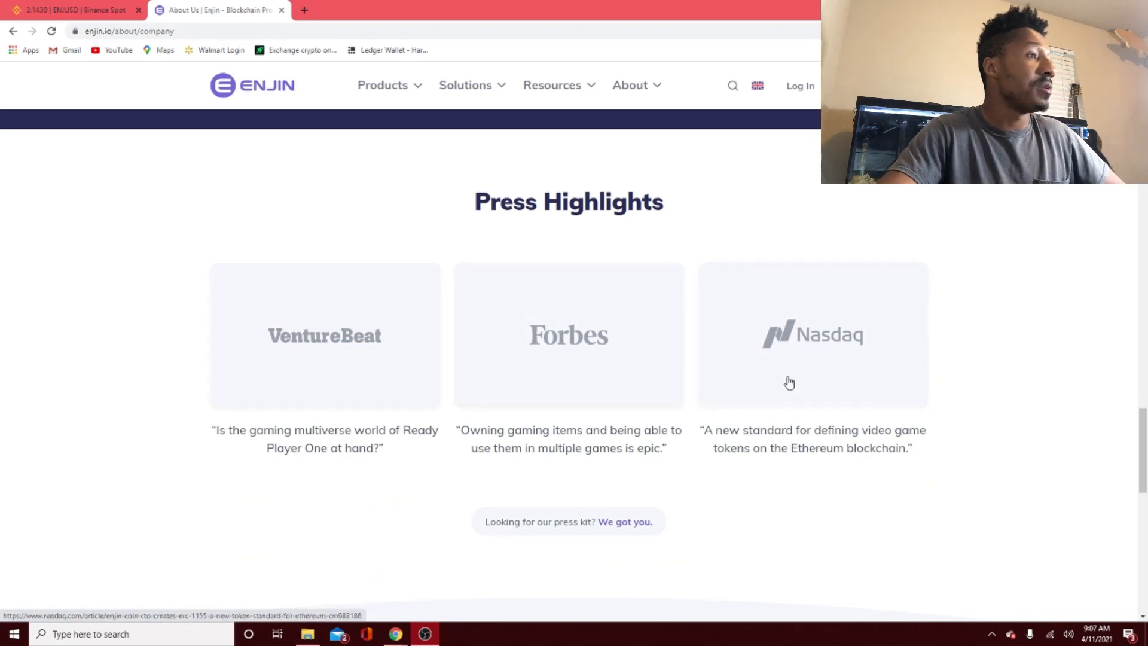
{"action": "scroll", "scroll_direction": "down", "scroll_amount": 3}
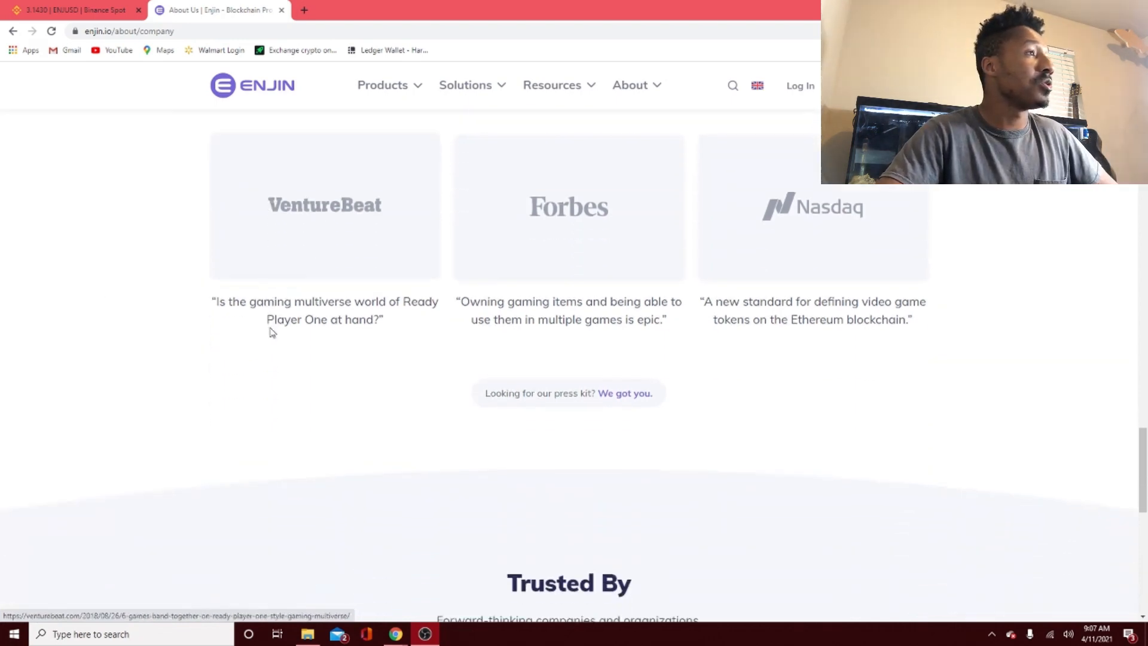
{"action": "scroll", "scroll_direction": "down", "scroll_amount": 3}
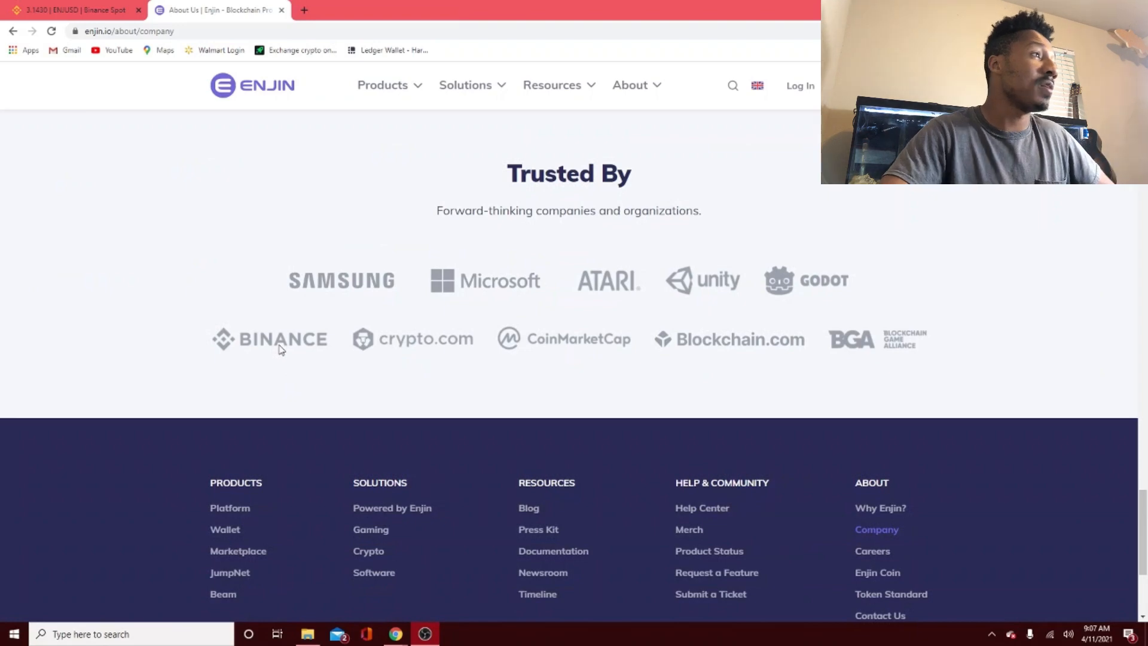
{"action": "mouse_move", "coordinate": [295, 289]}
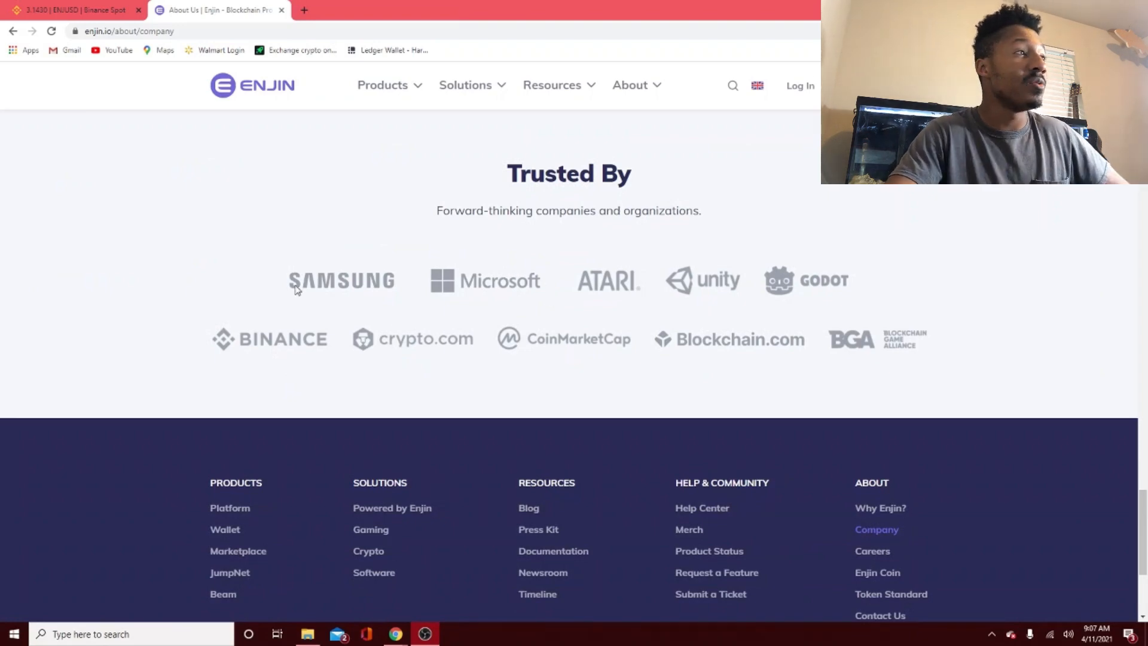
{"action": "mouse_move", "coordinate": [635, 409]}
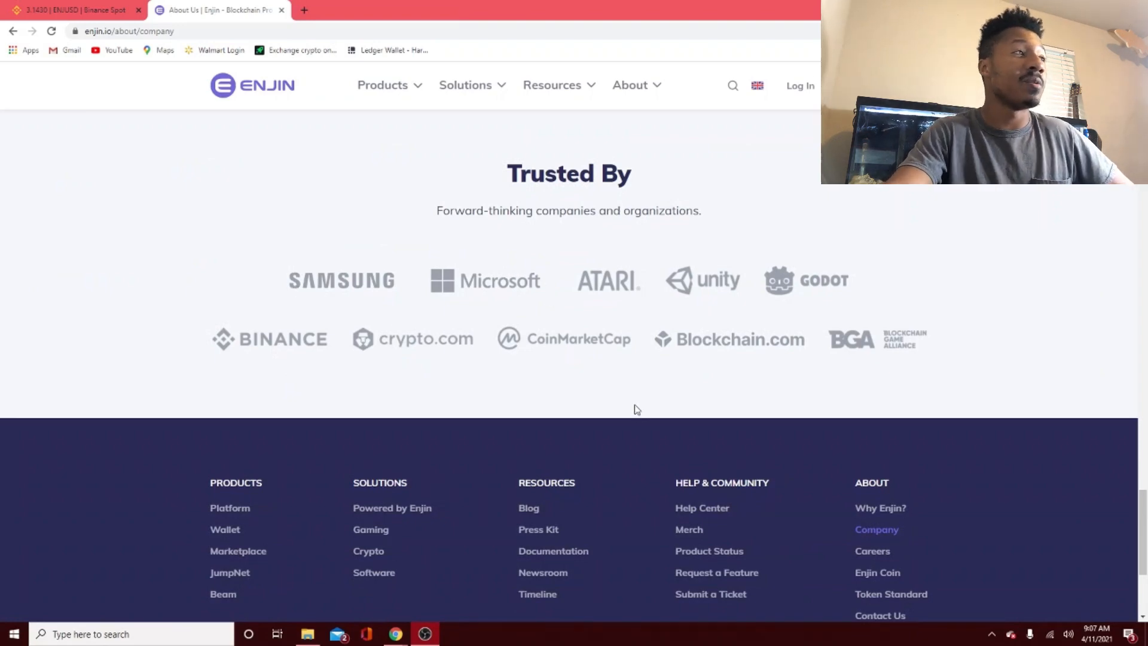
{"action": "mouse_move", "coordinate": [495, 275]}
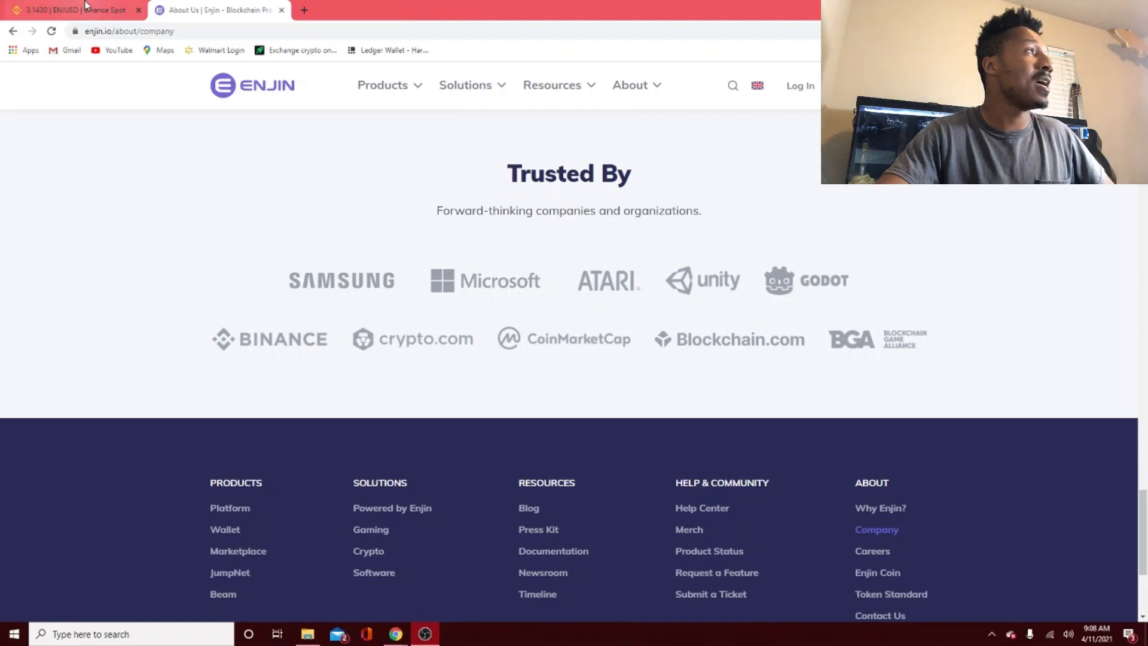
{"action": "mouse_move", "coordinate": [70, 9]}
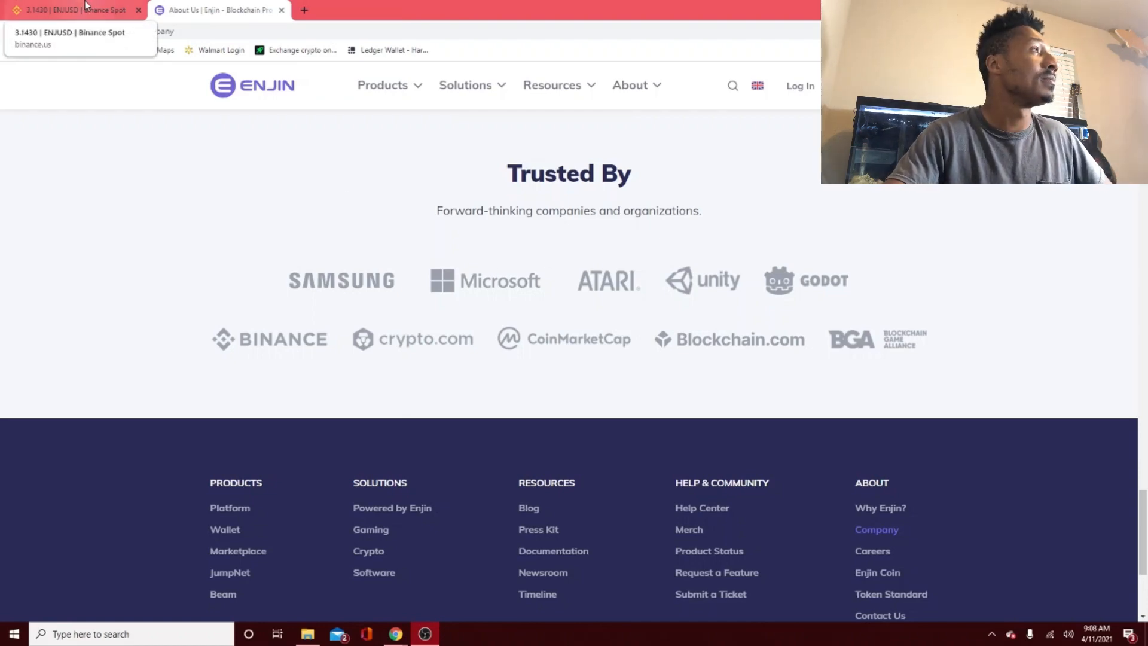
{"action": "left_click", "coordinate": [73, 9]}
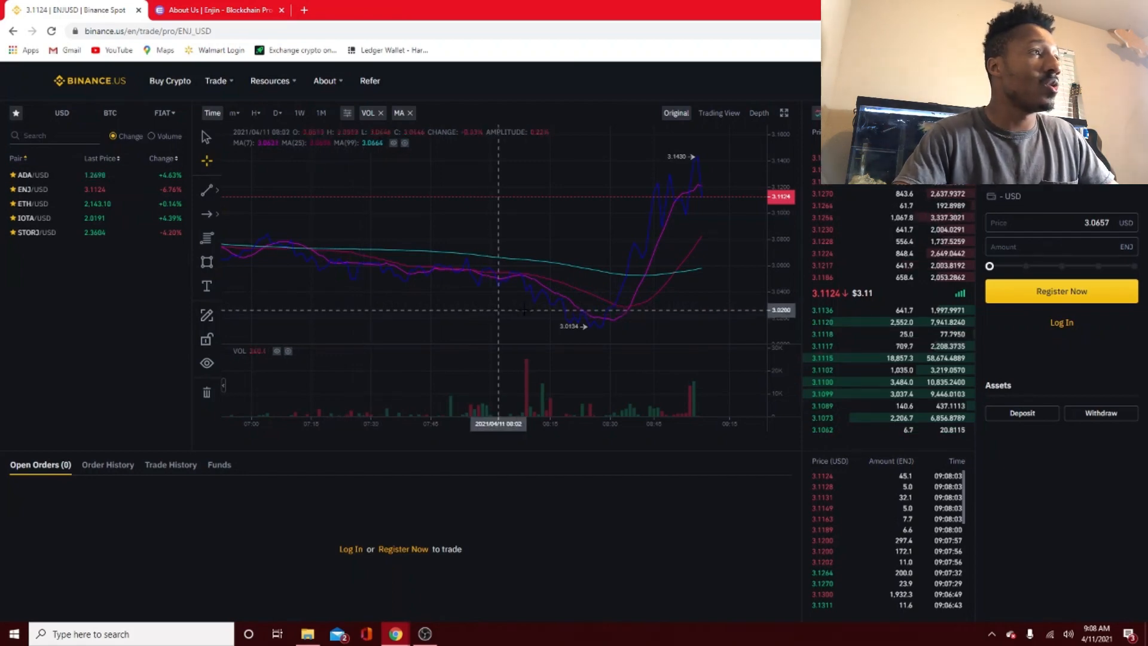
{"action": "mouse_move", "coordinate": [446, 263]}
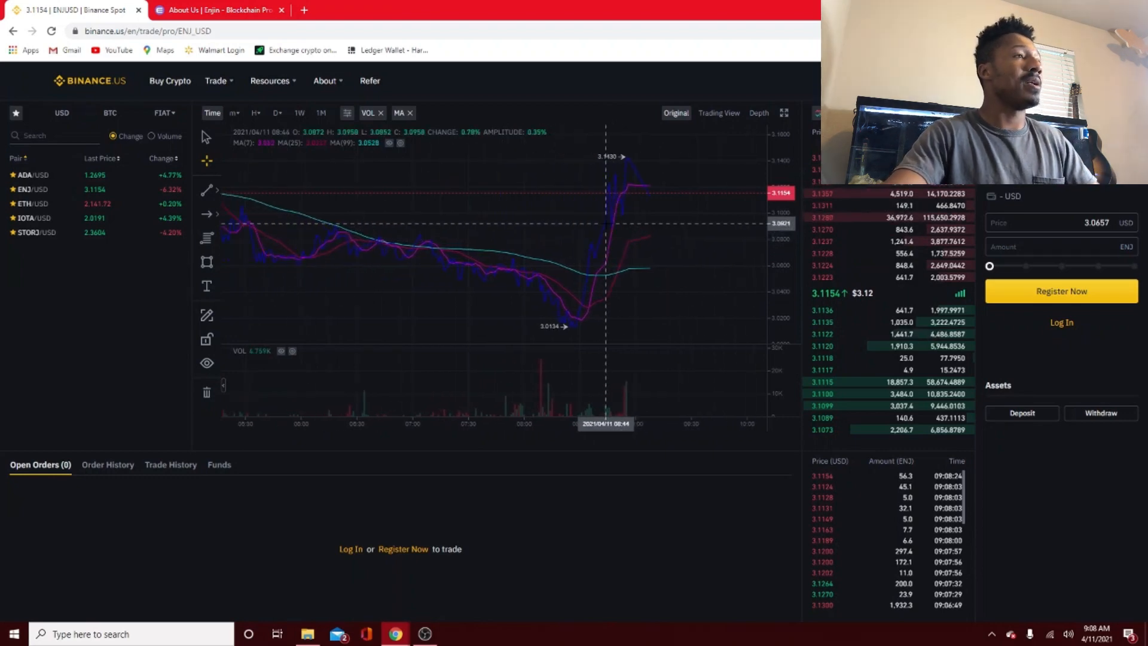
{"action": "mouse_move", "coordinate": [721, 262]}
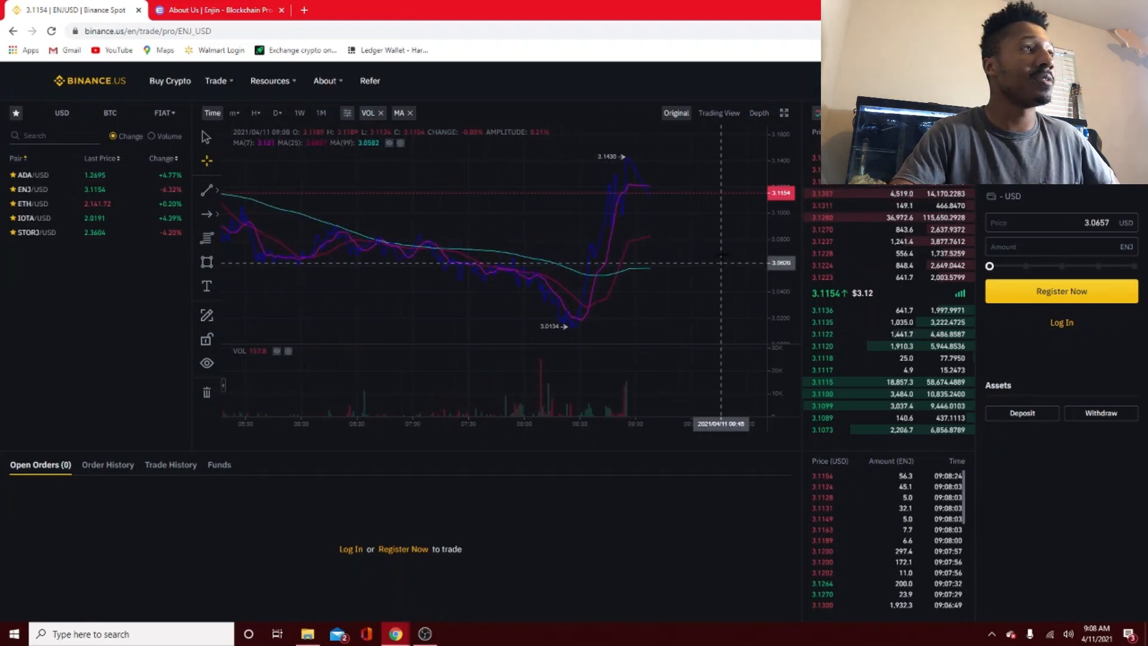
{"action": "left_click", "coordinate": [759, 113]}
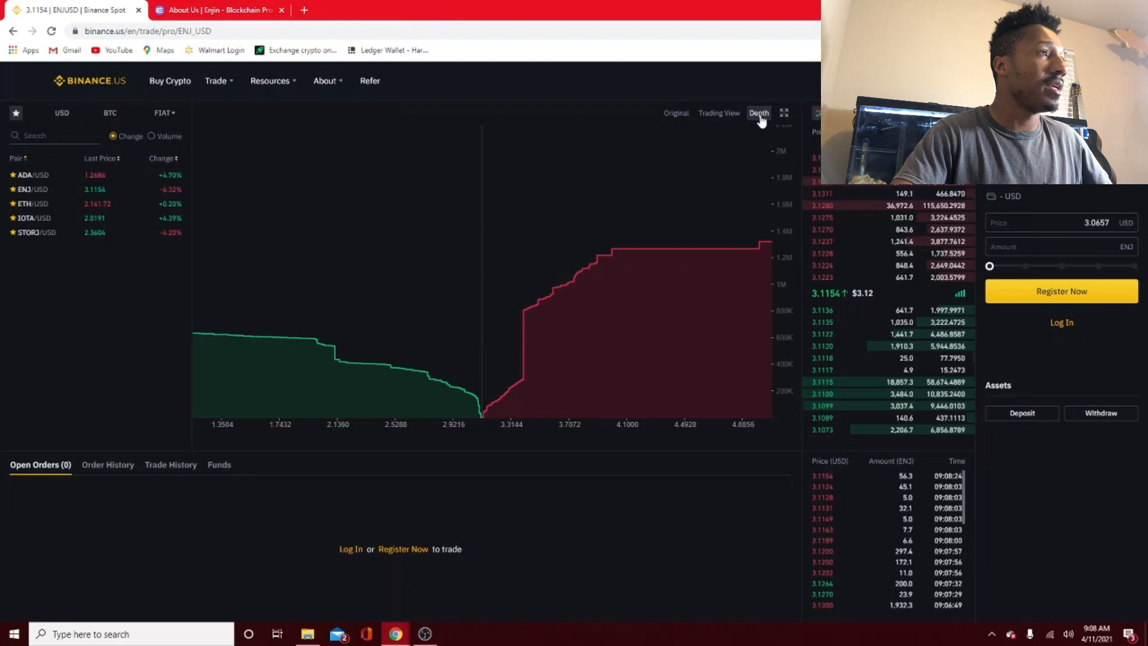
{"action": "mouse_move", "coordinate": [475, 326]}
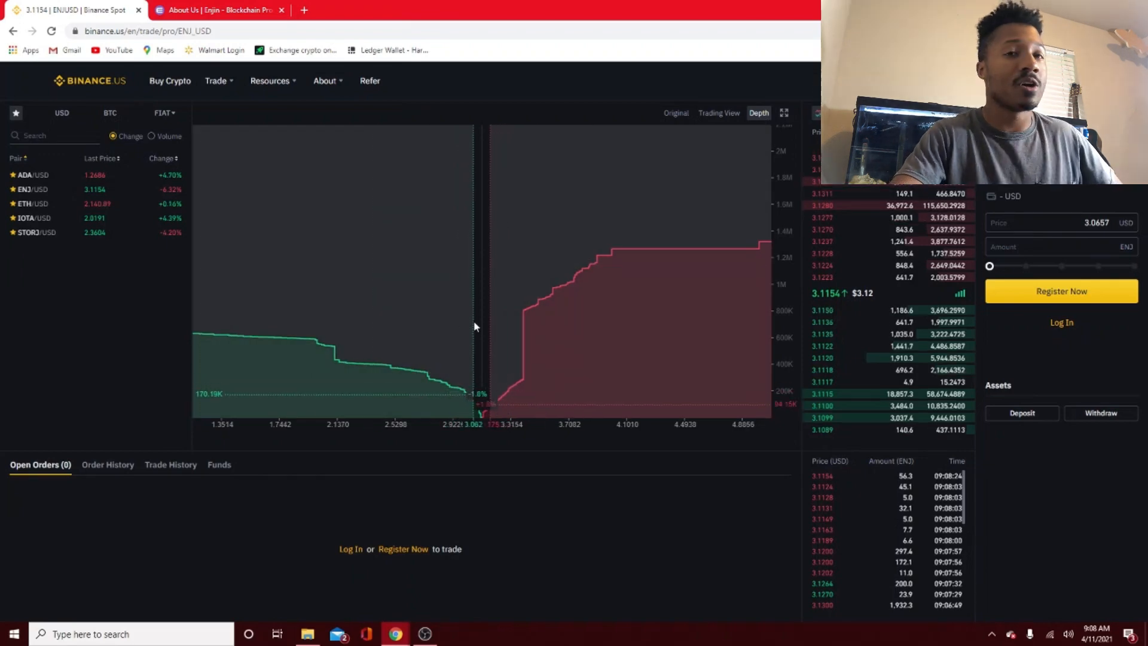
{"action": "mouse_move", "coordinate": [637, 259]}
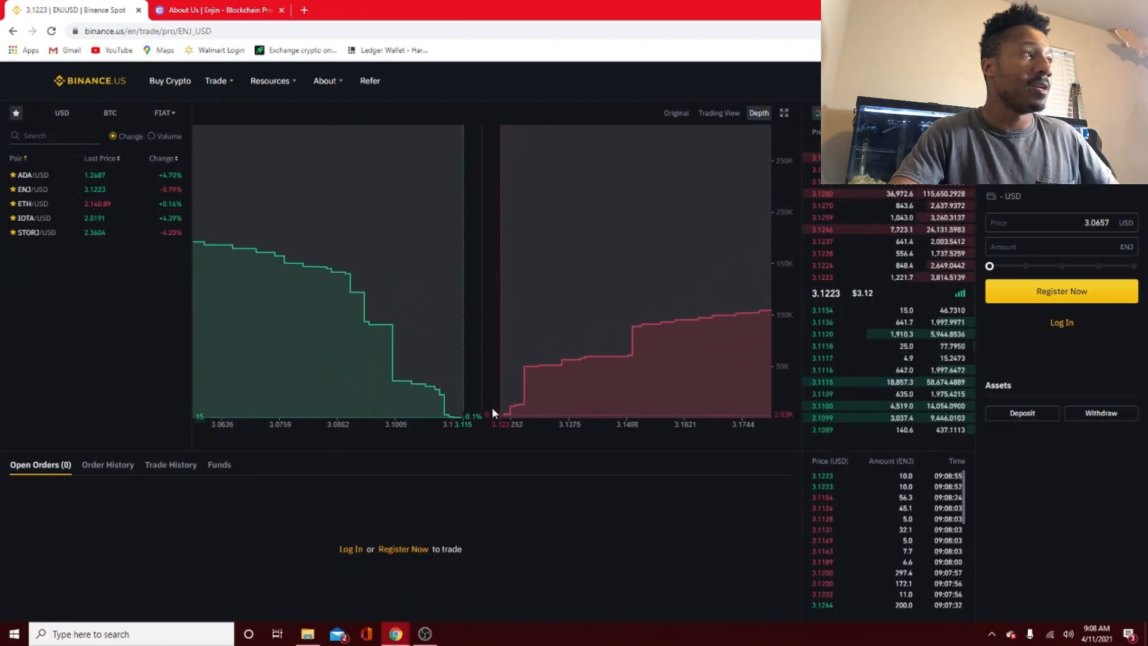
{"action": "mouse_move", "coordinate": [348, 272]}
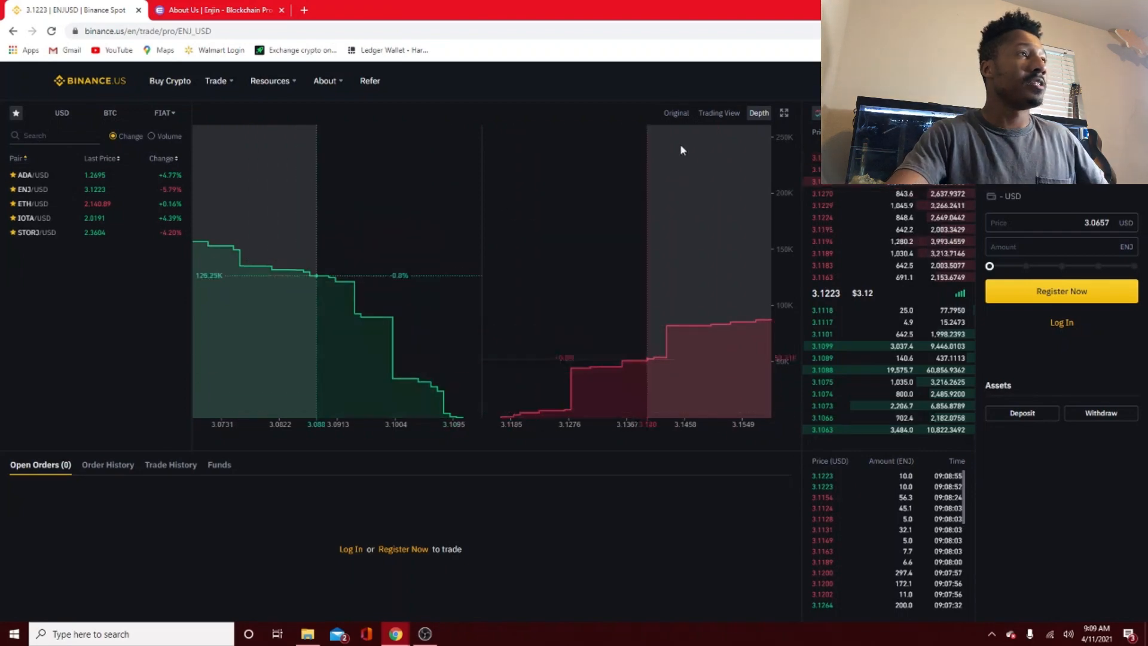
{"action": "left_click", "coordinate": [674, 113]}
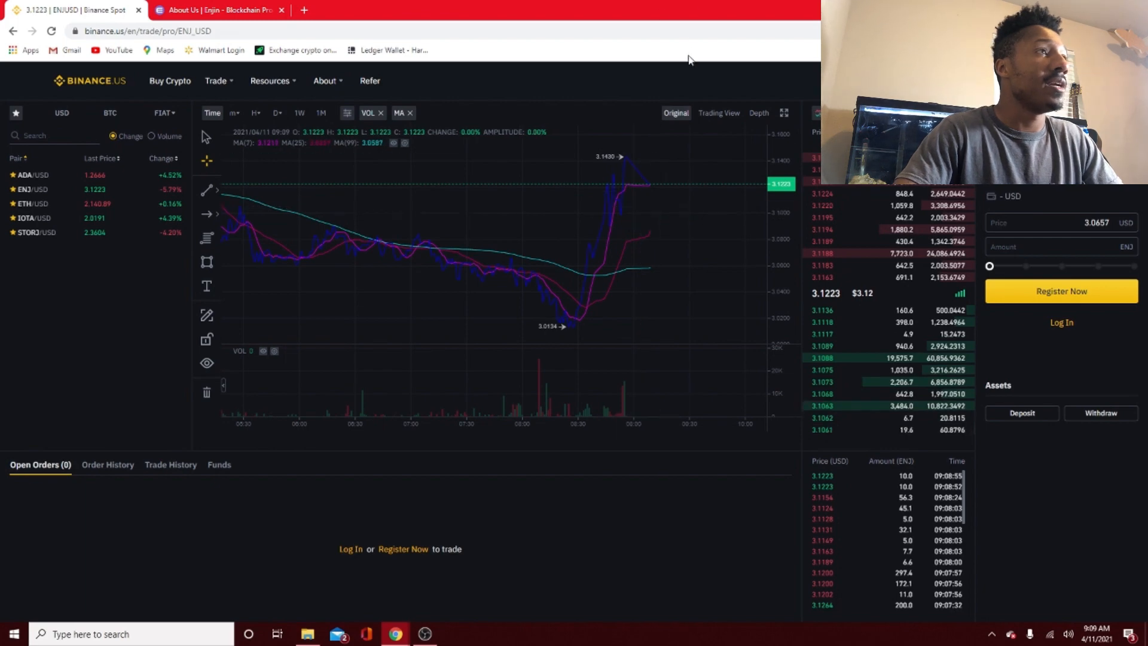
{"action": "mouse_move", "coordinate": [632, 198]}
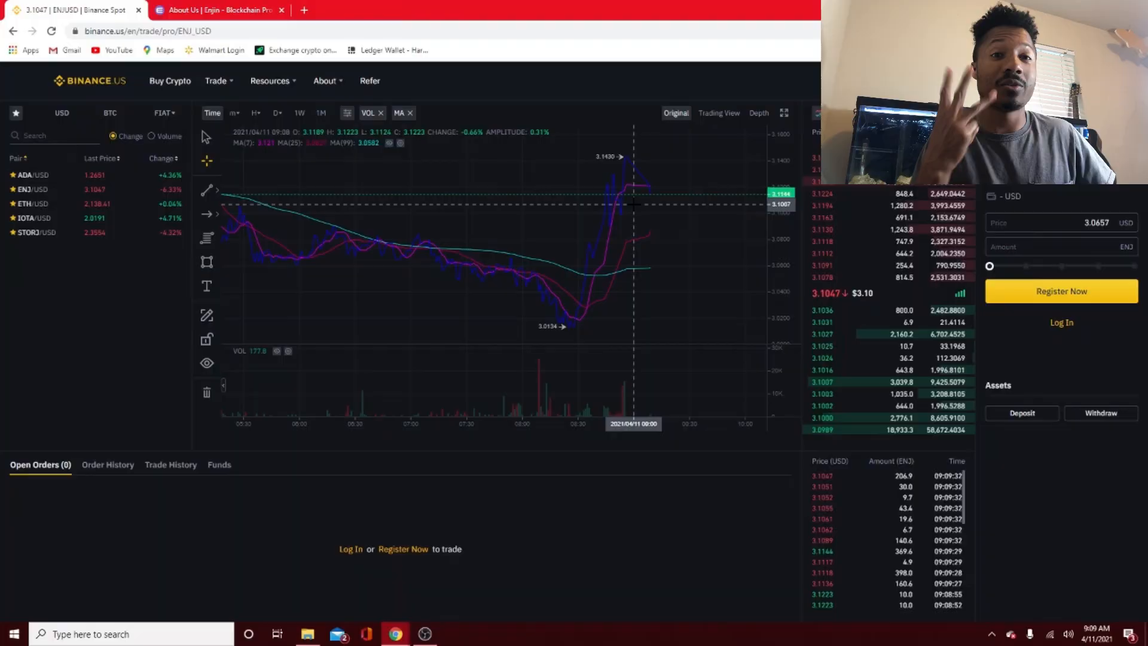
- Bring up the VET/USD market on Binance.US and show its order book Depth chart
{"action": "left_click", "coordinate": [220, 9]}
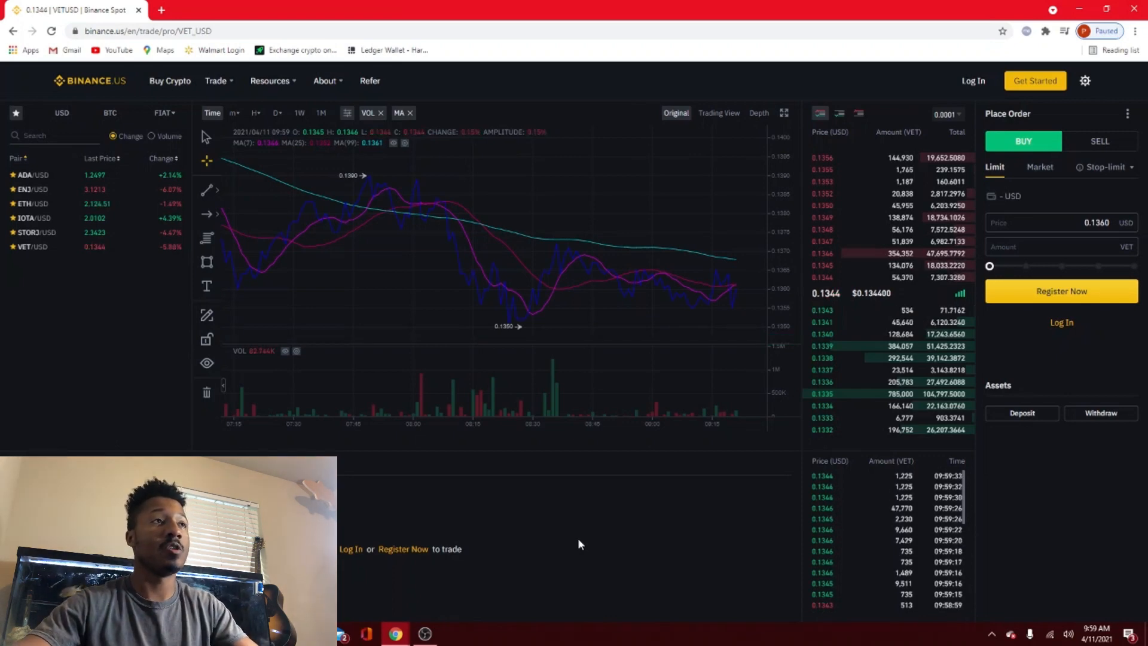
{"action": "mouse_move", "coordinate": [569, 297]}
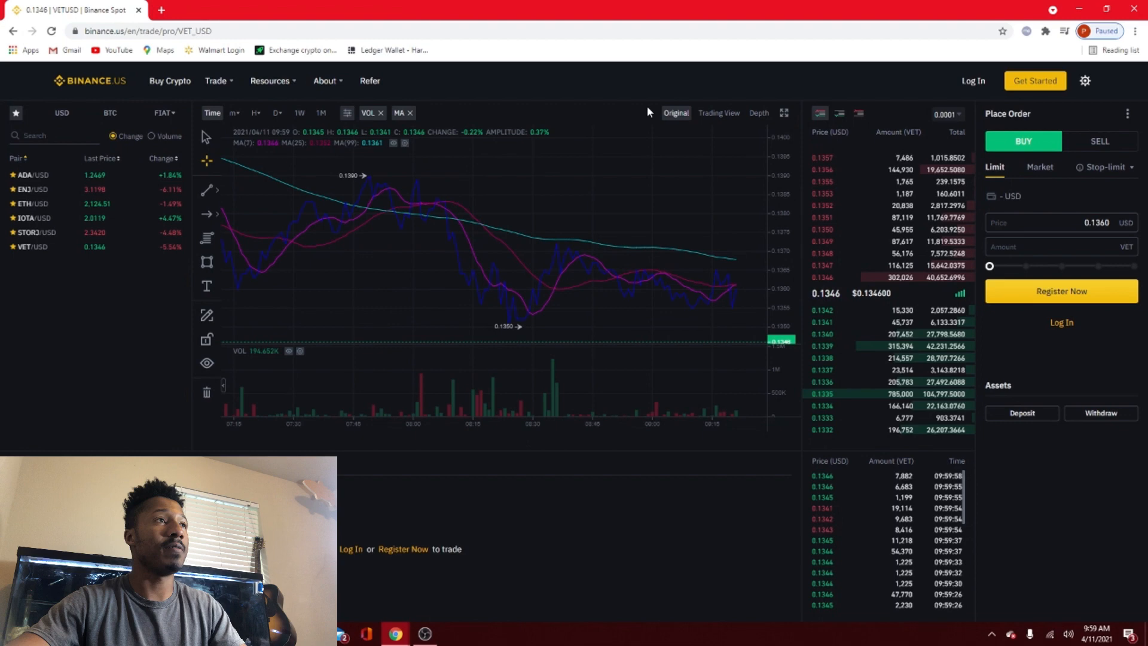
{"action": "mouse_move", "coordinate": [594, 83]}
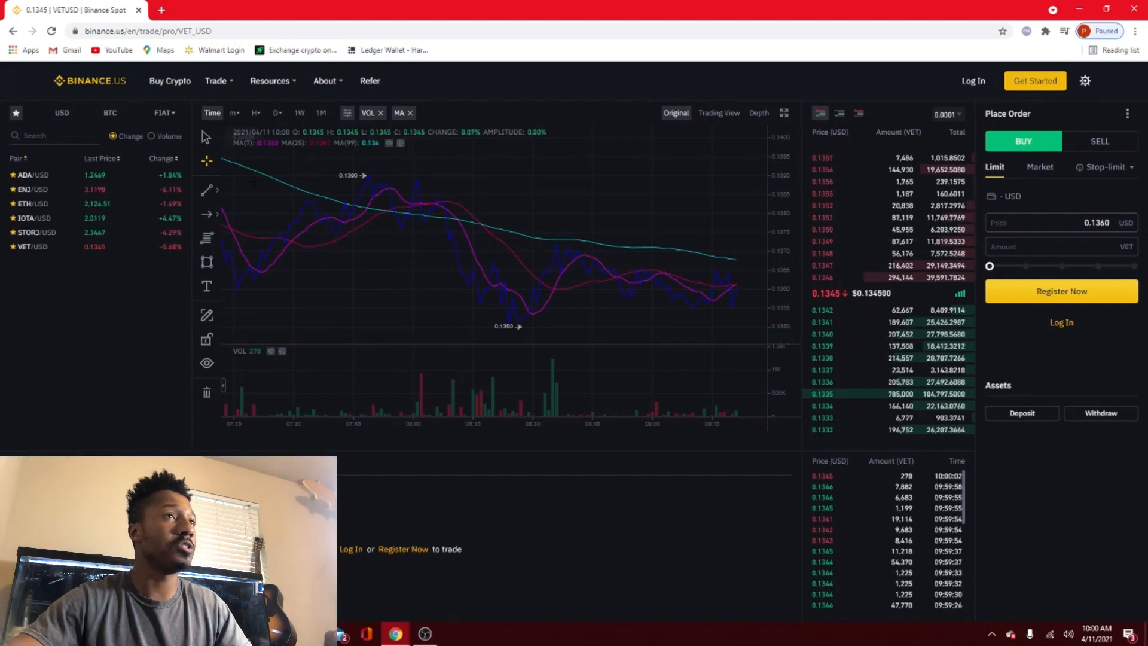
{"action": "mouse_move", "coordinate": [334, 204]}
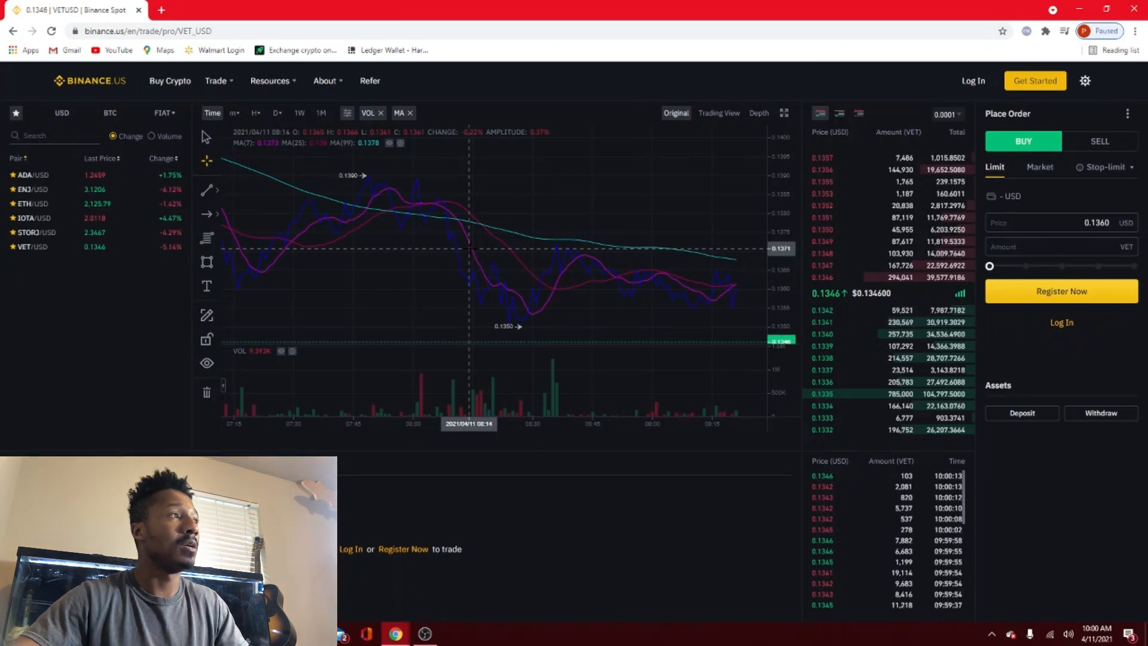
{"action": "mouse_move", "coordinate": [380, 249]}
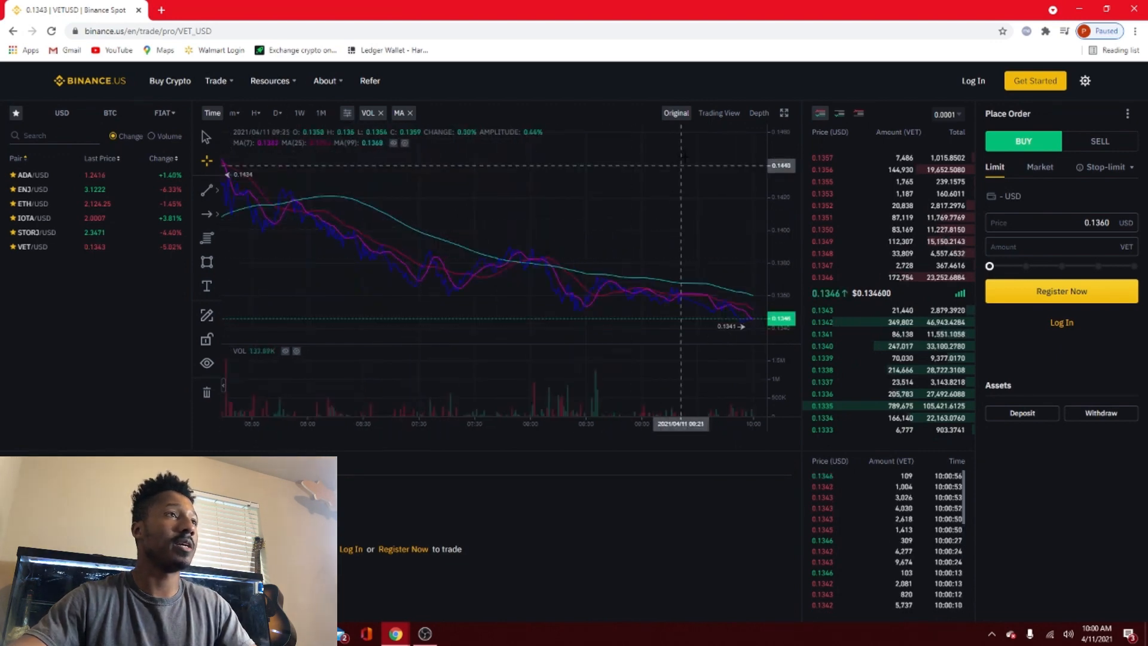
{"action": "left_click", "coordinate": [758, 112]}
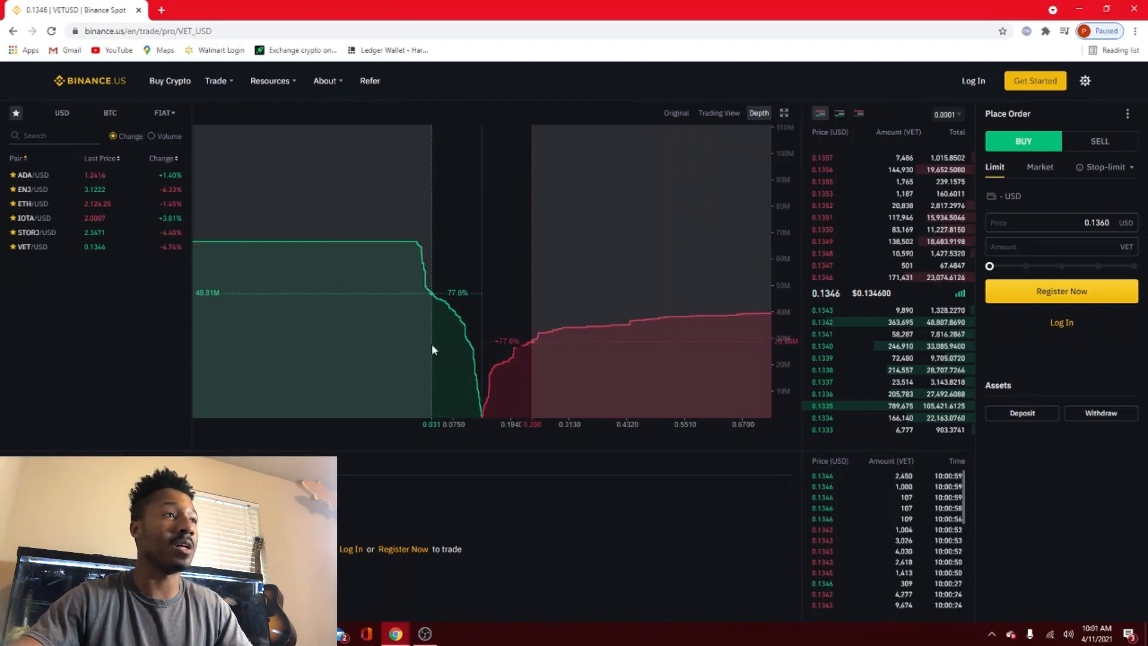
{"action": "mouse_move", "coordinate": [475, 331]}
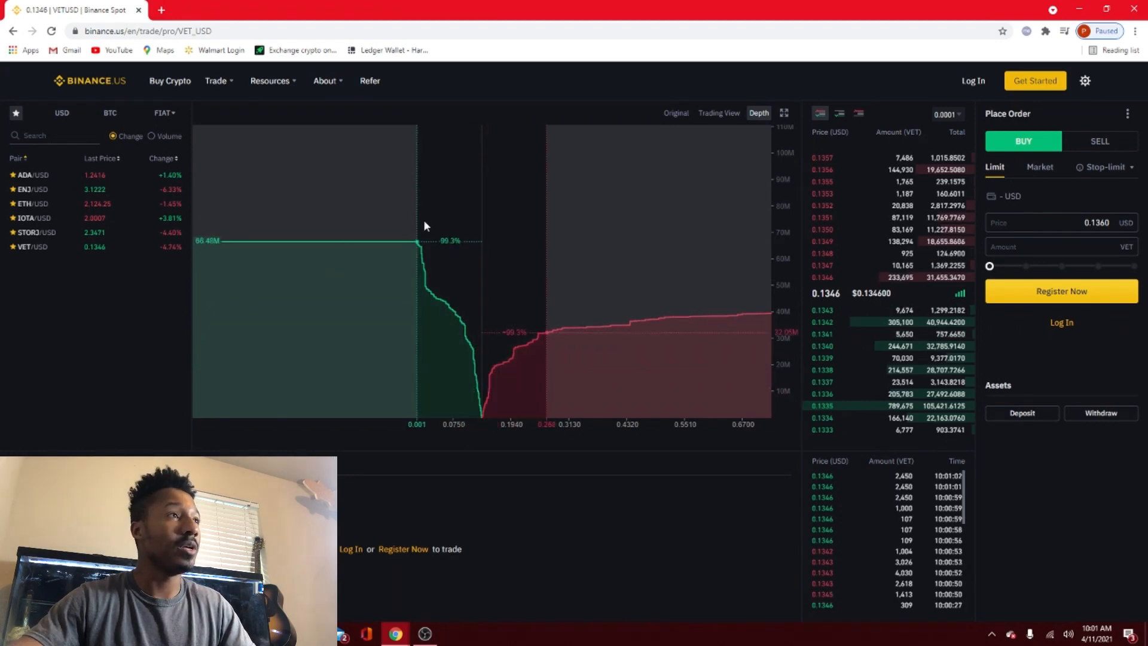
{"action": "mouse_move", "coordinate": [369, 297]}
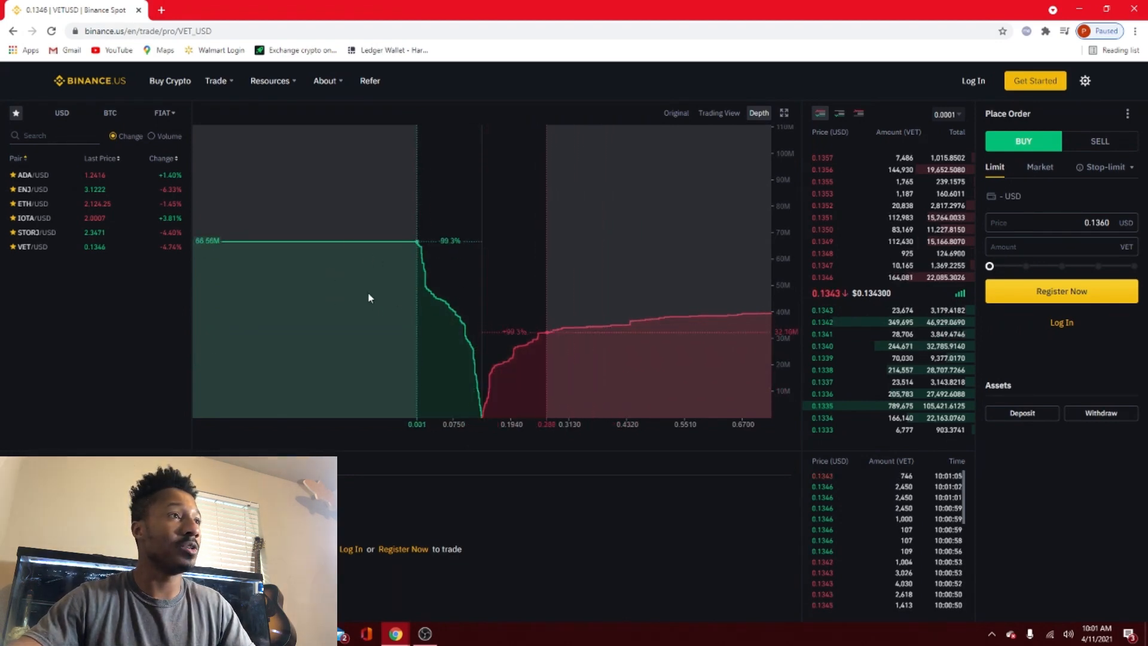
{"action": "mouse_move", "coordinate": [628, 328]}
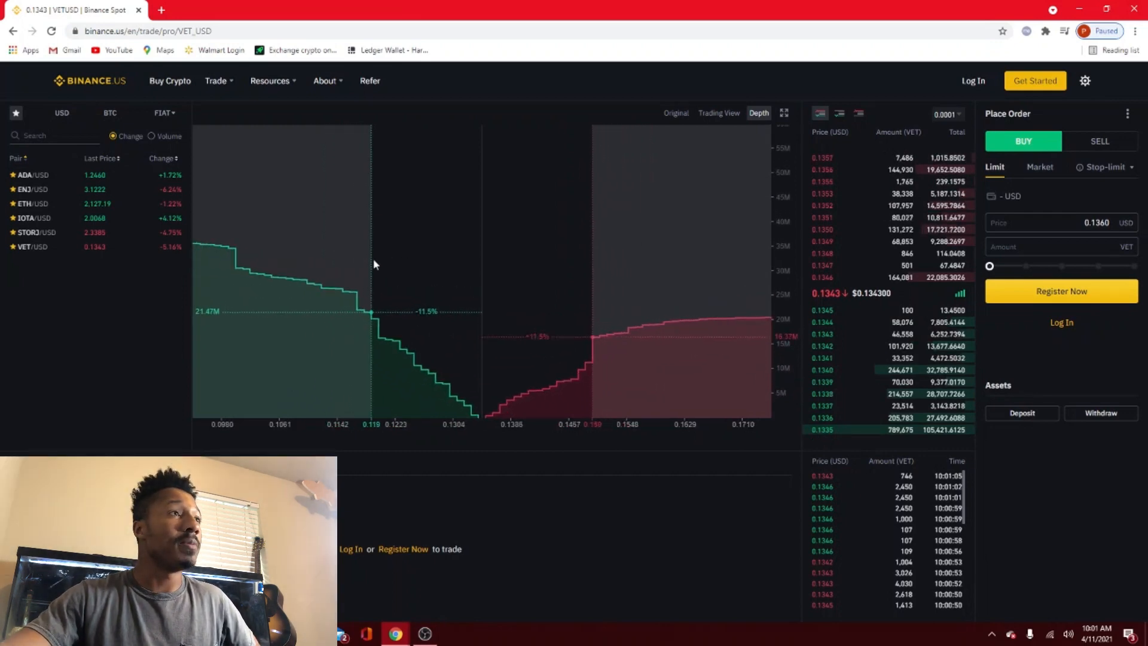
{"action": "left_click", "coordinate": [675, 112]}
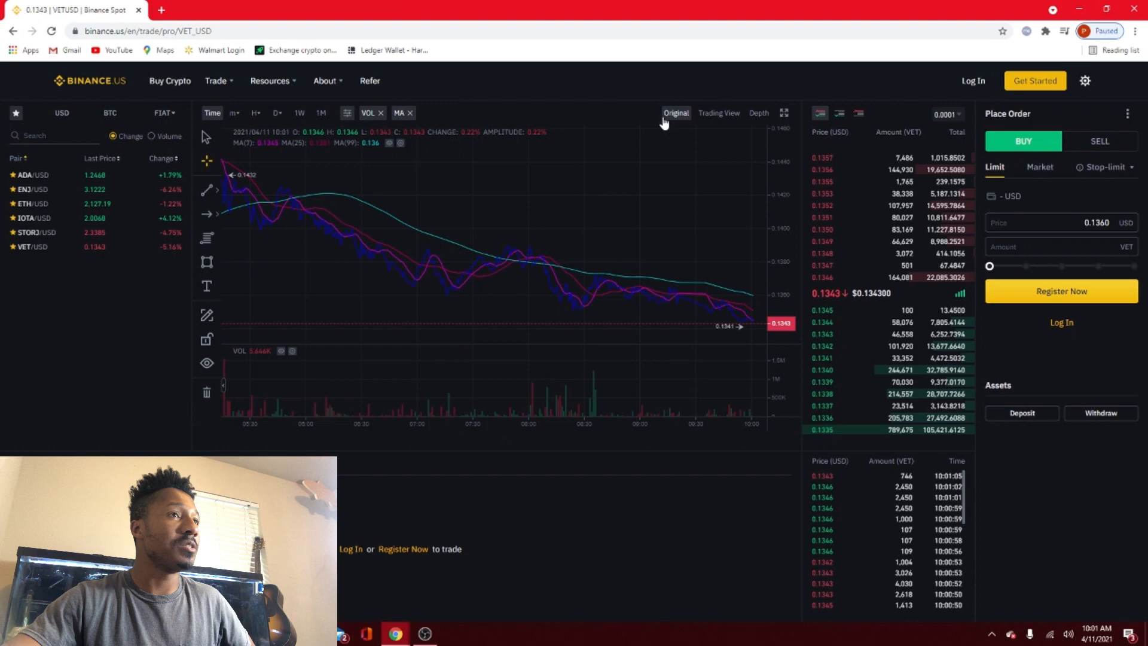
{"action": "mouse_move", "coordinate": [392, 276]}
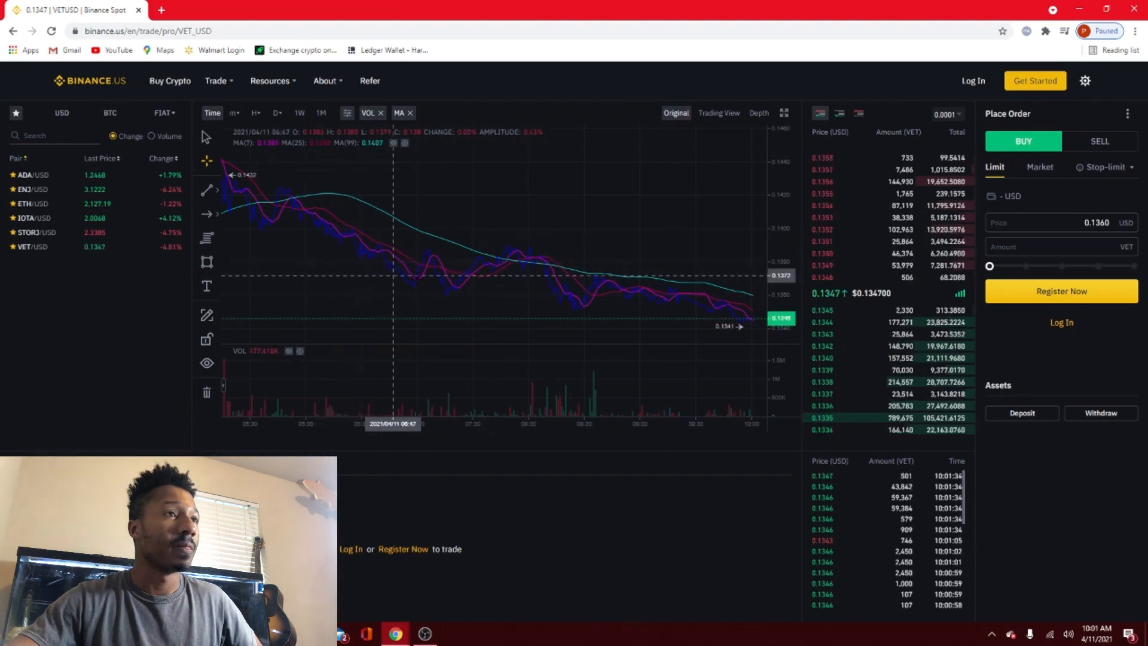
{"action": "mouse_move", "coordinate": [717, 293]}
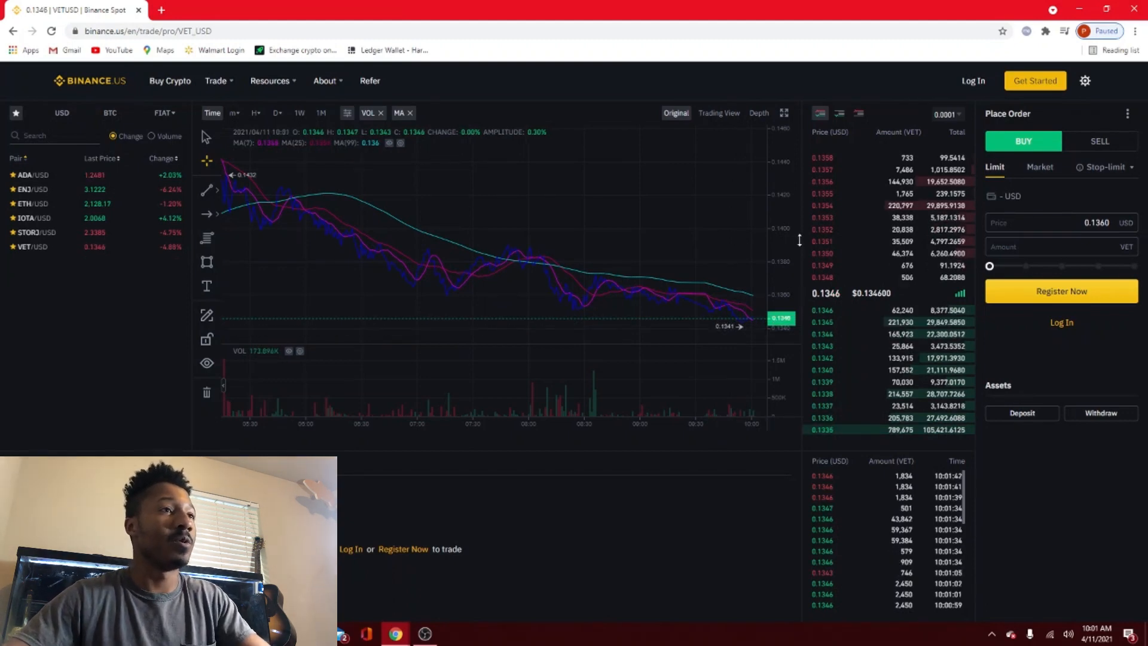
{"action": "mouse_move", "coordinate": [721, 325]}
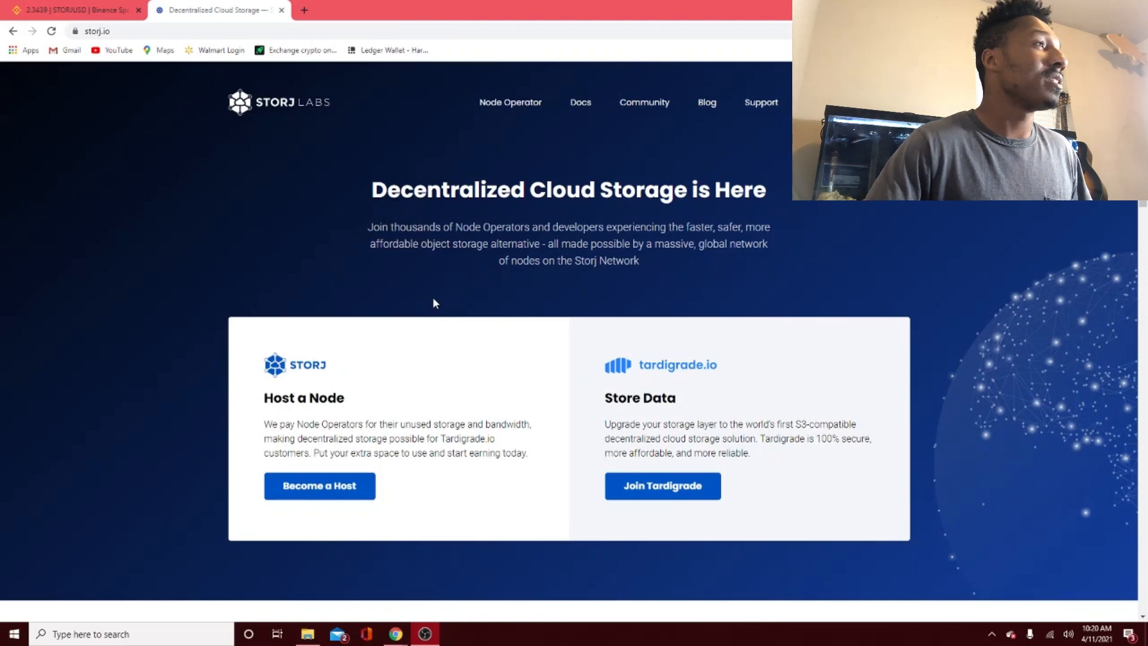
{"action": "mouse_move", "coordinate": [379, 268]}
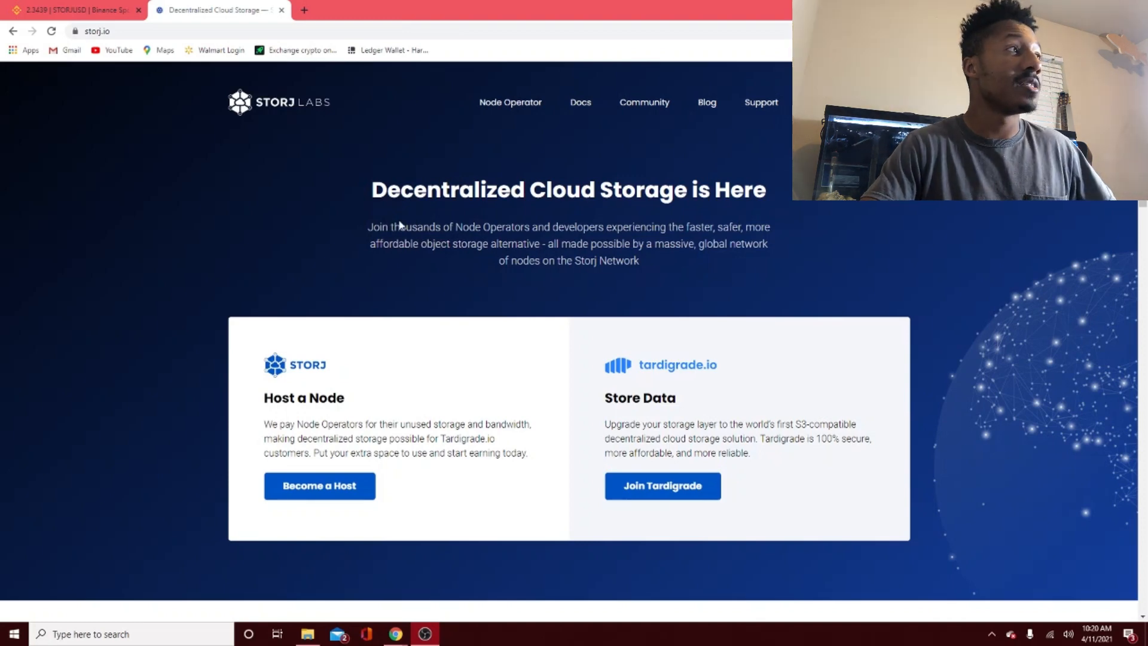
{"action": "mouse_move", "coordinate": [454, 226]}
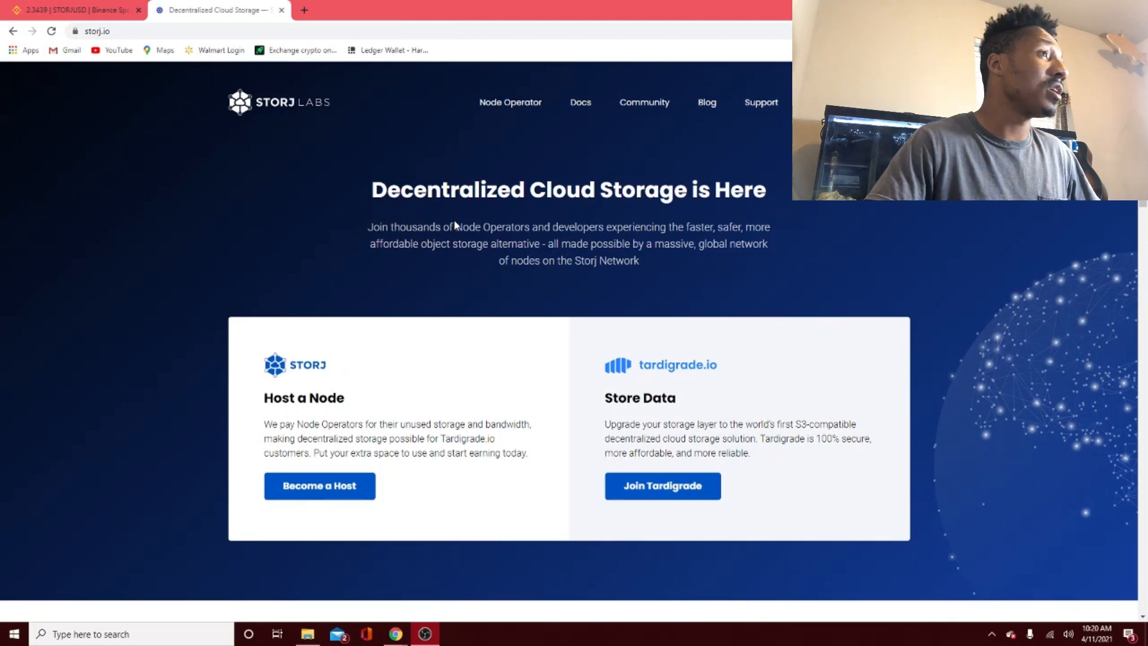
{"action": "mouse_move", "coordinate": [475, 265]}
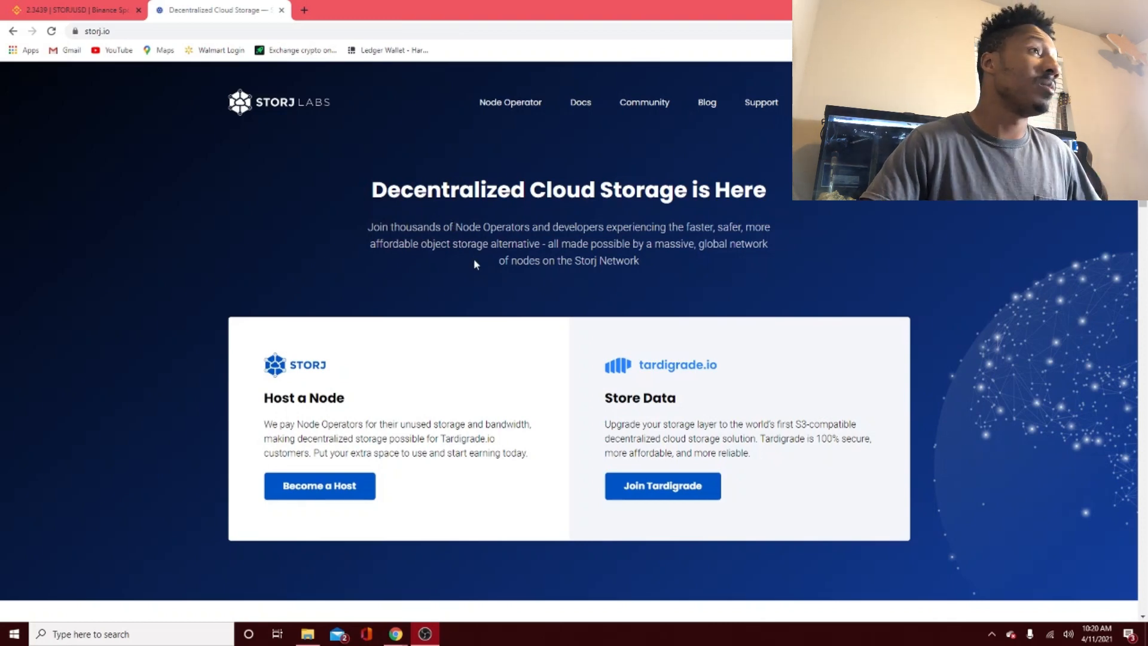
{"action": "mouse_move", "coordinate": [520, 258]}
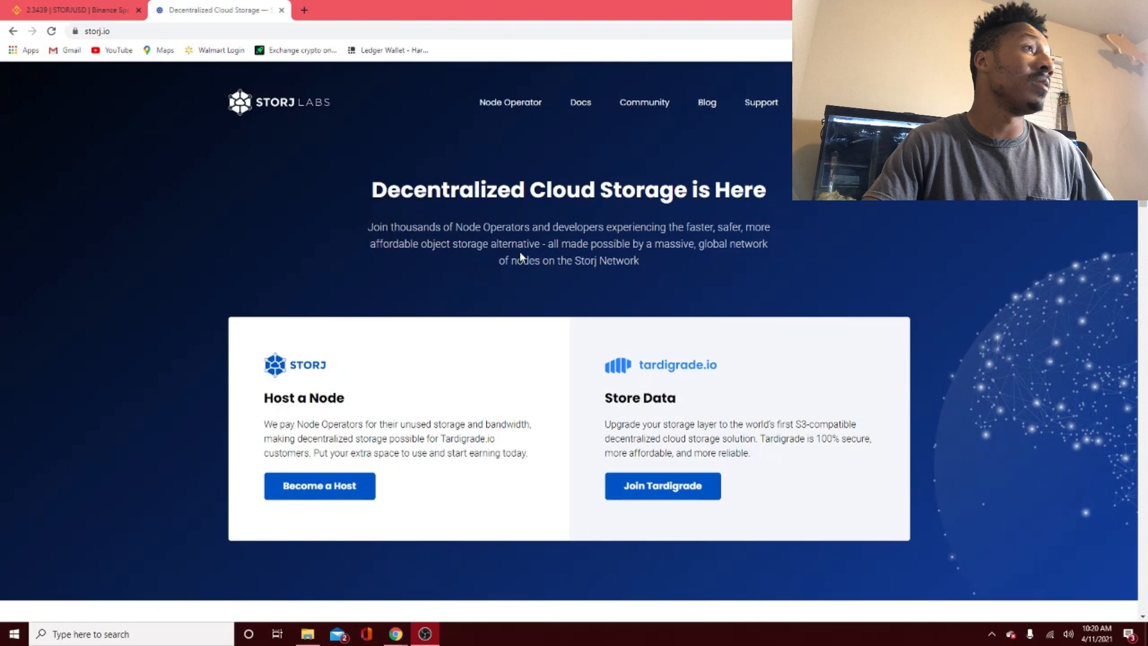
{"action": "mouse_move", "coordinate": [606, 279]}
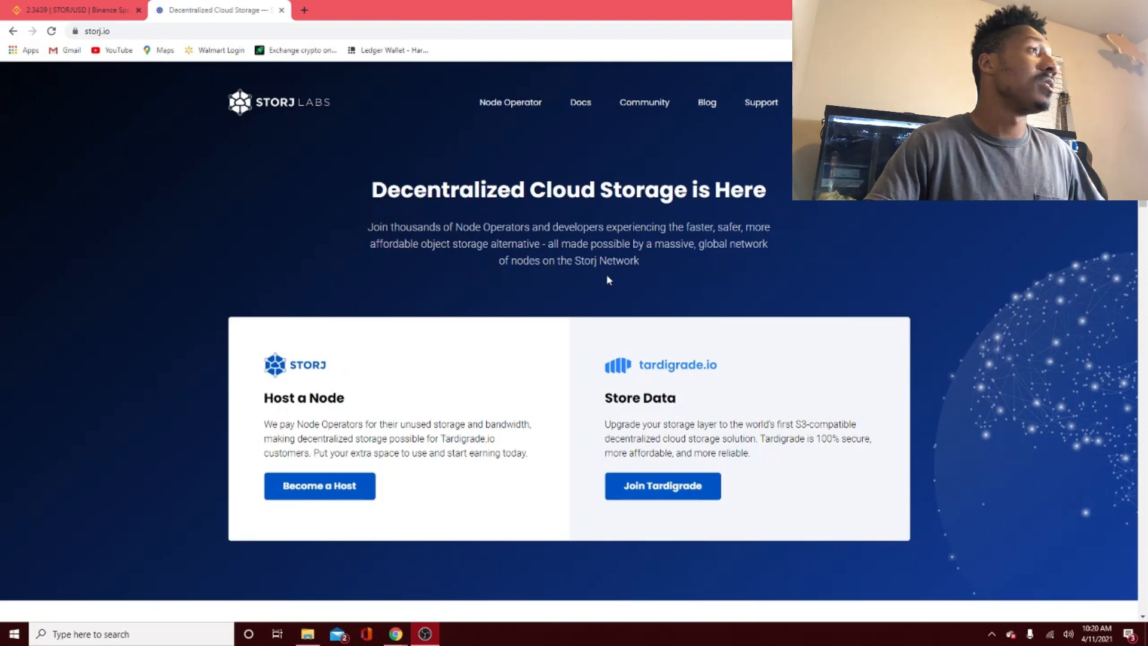
- Scroll storj.io past Put Your Extra Disk Space to Work to Upgrade Your Storage Layer
{"action": "scroll", "scroll_direction": "down", "scroll_amount": 3}
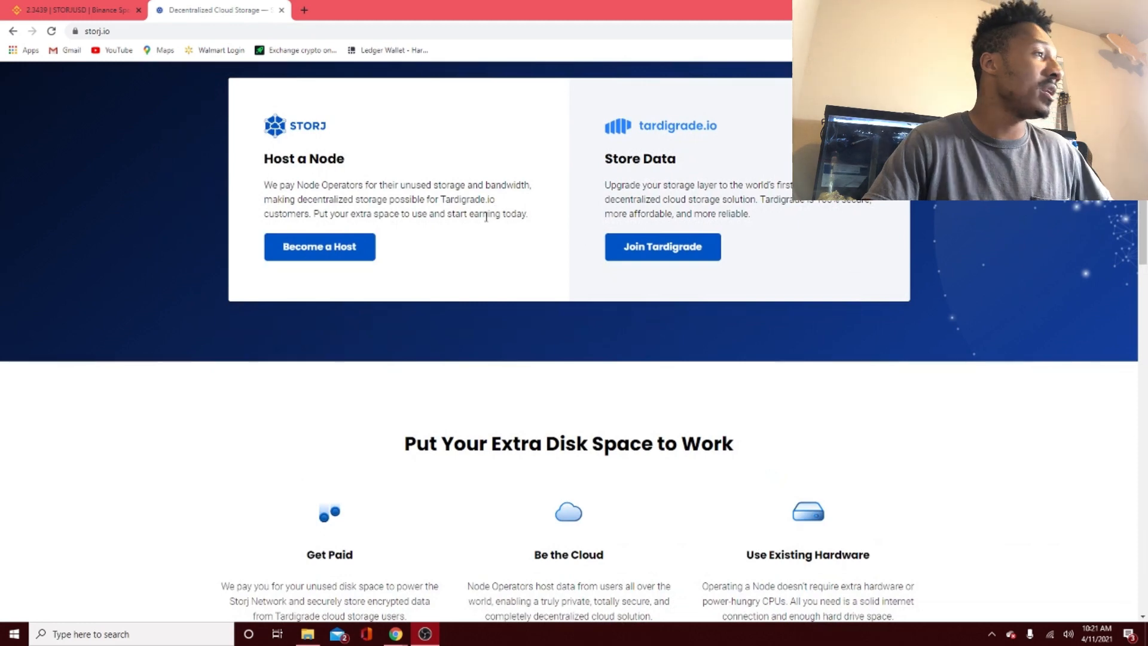
{"action": "scroll", "scroll_direction": "down", "scroll_amount": 3}
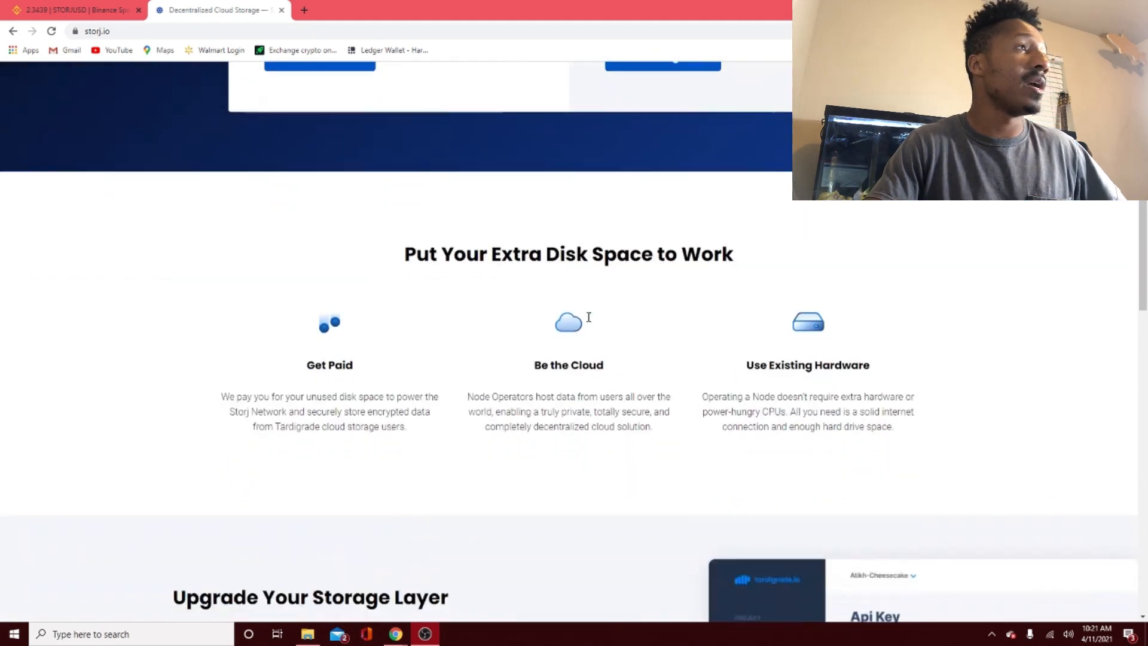
{"action": "scroll", "scroll_direction": "down", "scroll_amount": 3}
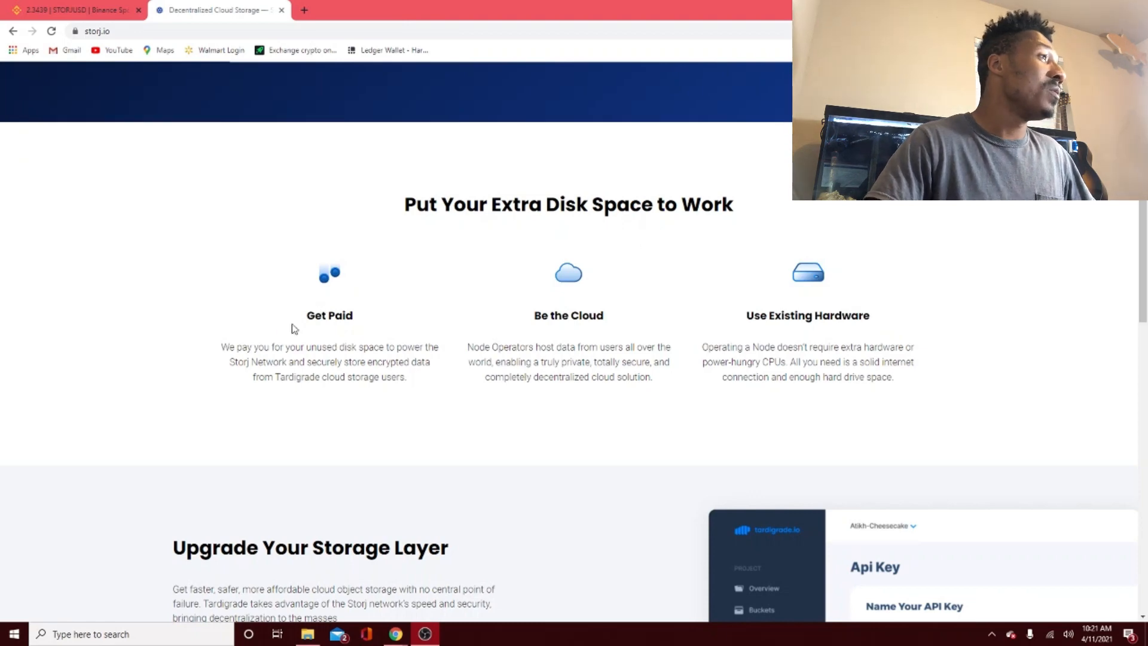
{"action": "mouse_move", "coordinate": [222, 354]}
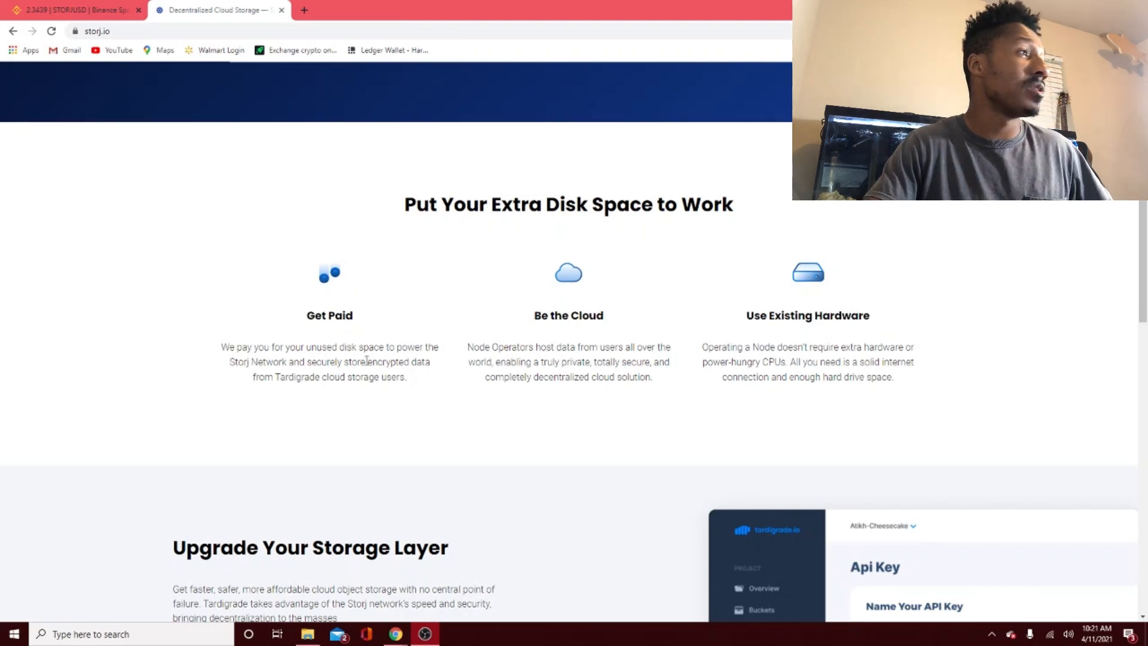
{"action": "mouse_move", "coordinate": [288, 397]}
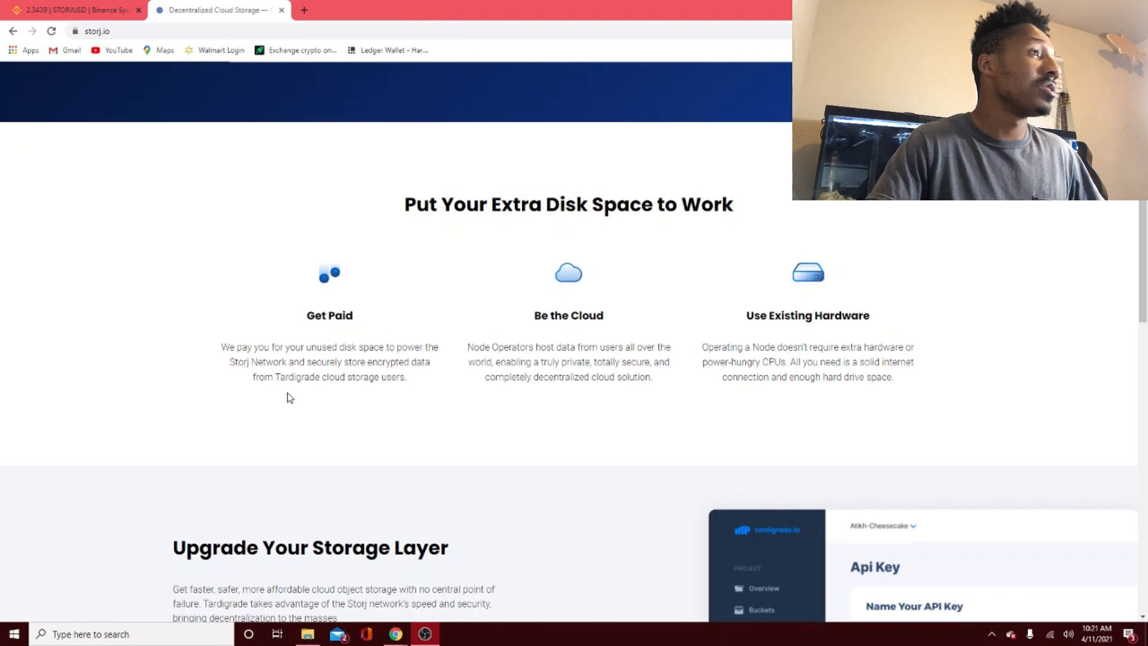
{"action": "mouse_move", "coordinate": [516, 330]}
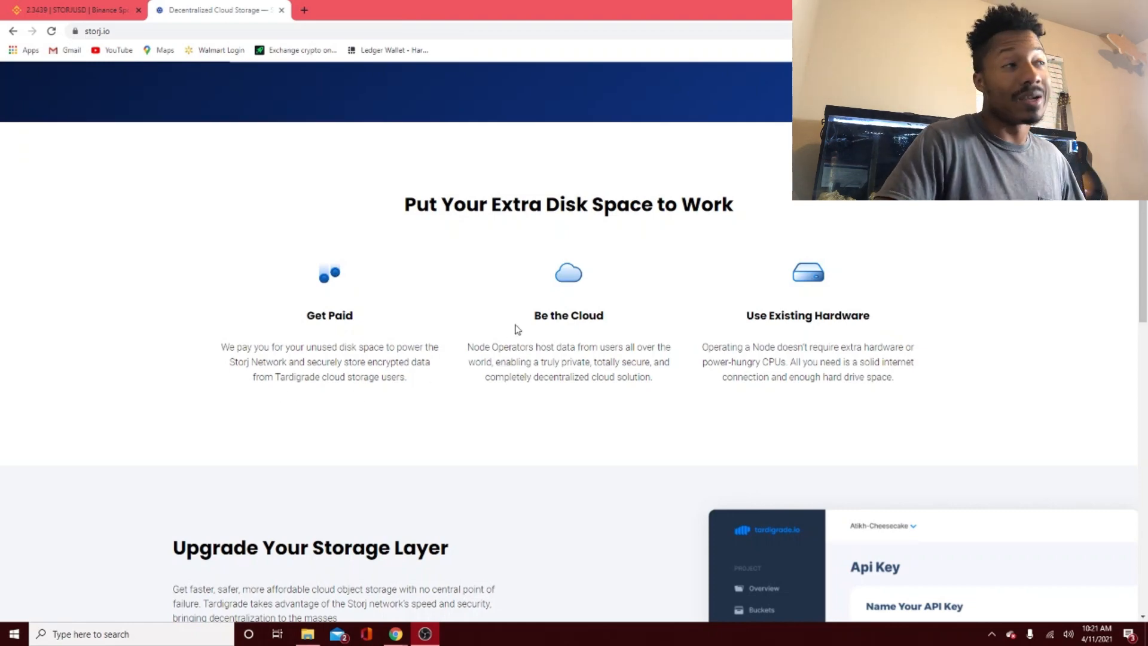
{"action": "mouse_move", "coordinate": [514, 365]}
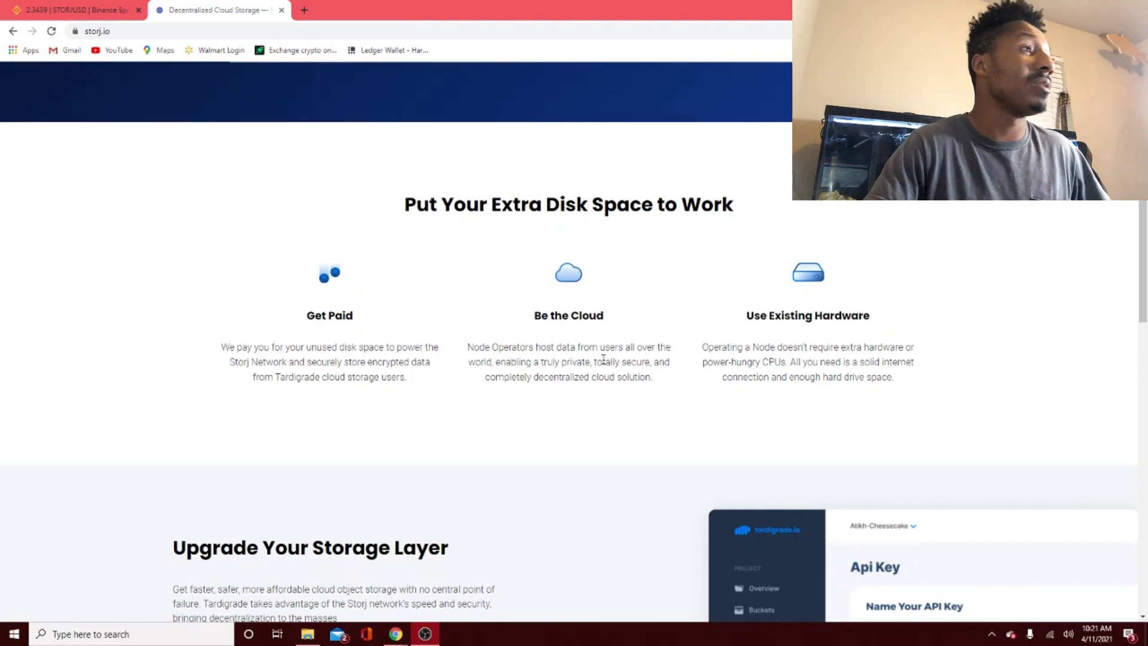
{"action": "mouse_move", "coordinate": [558, 396]}
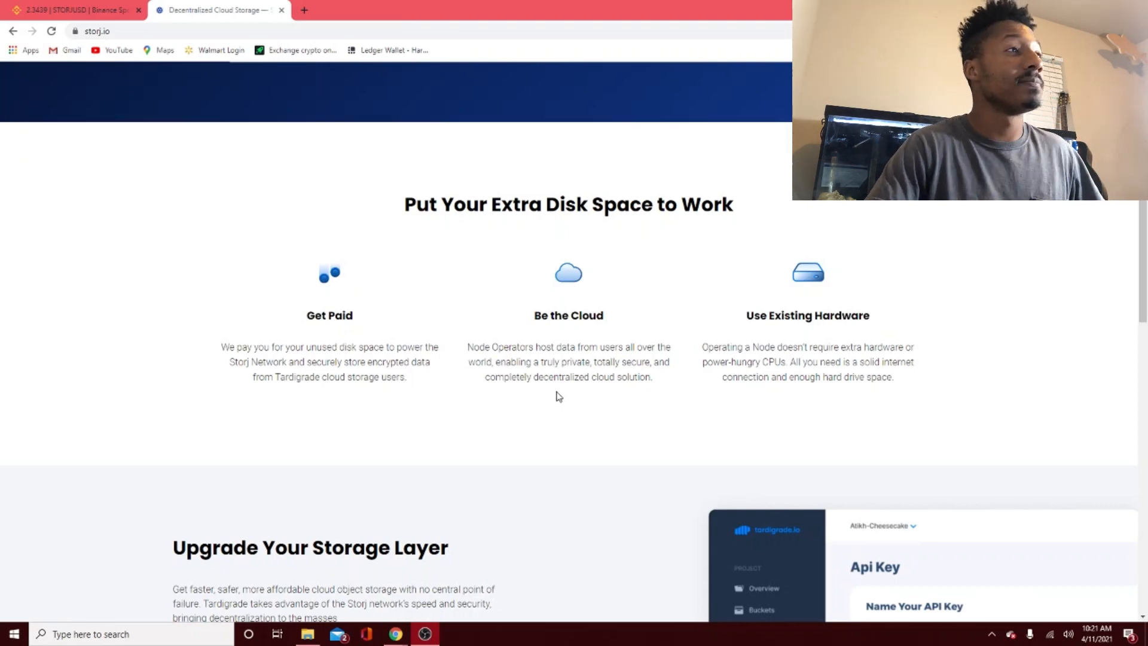
{"action": "mouse_move", "coordinate": [855, 352]}
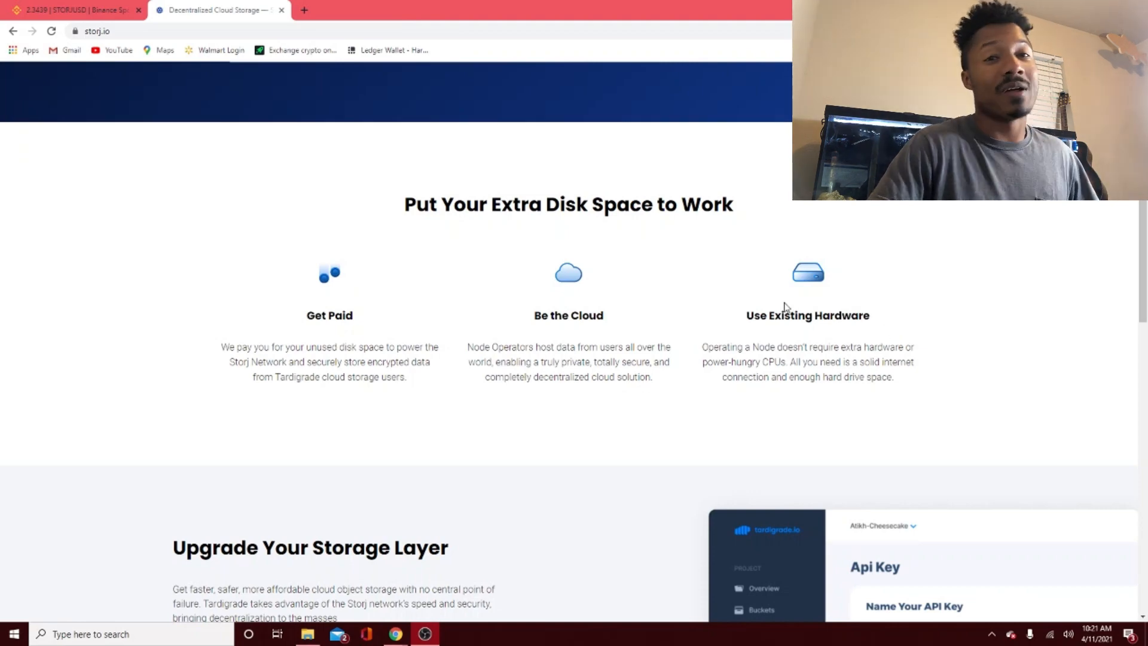
{"action": "mouse_move", "coordinate": [784, 338]}
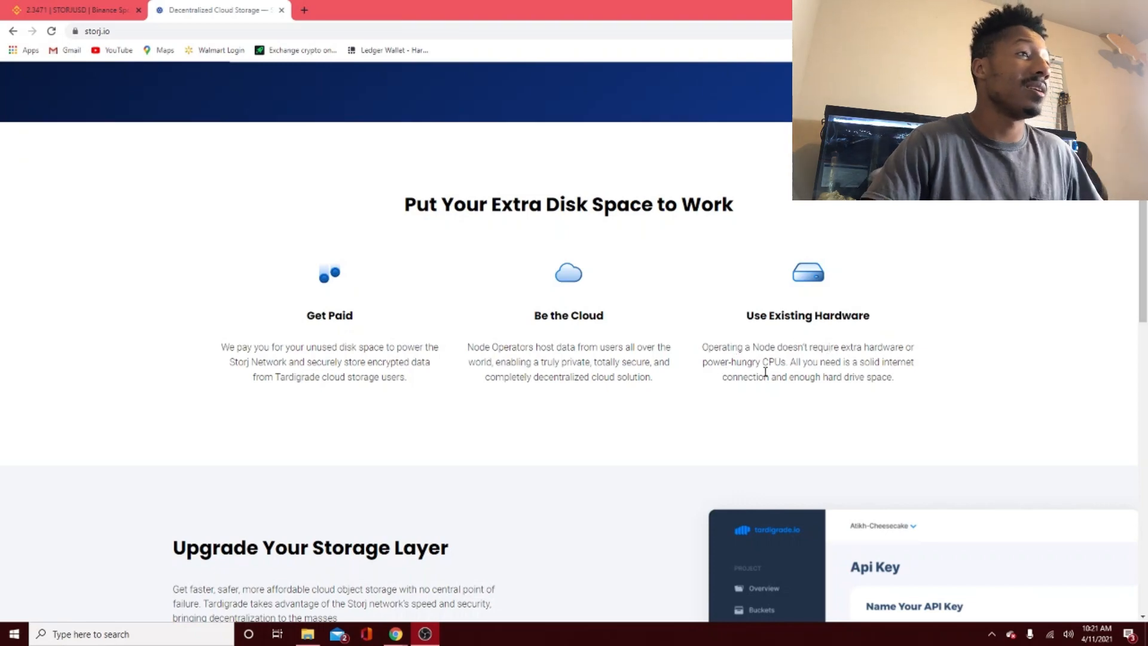
{"action": "mouse_move", "coordinate": [801, 365]}
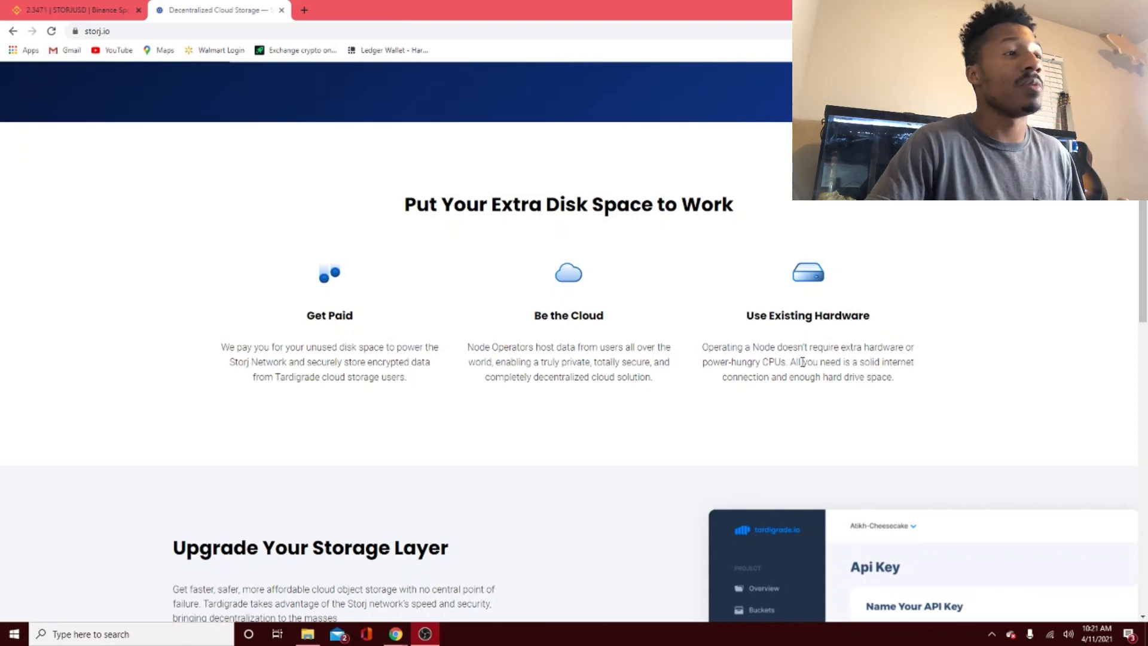
{"action": "scroll", "scroll_direction": "down", "scroll_amount": 3}
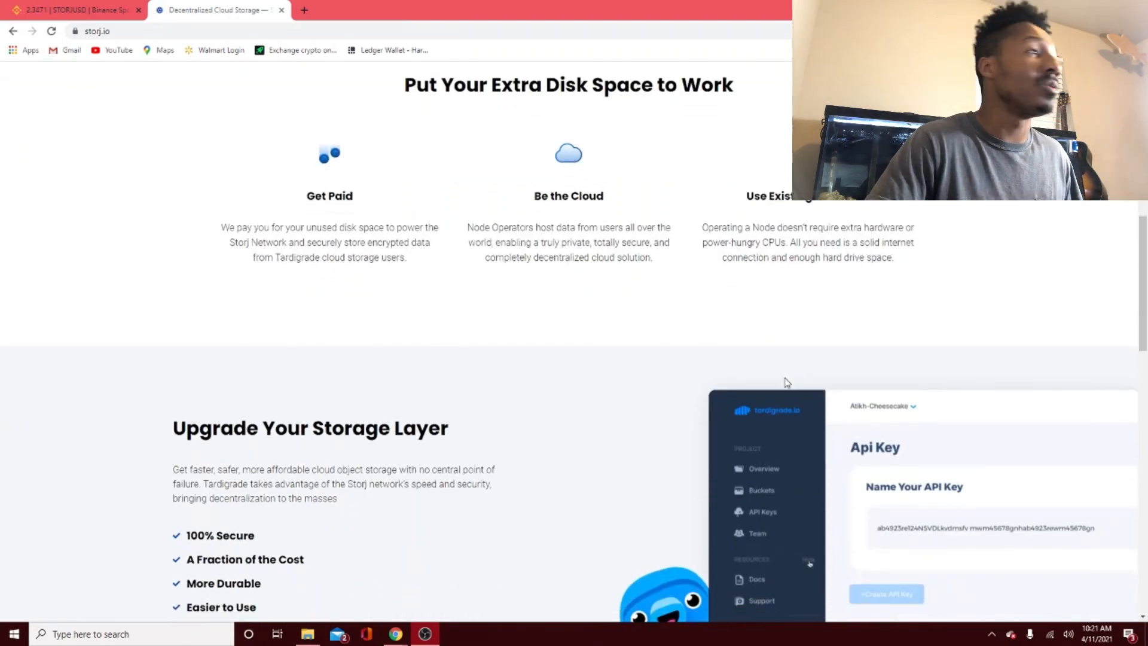
{"action": "mouse_move", "coordinate": [330, 398]}
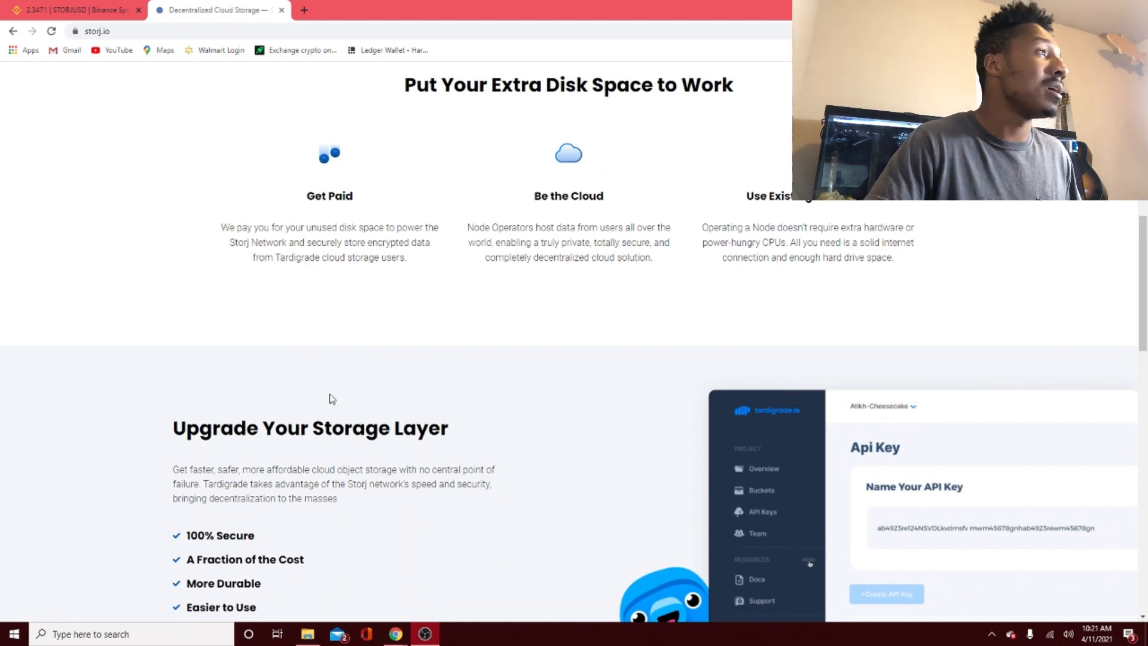
- Scroll storj.io down to 'Upgrade Your Storage Layer', back to the hero, then return to the STORJ/USD Binance.US page
{"action": "scroll", "scroll_direction": "down", "scroll_amount": 3}
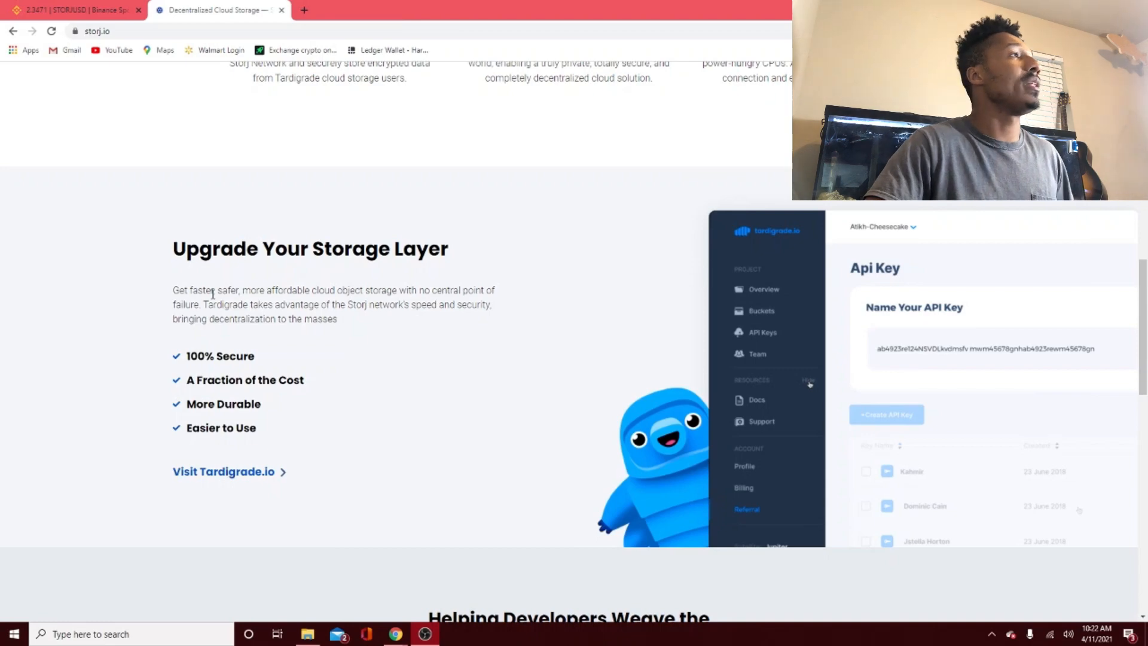
{"action": "scroll", "scroll_direction": "down", "scroll_amount": 3}
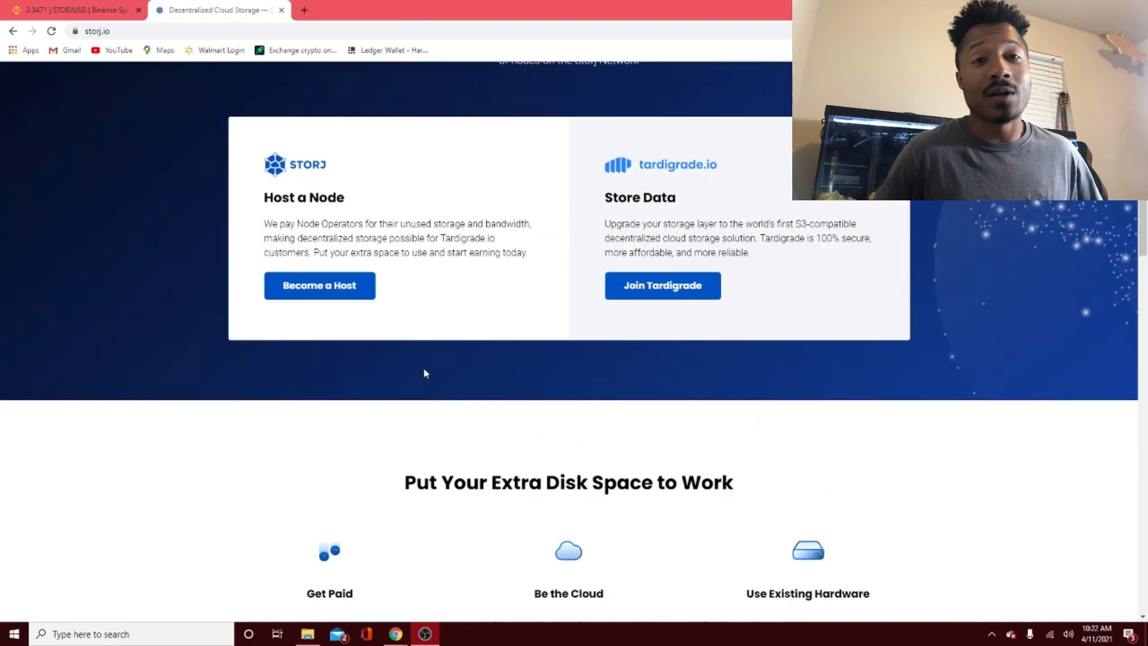
{"action": "scroll", "scroll_direction": "up", "scroll_amount": 3}
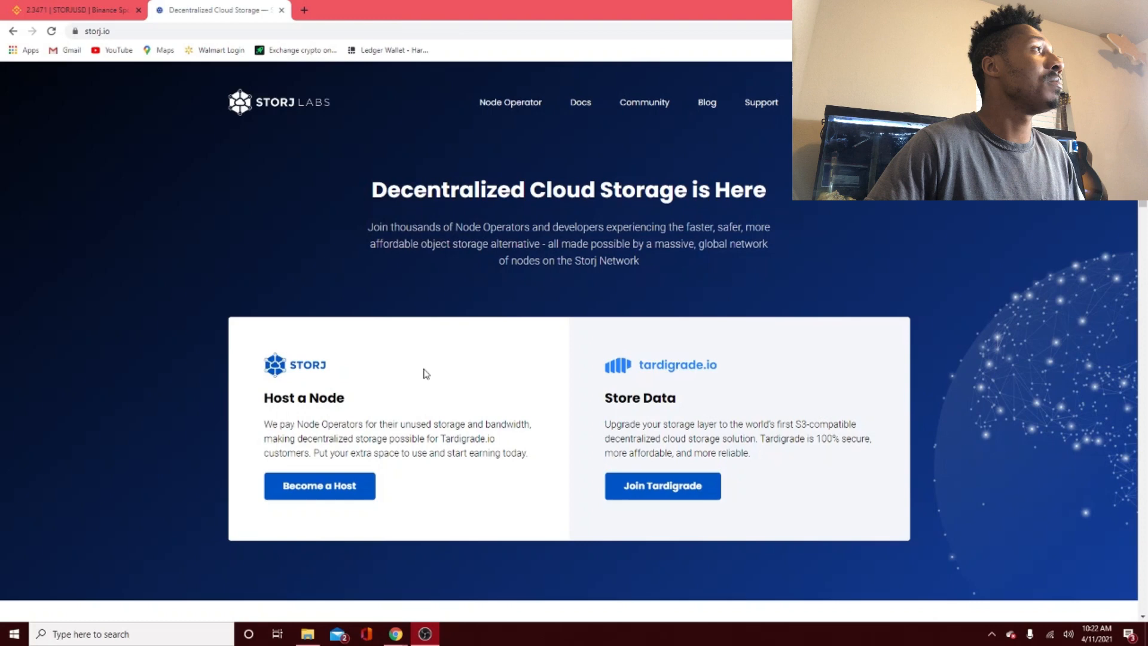
{"action": "mouse_move", "coordinate": [223, 434]}
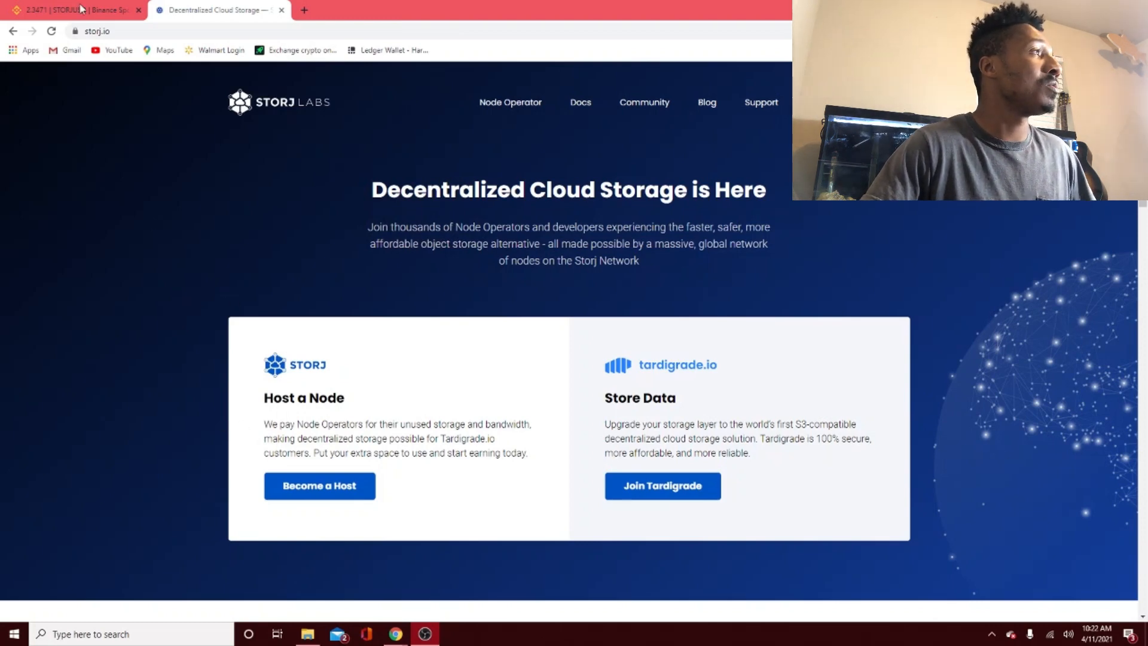
{"action": "left_click", "coordinate": [69, 10]}
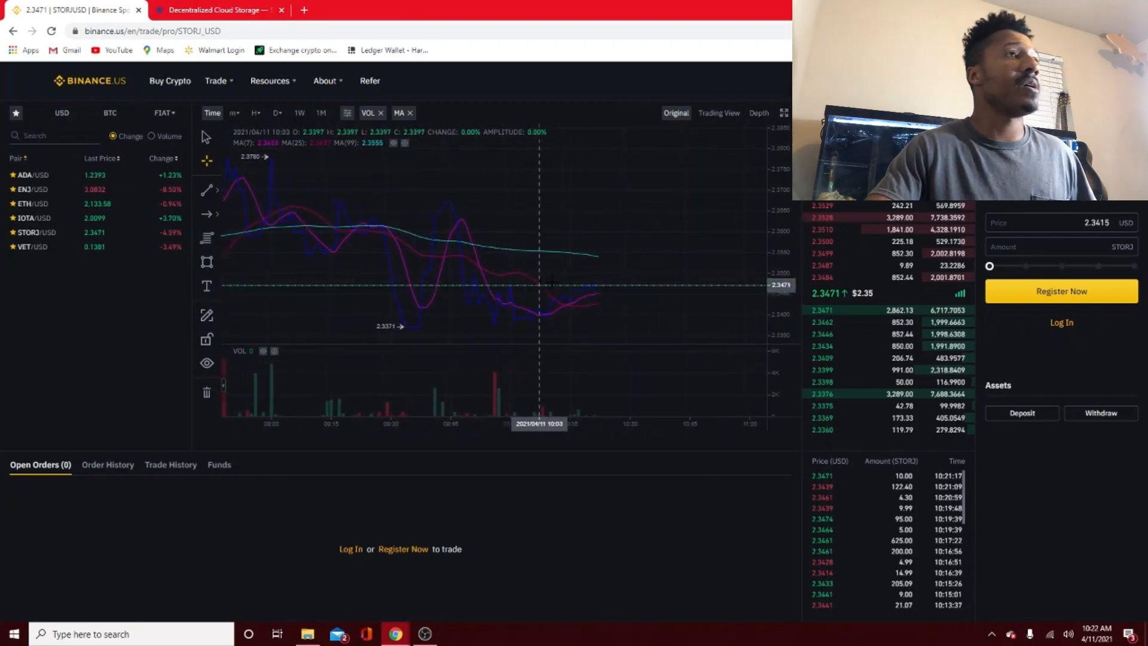
- Switch the STORJ/USD chart to the Depth view of buy and sell orders
{"action": "left_click", "coordinate": [759, 112]}
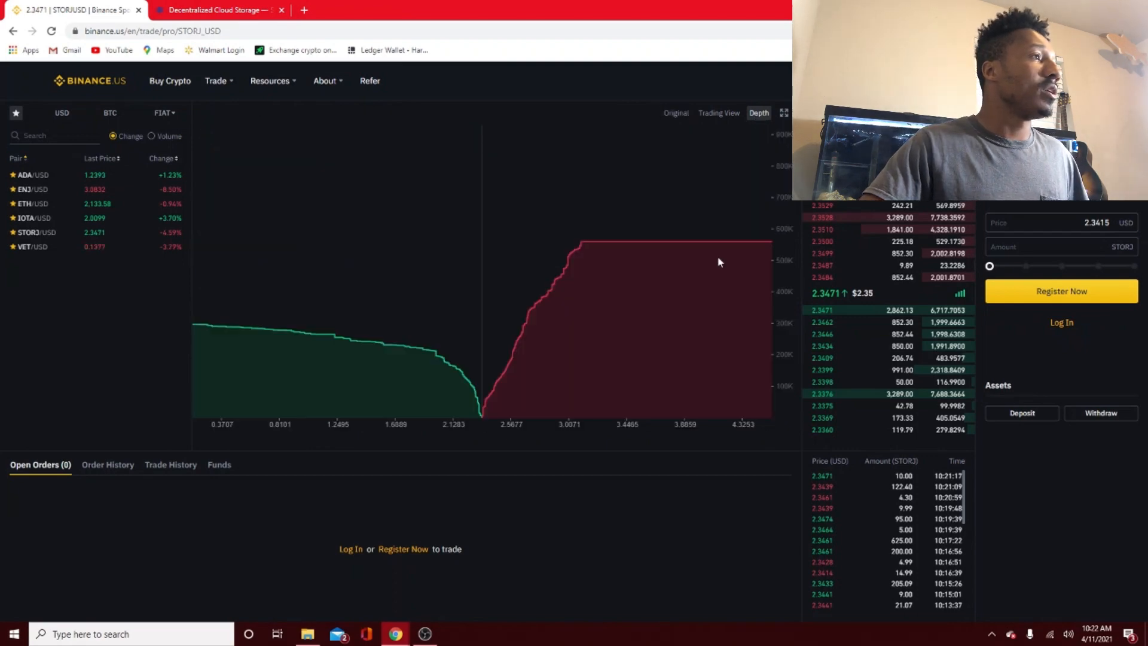
{"action": "mouse_move", "coordinate": [472, 317]}
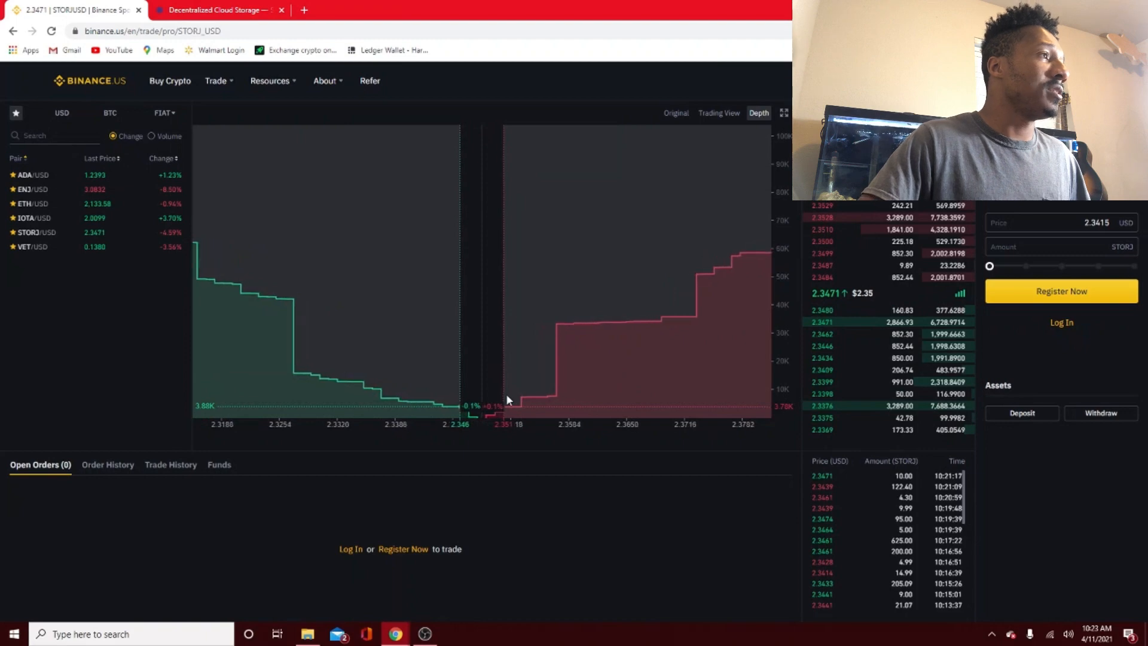
{"action": "mouse_move", "coordinate": [300, 334]}
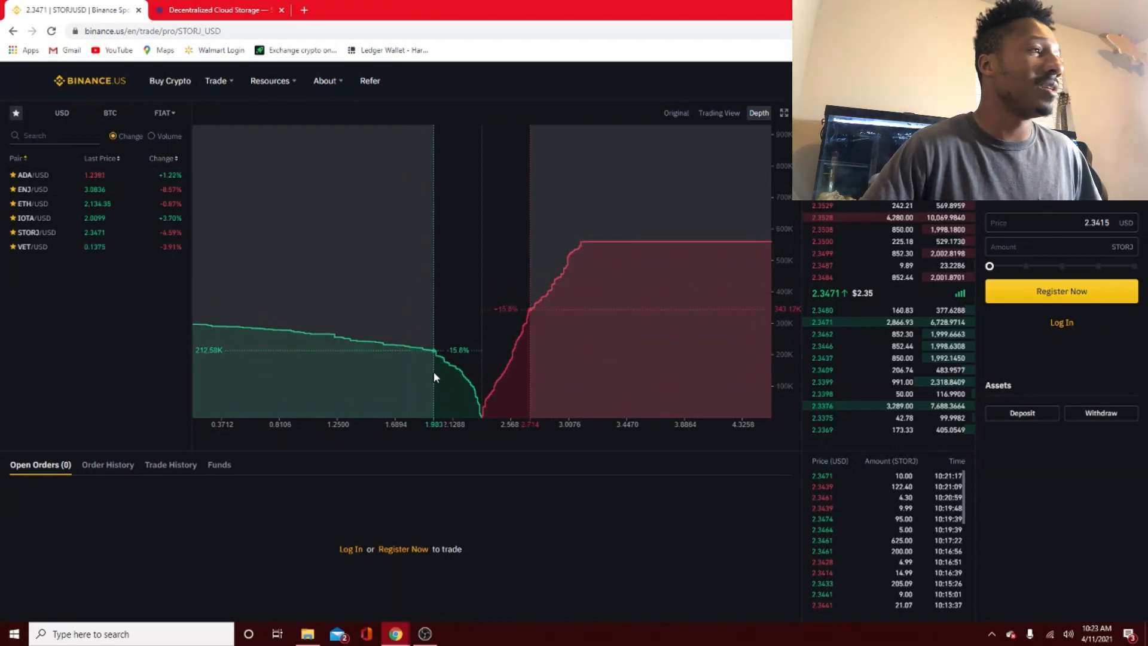
{"action": "mouse_move", "coordinate": [513, 375]}
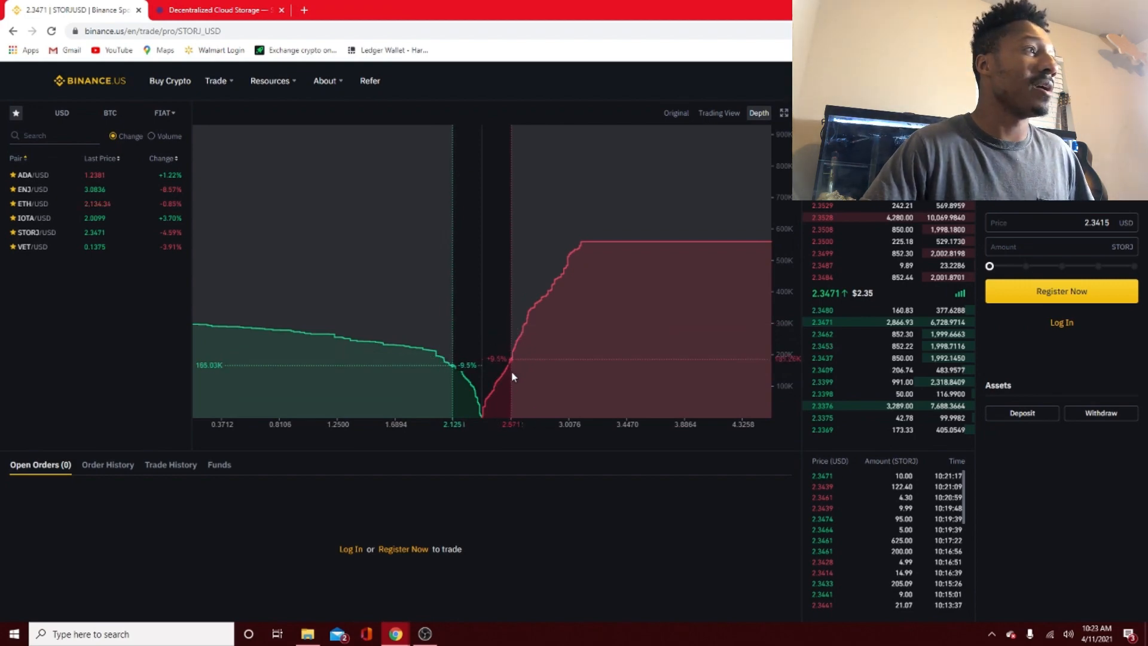
{"action": "mouse_move", "coordinate": [439, 382]}
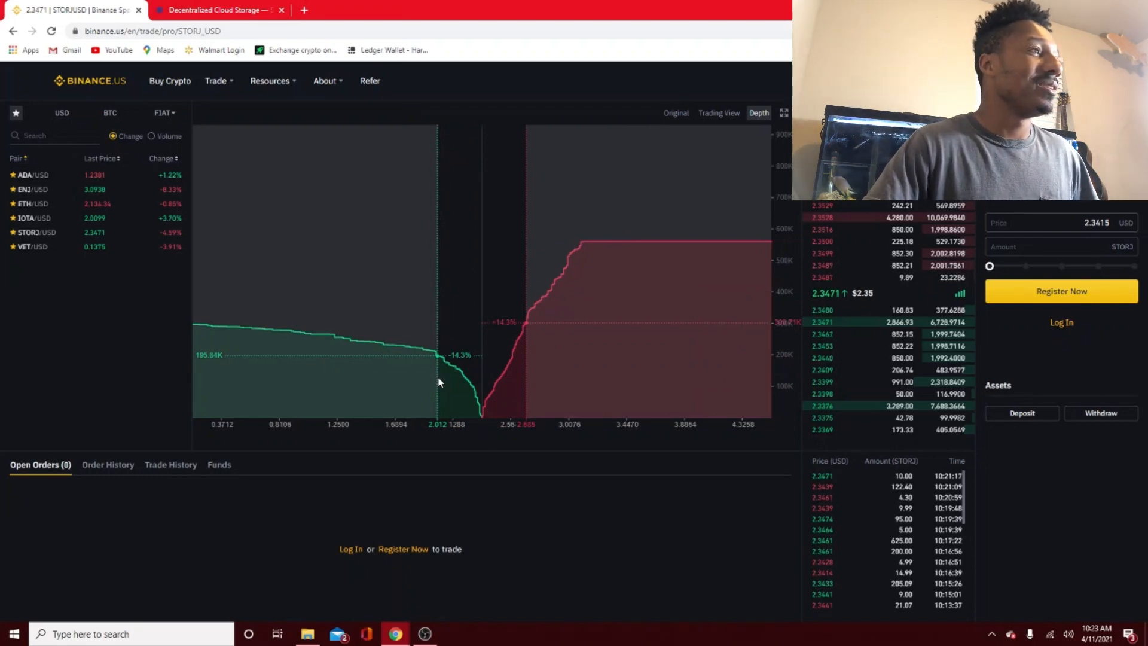
{"action": "mouse_move", "coordinate": [413, 376]}
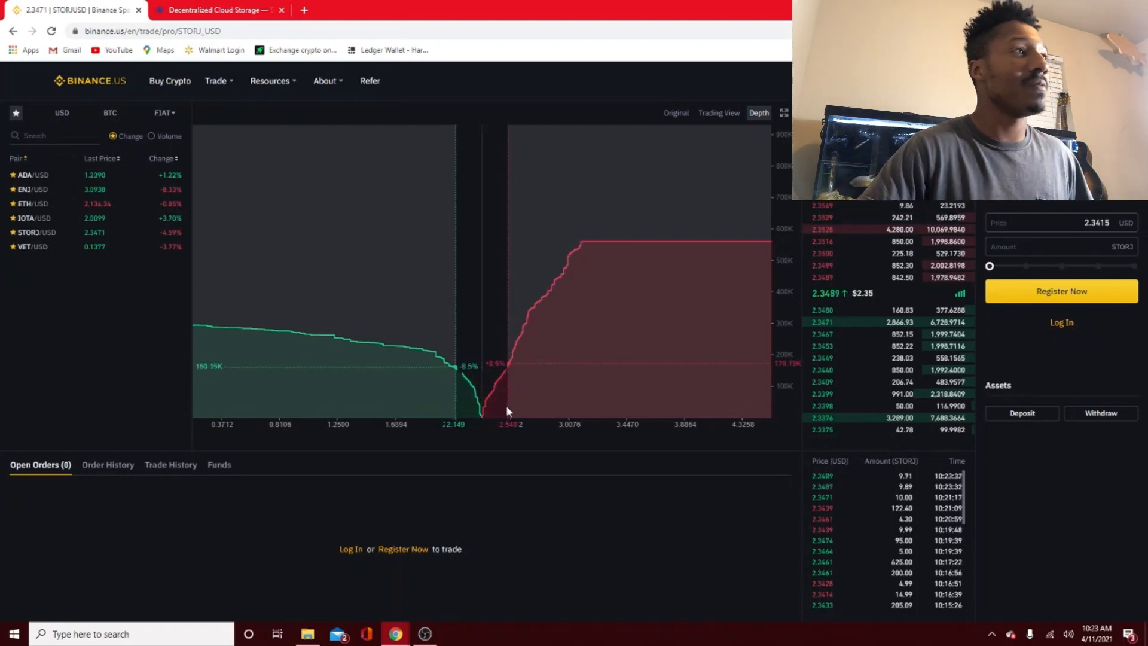
{"action": "mouse_move", "coordinate": [586, 392]}
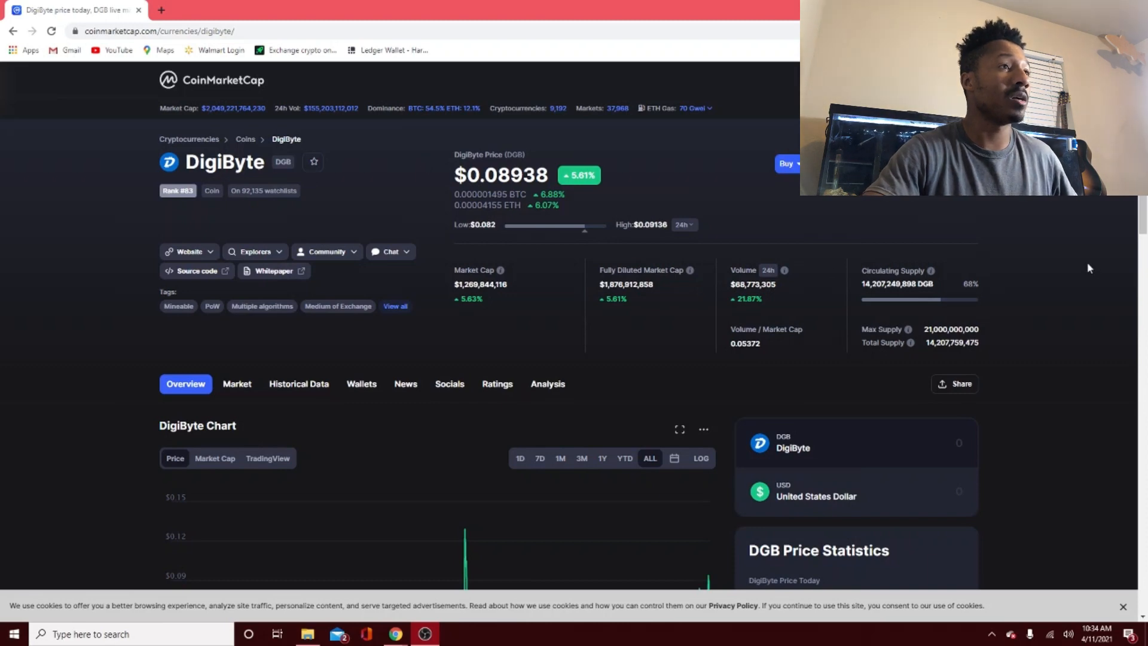
{"action": "mouse_move", "coordinate": [749, 308]}
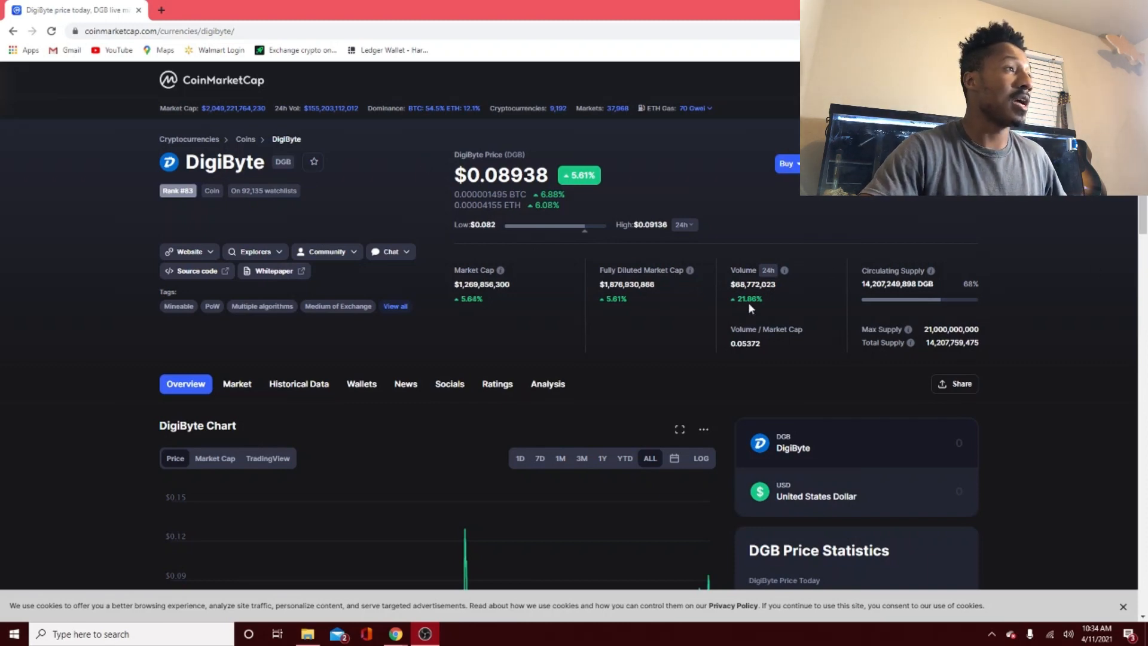
{"action": "mouse_move", "coordinate": [538, 457]}
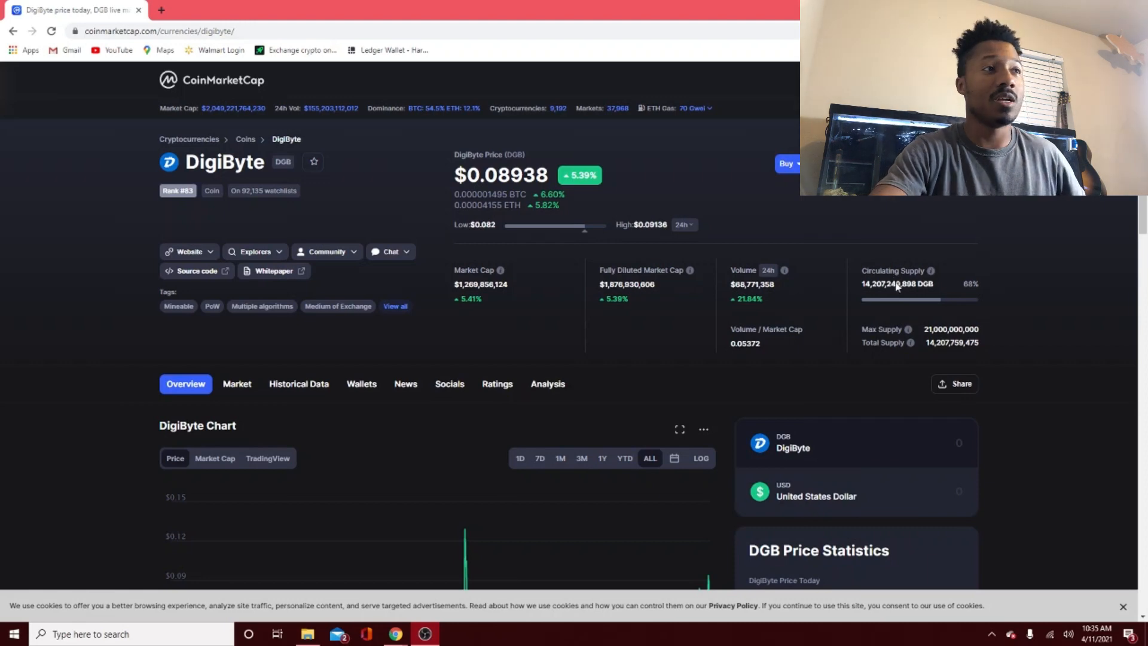
{"action": "mouse_move", "coordinate": [1037, 305]}
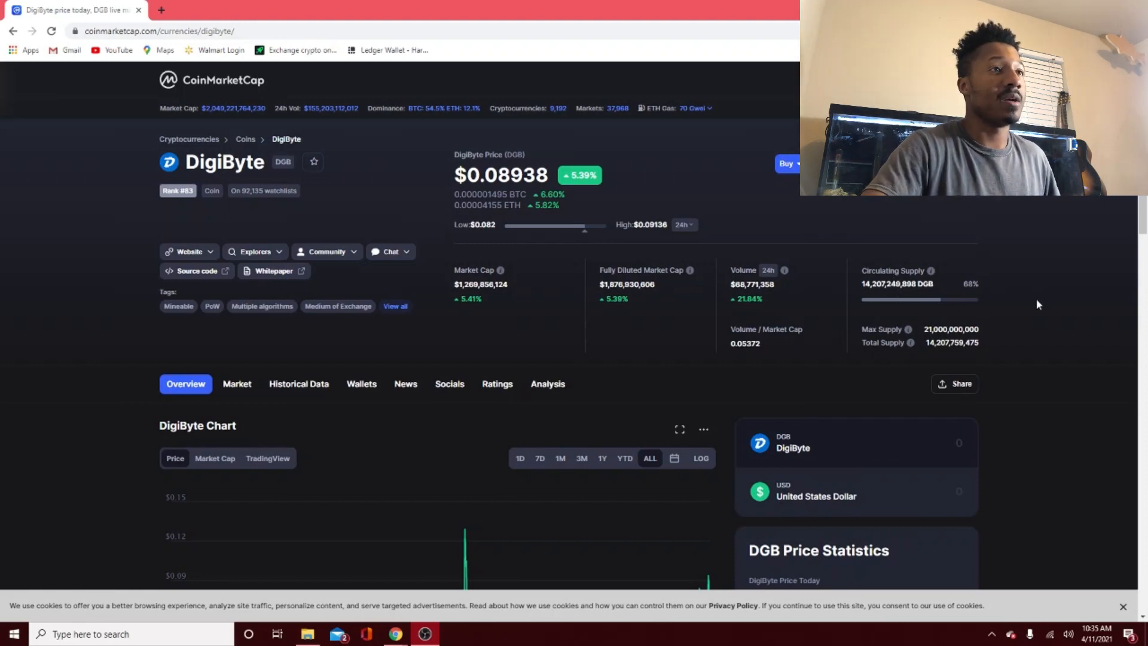